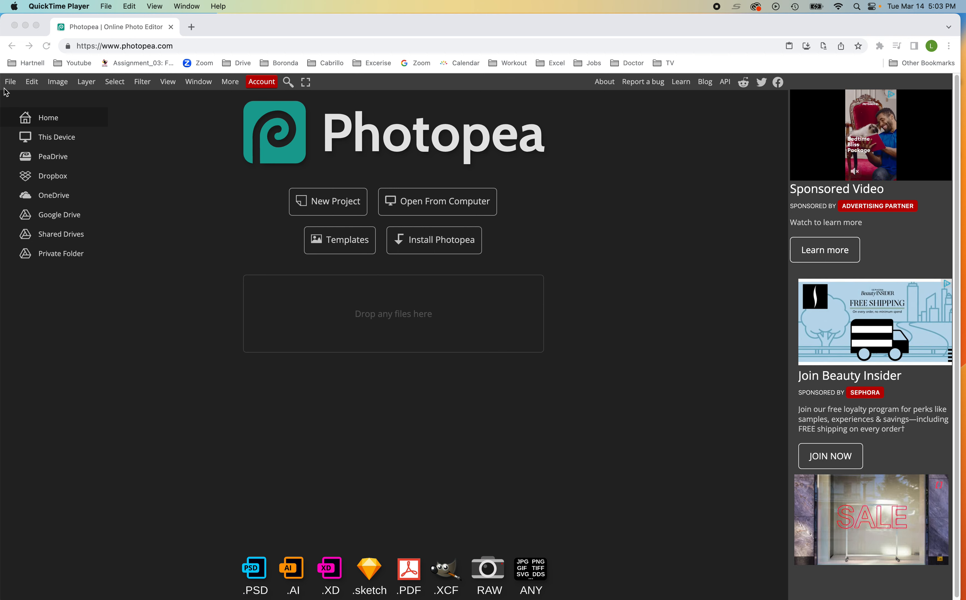
Step: Create a new white 10 × 8 inch document at 150 DPI via File > New
{"action": "left_click", "coordinate": [10, 81]}
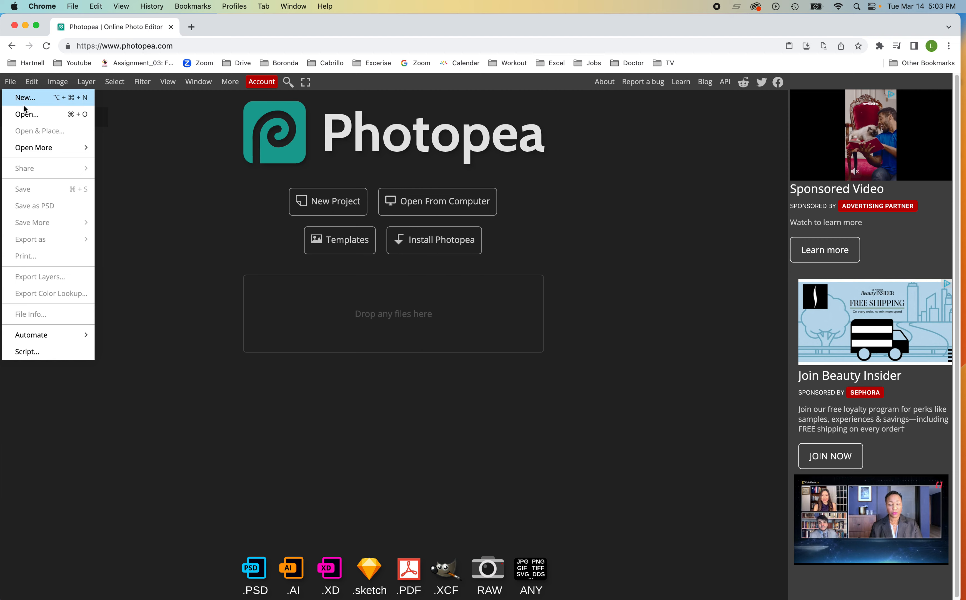
{"action": "left_click", "coordinate": [22, 97]}
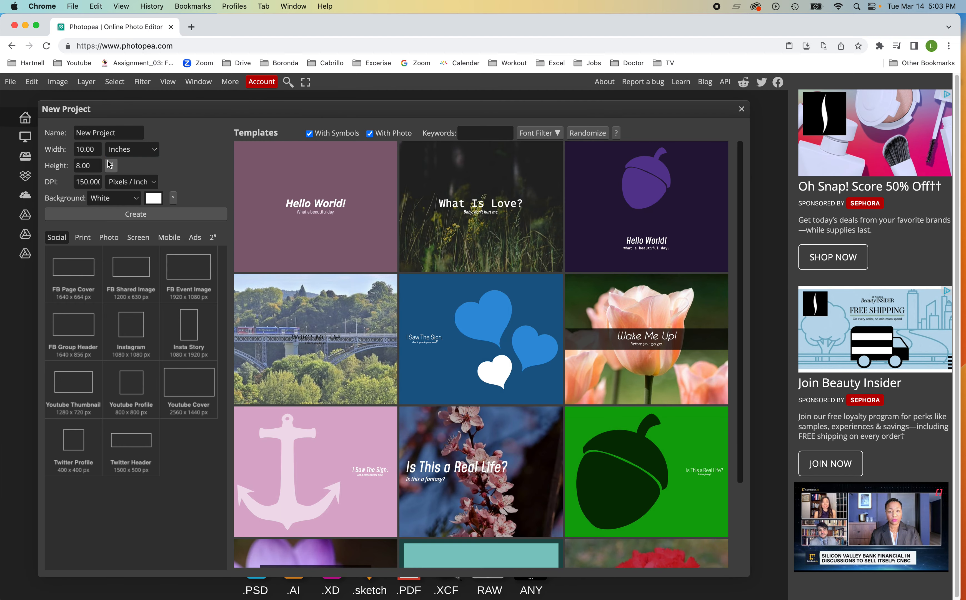
{"action": "left_click", "coordinate": [132, 149]}
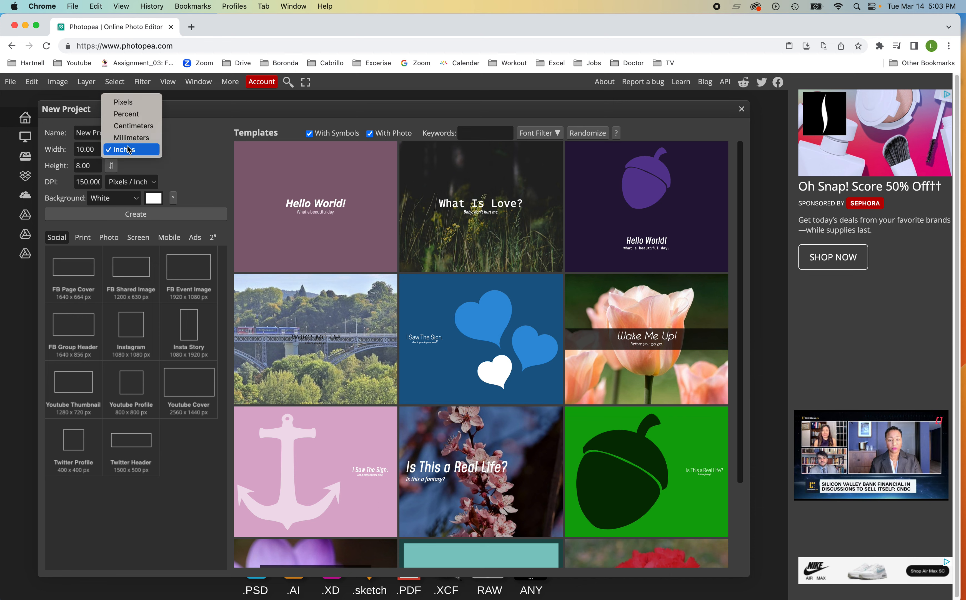
{"action": "left_click", "coordinate": [131, 150]}
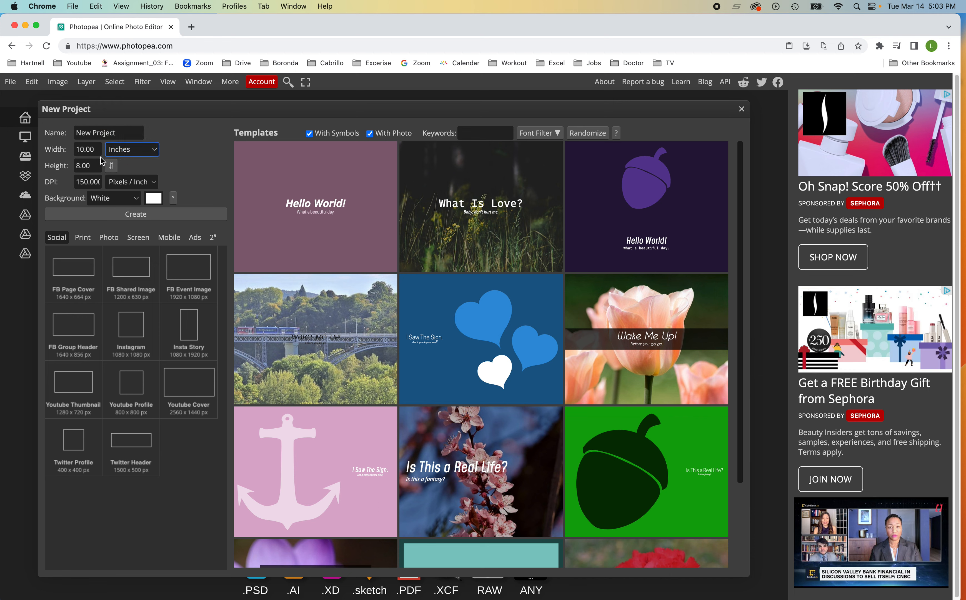
{"action": "left_click", "coordinate": [88, 166]}
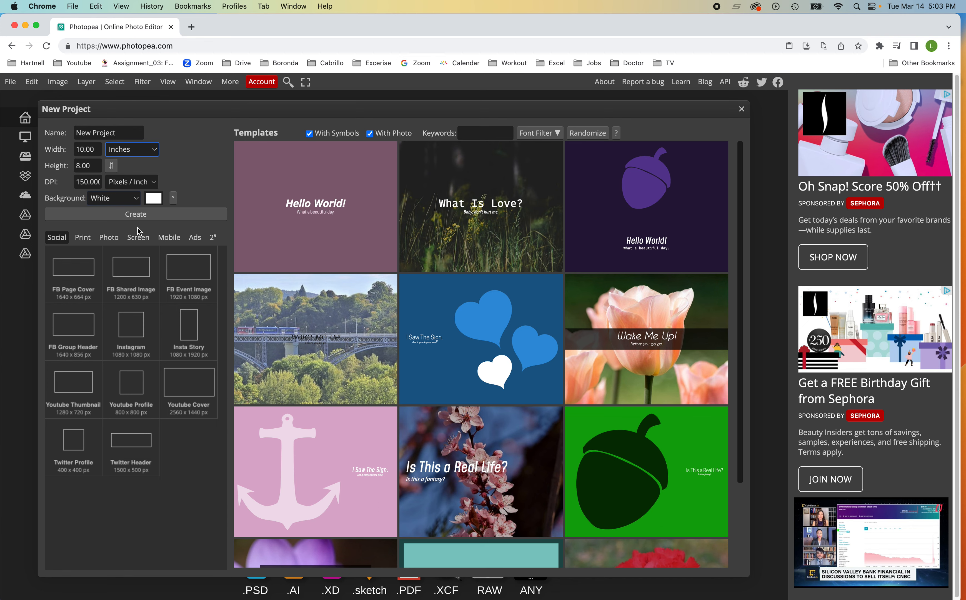
{"action": "left_click", "coordinate": [136, 214]}
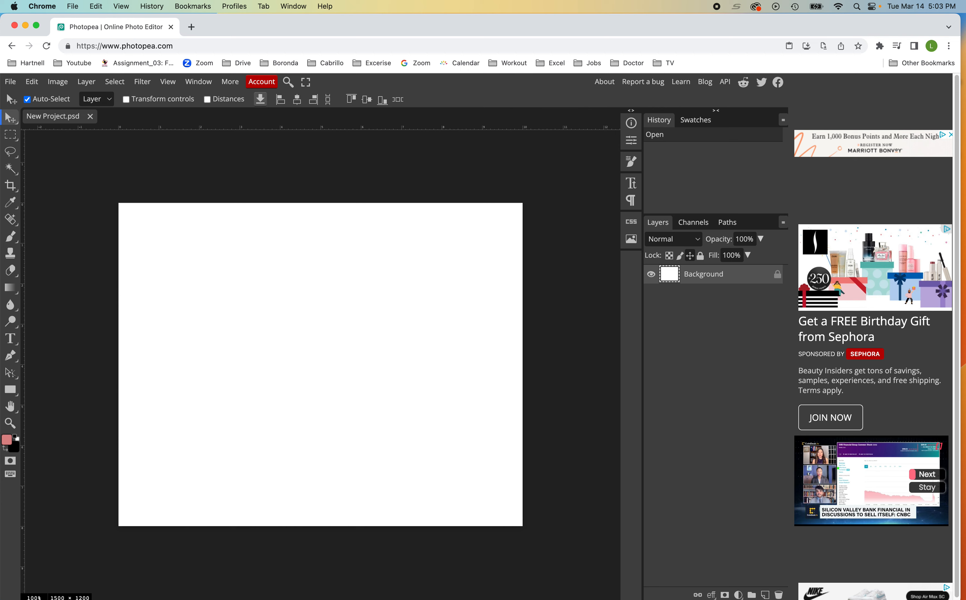
{"action": "left_click", "coordinate": [10, 81]}
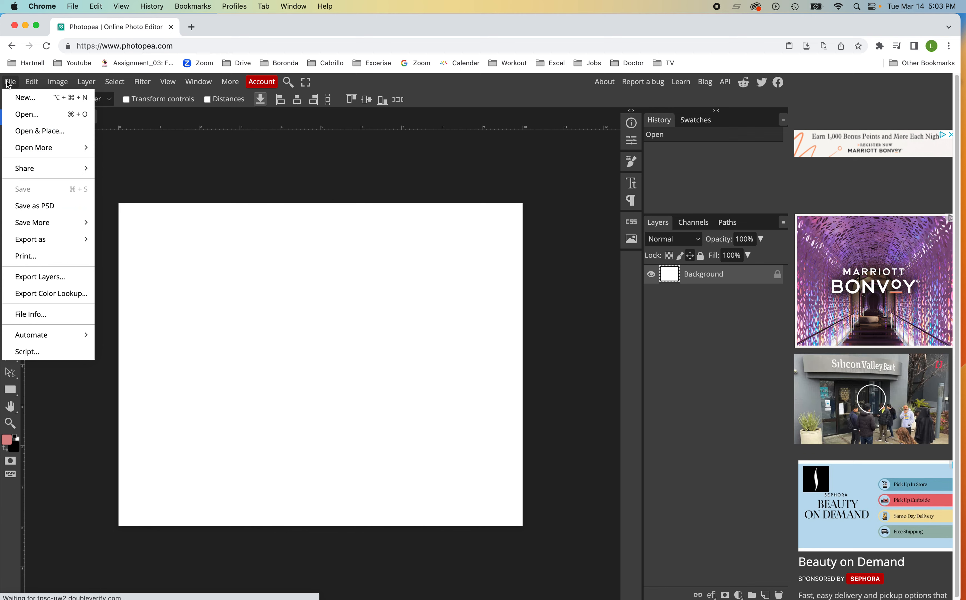
{"action": "mouse_move", "coordinate": [22, 131]}
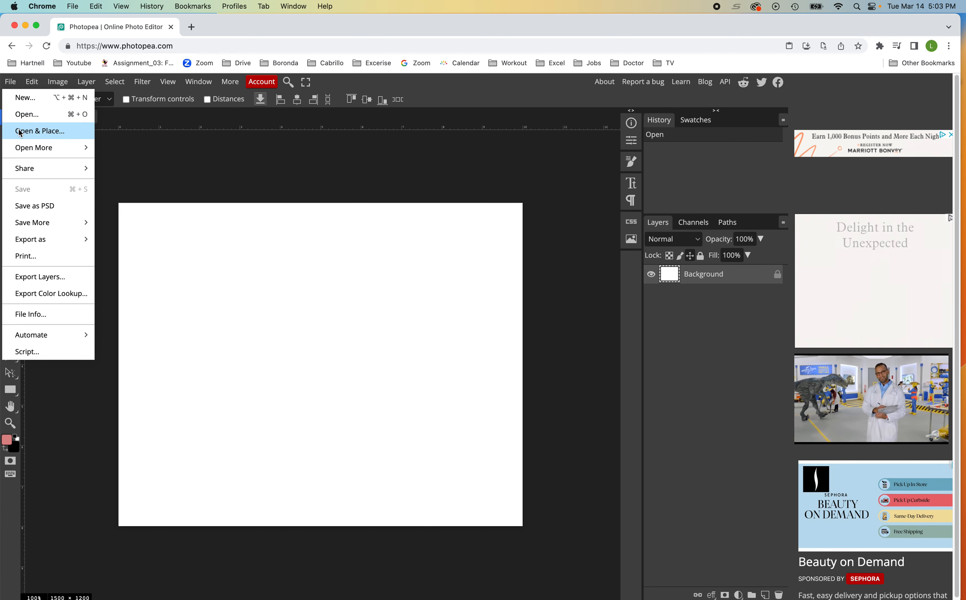
{"action": "left_click", "coordinate": [40, 131]}
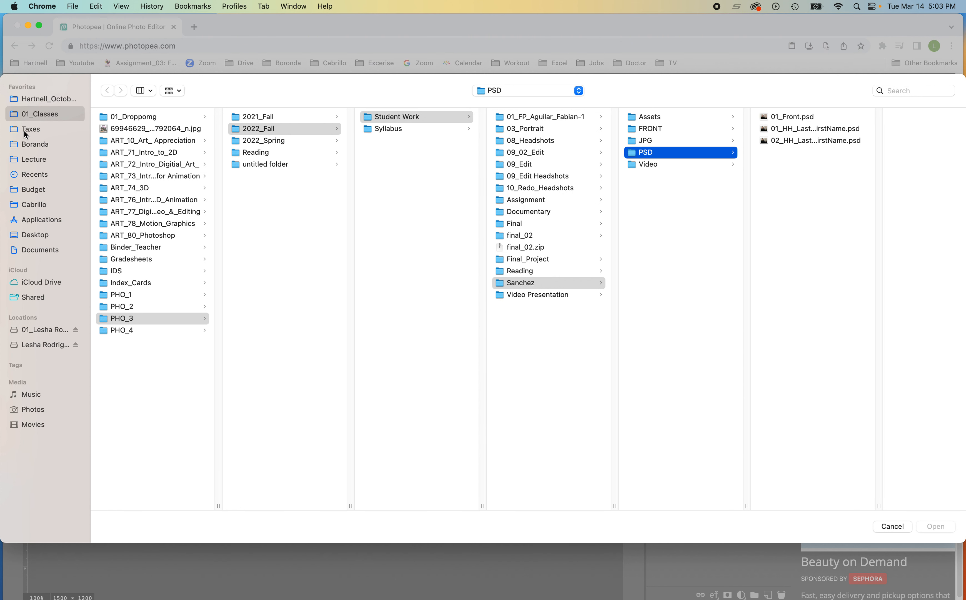
{"action": "left_click", "coordinate": [658, 129]}
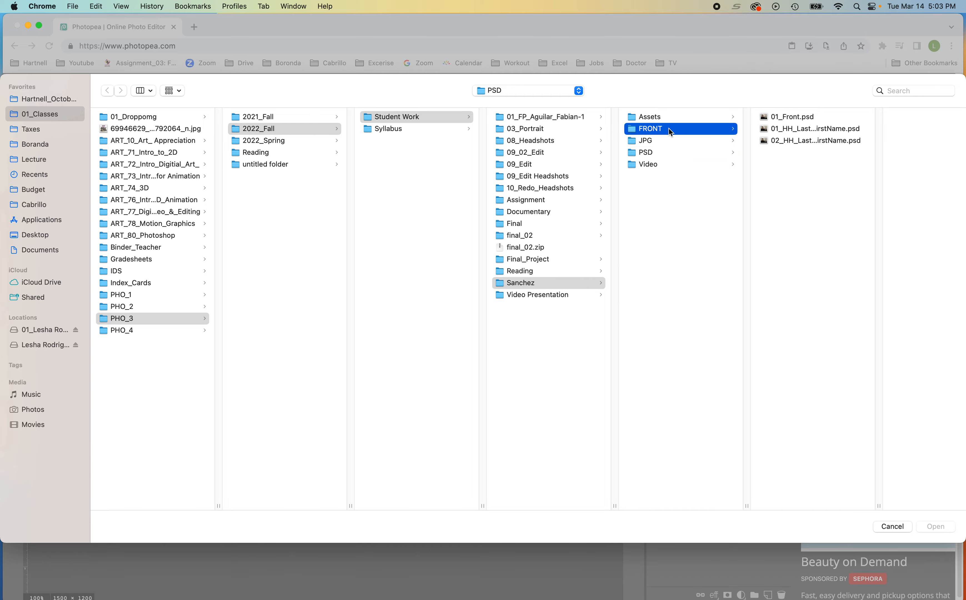
{"action": "left_click", "coordinate": [650, 129]}
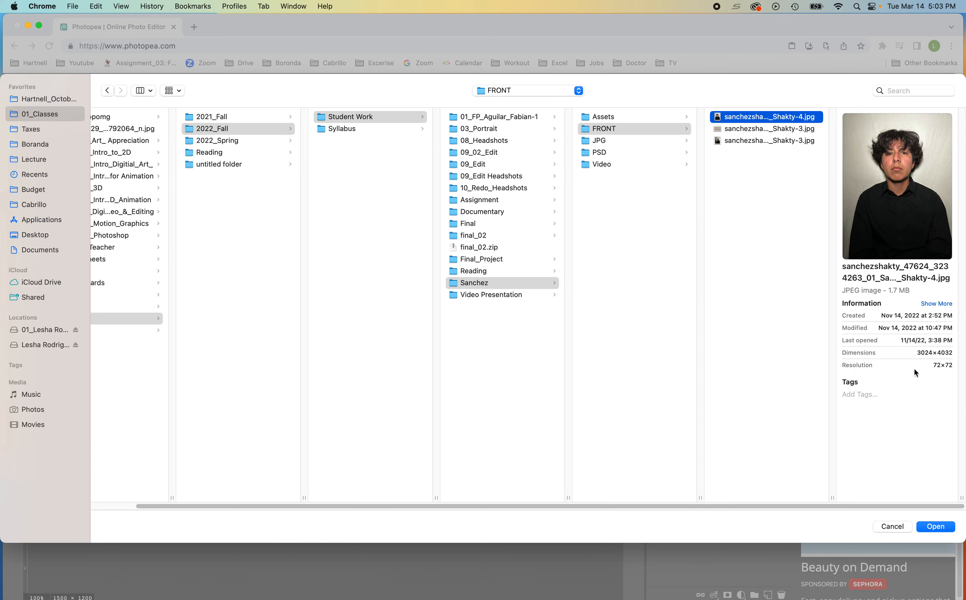
{"action": "left_click", "coordinate": [935, 526]}
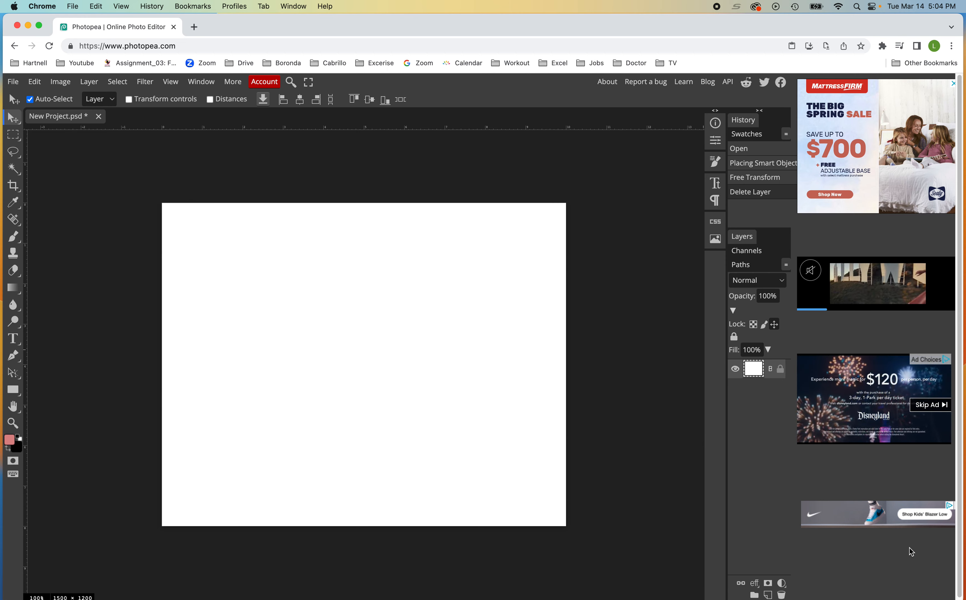
{"action": "mouse_move", "coordinate": [363, 162]}
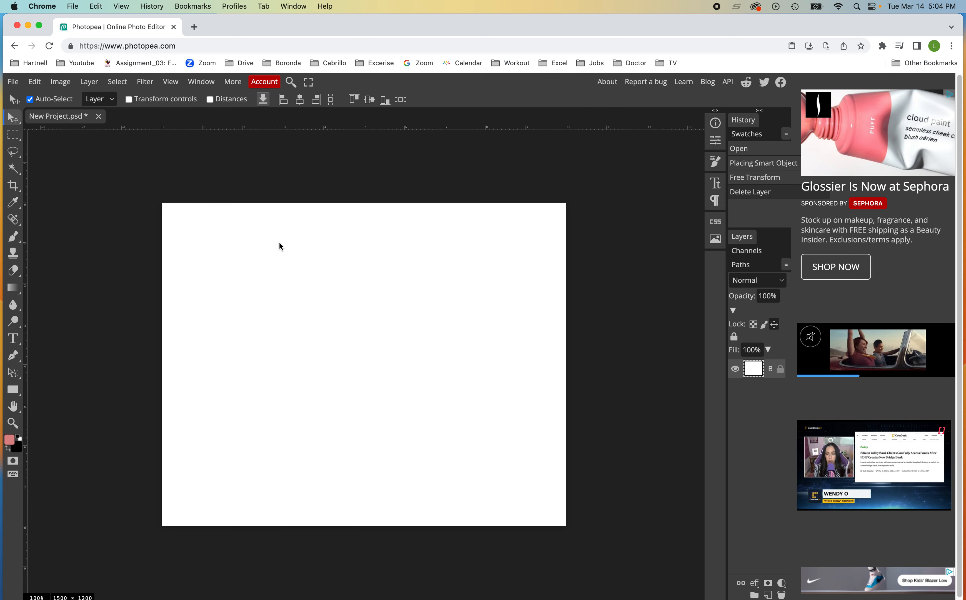
{"action": "mouse_move", "coordinate": [87, 296]}
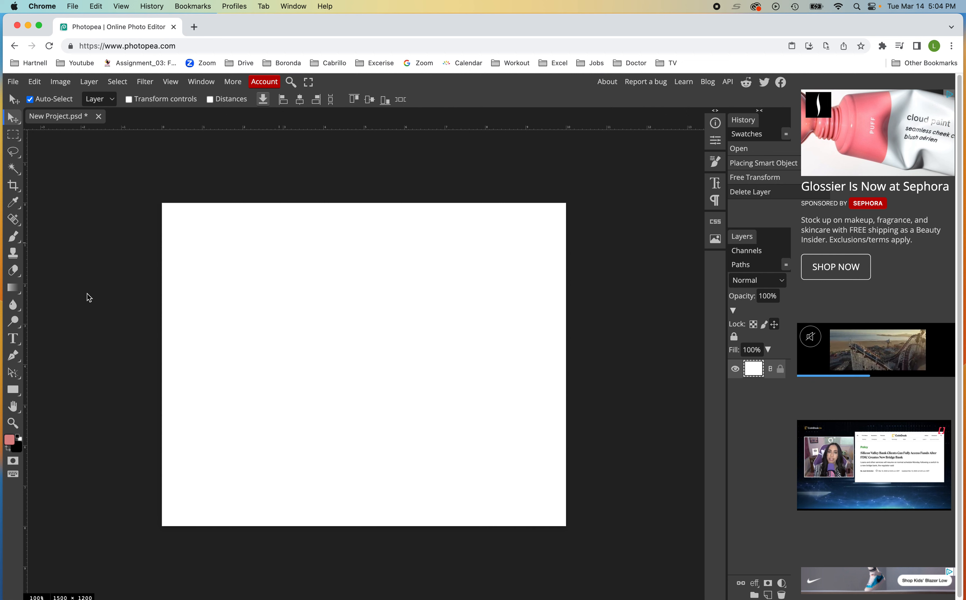
{"action": "mouse_move", "coordinate": [161, 138]}
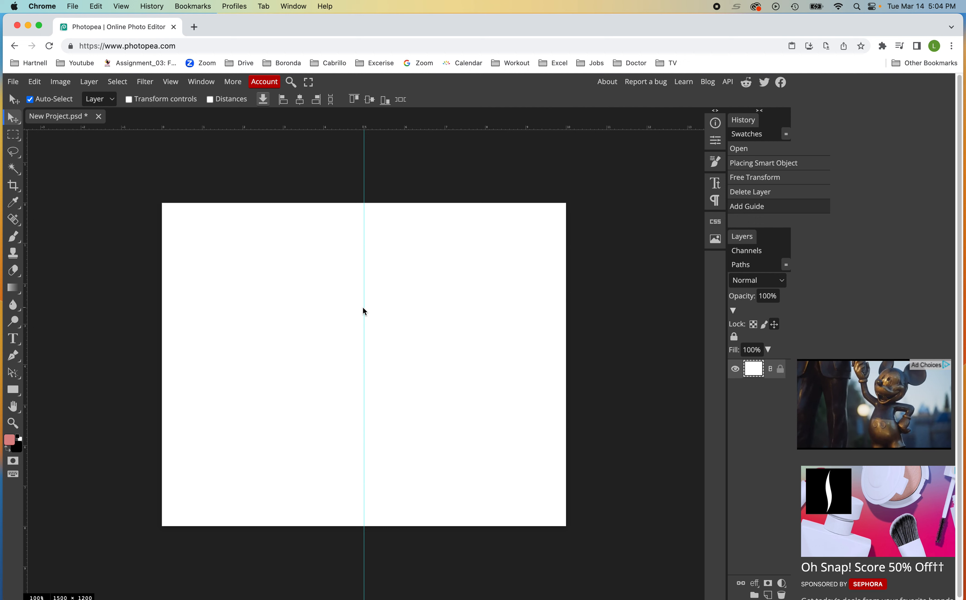
{"action": "mouse_move", "coordinate": [317, 127]}
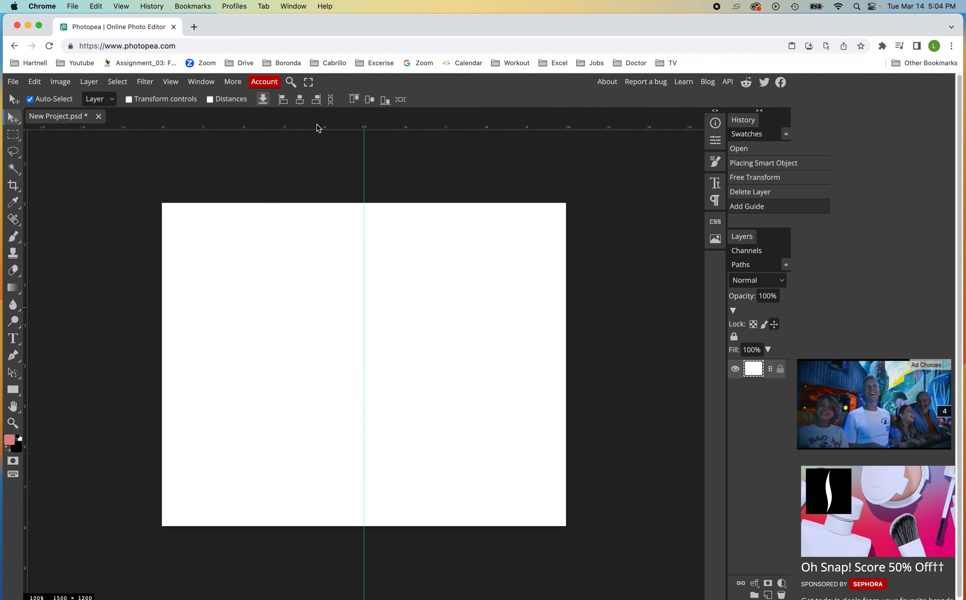
{"action": "mouse_move", "coordinate": [308, 148]}
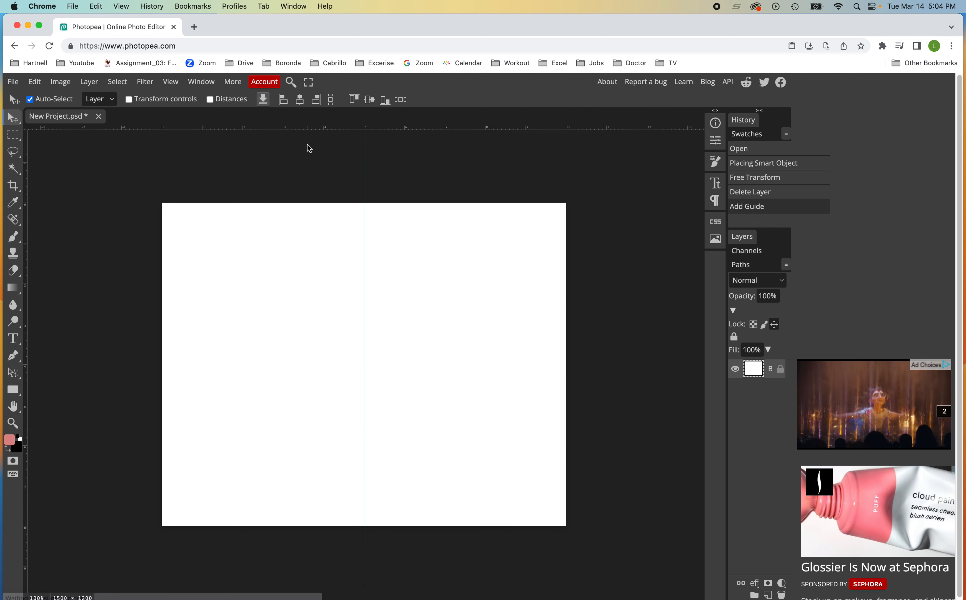
{"action": "mouse_move", "coordinate": [270, 158]}
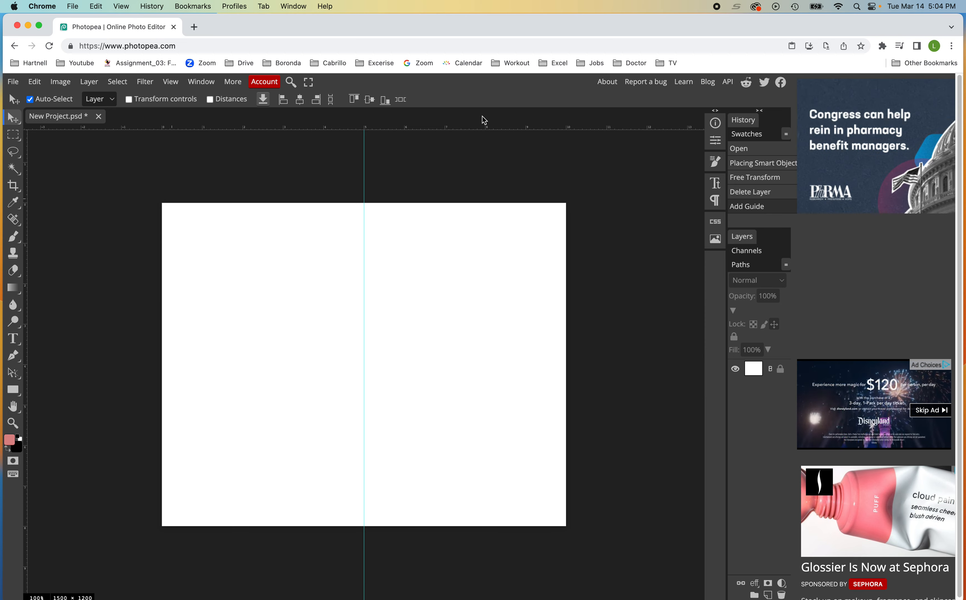
{"action": "mouse_move", "coordinate": [591, 224]}
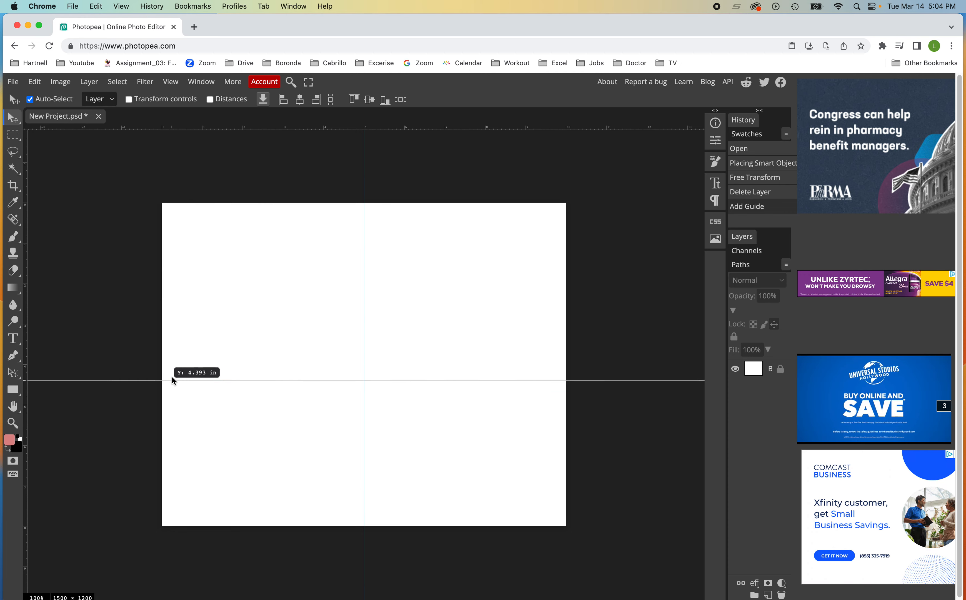
Step: Drag a horizontal guide from the top ruler to the canvas middle
{"action": "left_click_drag", "start_coordinate": [174, 381], "coordinate": [174, 369]}
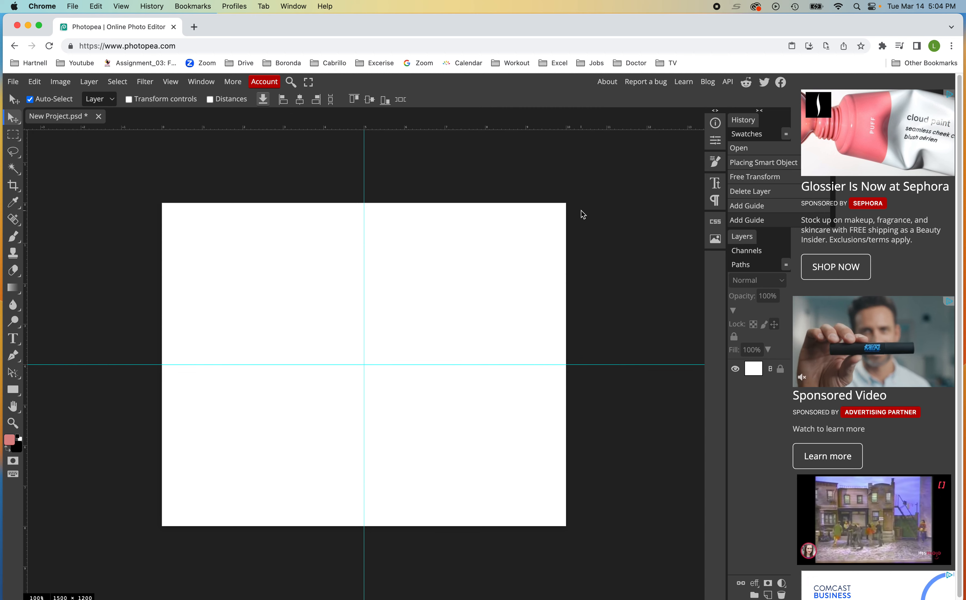
{"action": "mouse_move", "coordinate": [573, 175]}
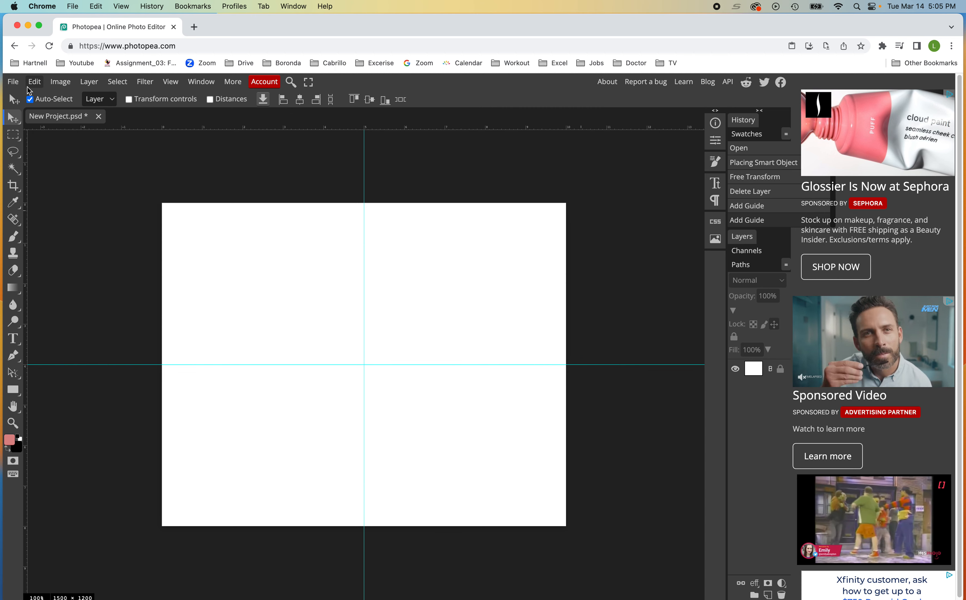
Step: Open & Place the Shakty-4 front-view photo, scale it to canvas height on the left, name its layer 1
{"action": "left_click", "coordinate": [12, 82]}
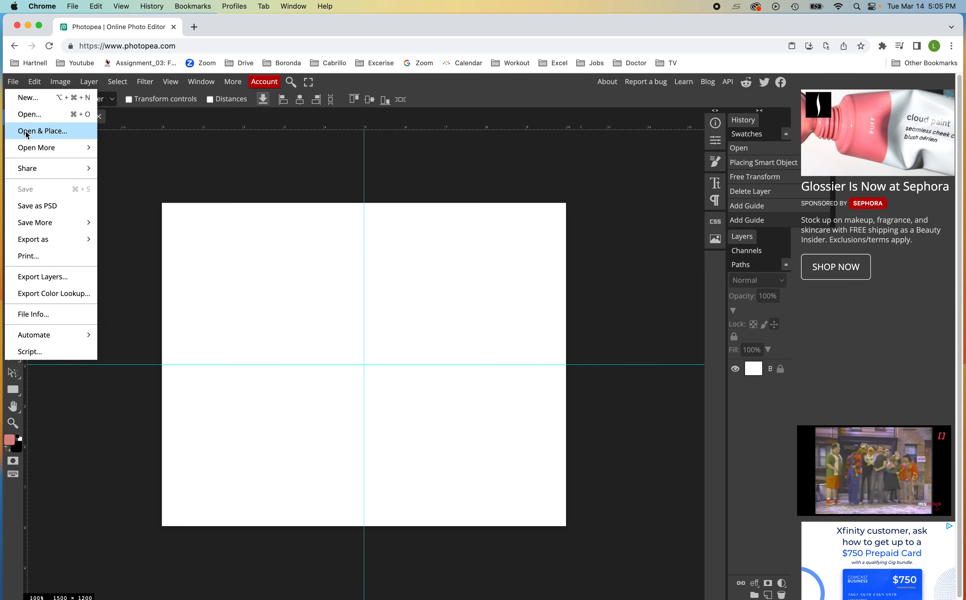
{"action": "left_click", "coordinate": [42, 131]}
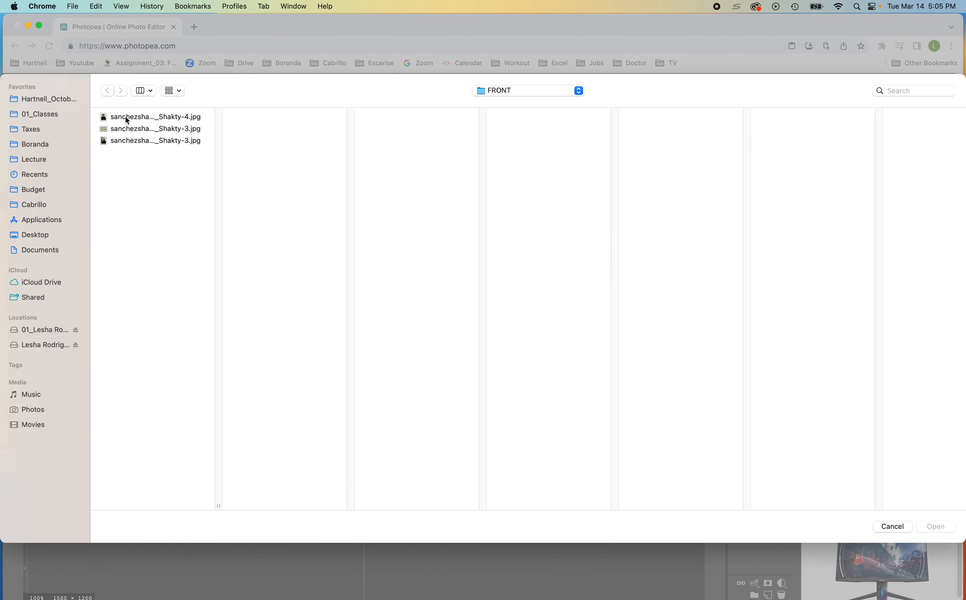
{"action": "left_click", "coordinate": [936, 526]}
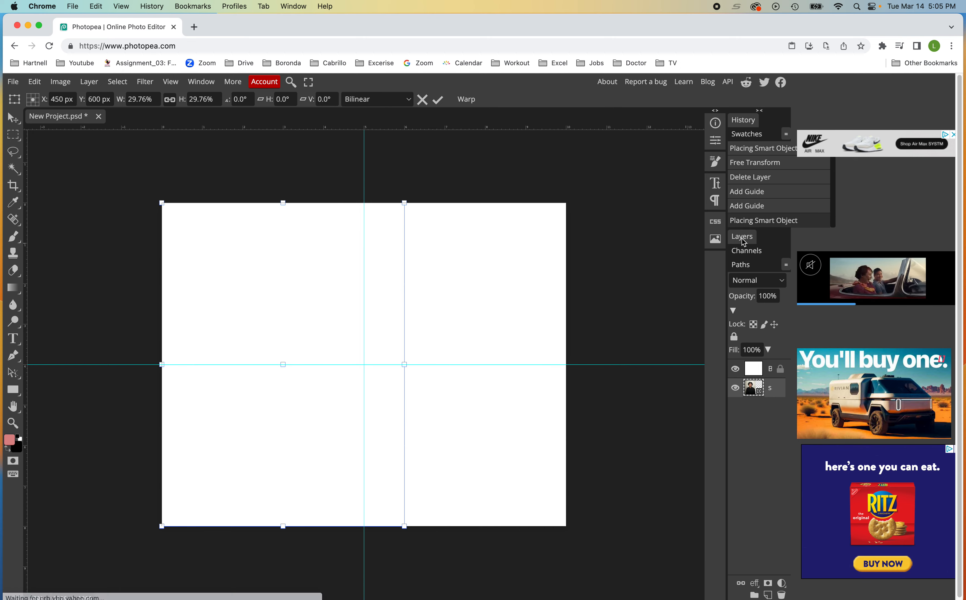
{"action": "mouse_move", "coordinate": [309, 304]}
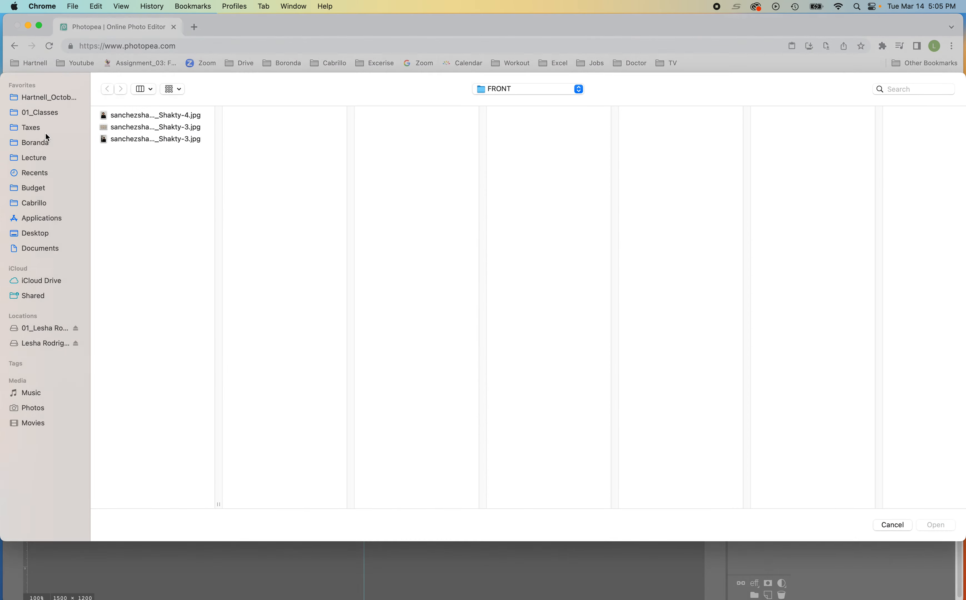
{"action": "left_click", "coordinate": [155, 117]}
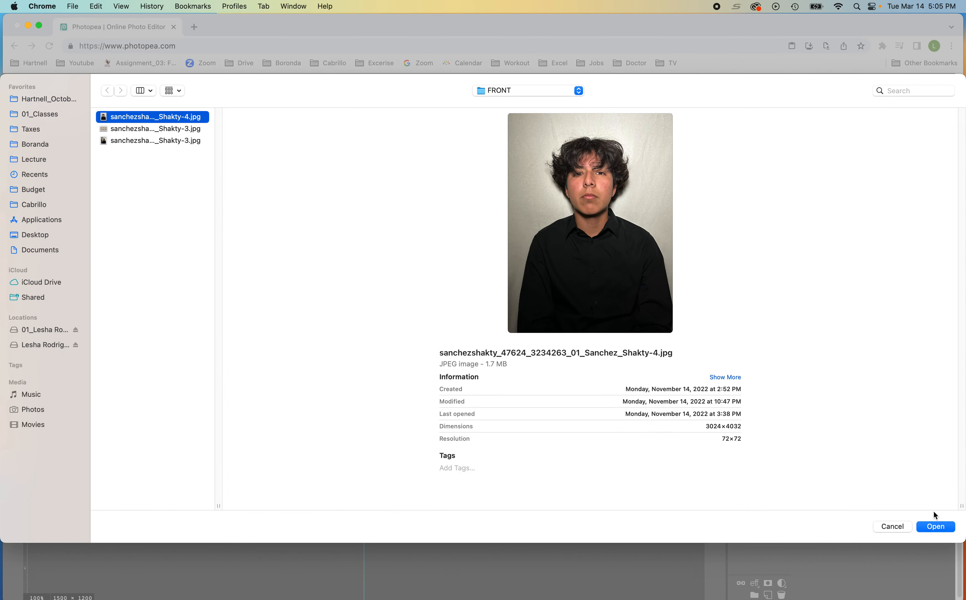
{"action": "left_click", "coordinate": [935, 526]}
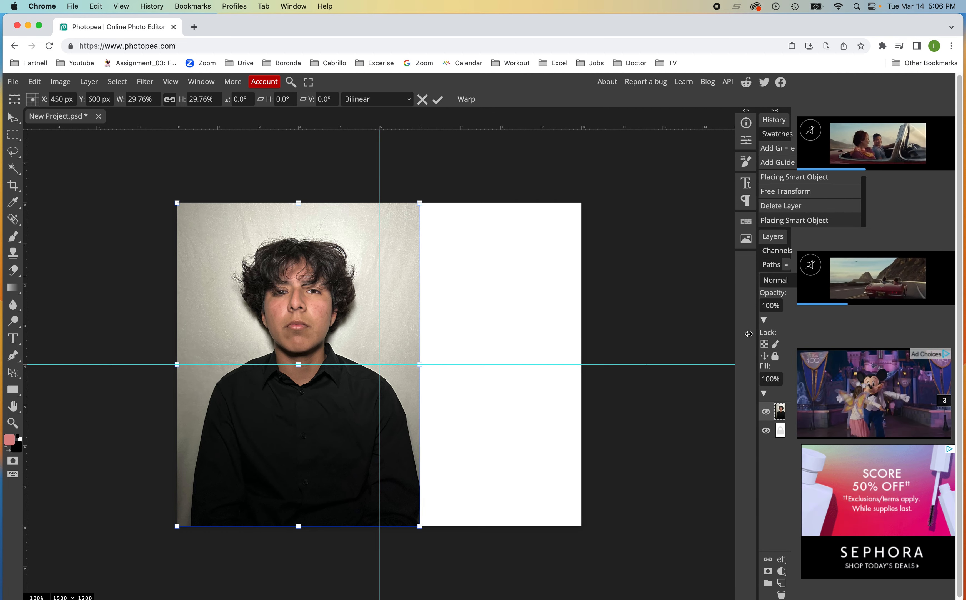
{"action": "left_click_drag", "start_coordinate": [750, 334], "coordinate": [633, 306]}
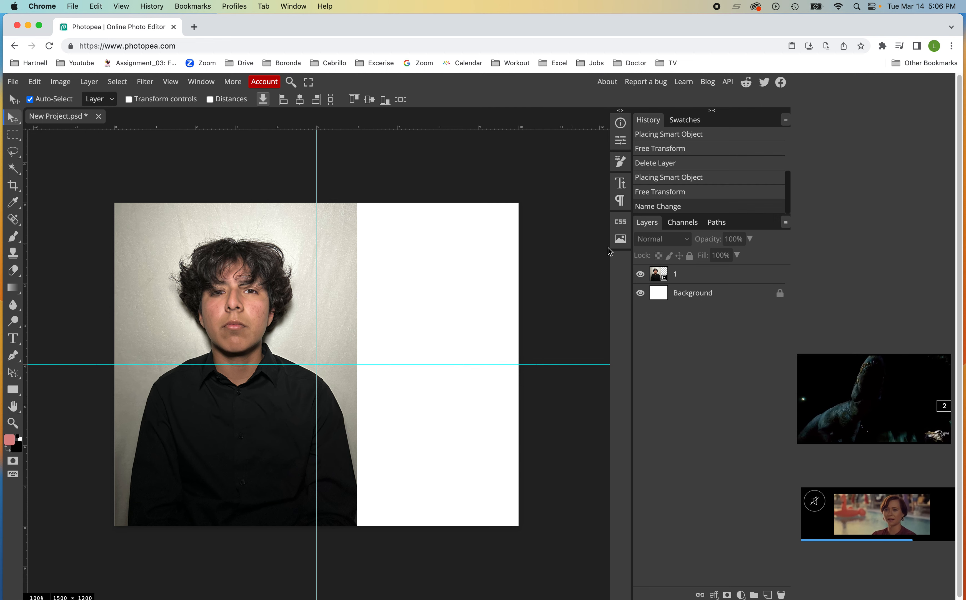
Step: Open & Place the seated portrait JPG from the FRONT folder beside the first portrait
{"action": "left_click", "coordinate": [12, 81]}
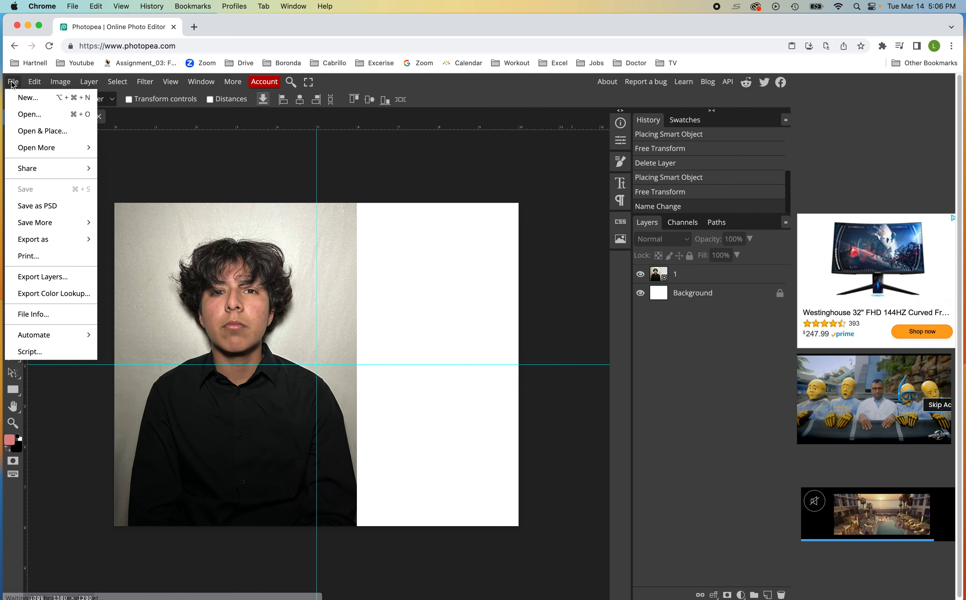
{"action": "left_click", "coordinate": [29, 114]}
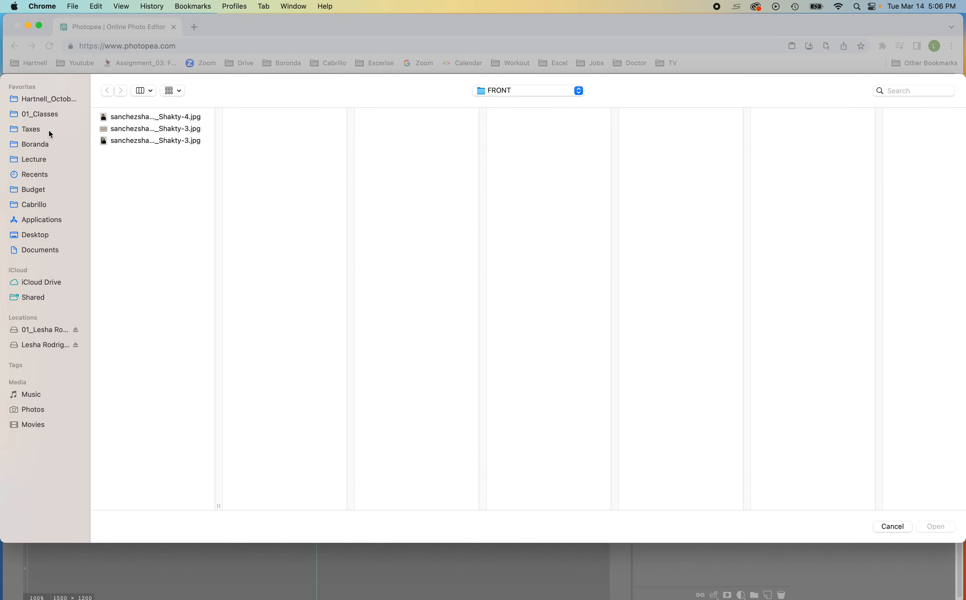
{"action": "left_click", "coordinate": [139, 141]}
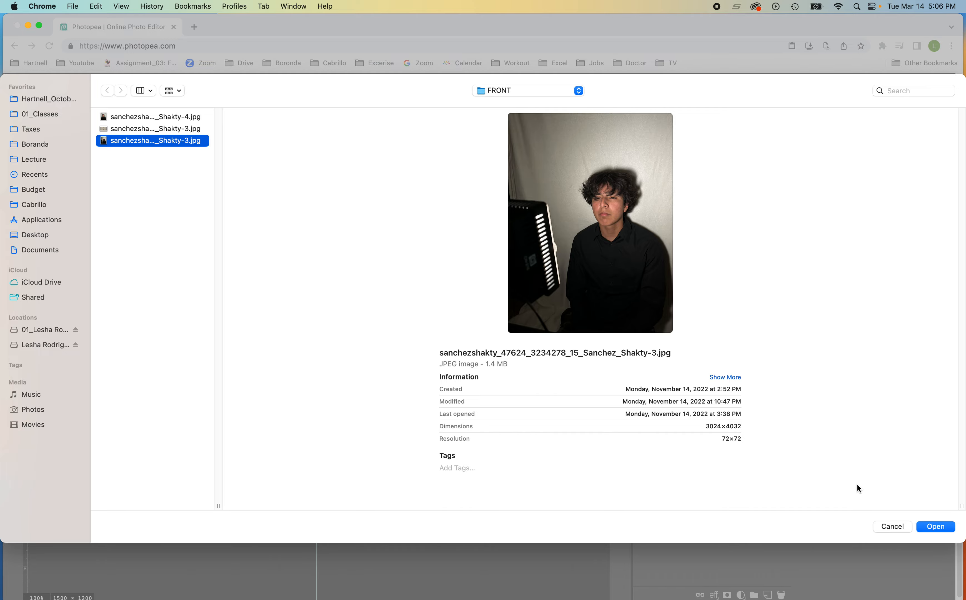
{"action": "left_click", "coordinate": [937, 526]}
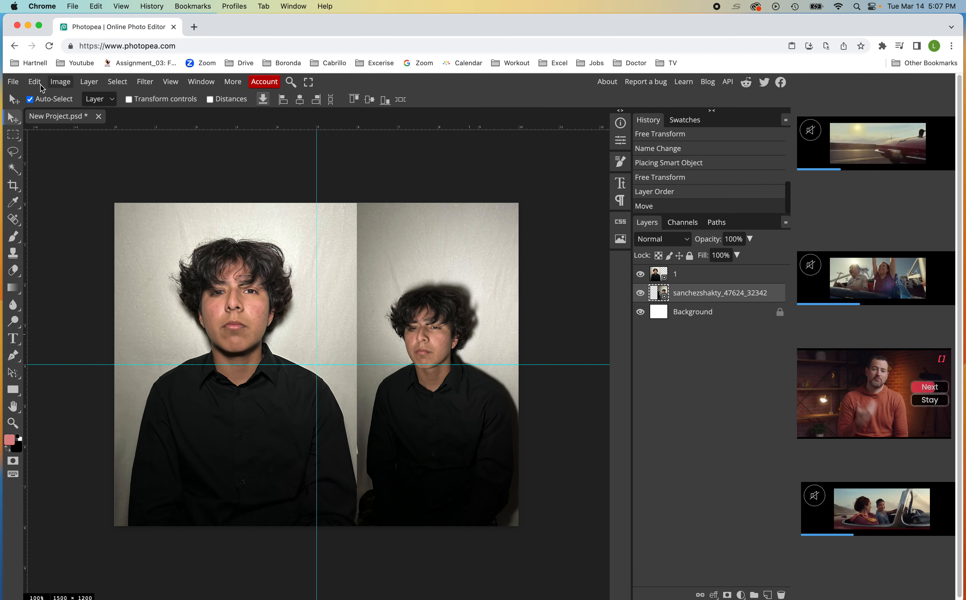
Step: Free Transform the seated portrait to fill the lower-right quadrant and commit
{"action": "left_click", "coordinate": [34, 81]}
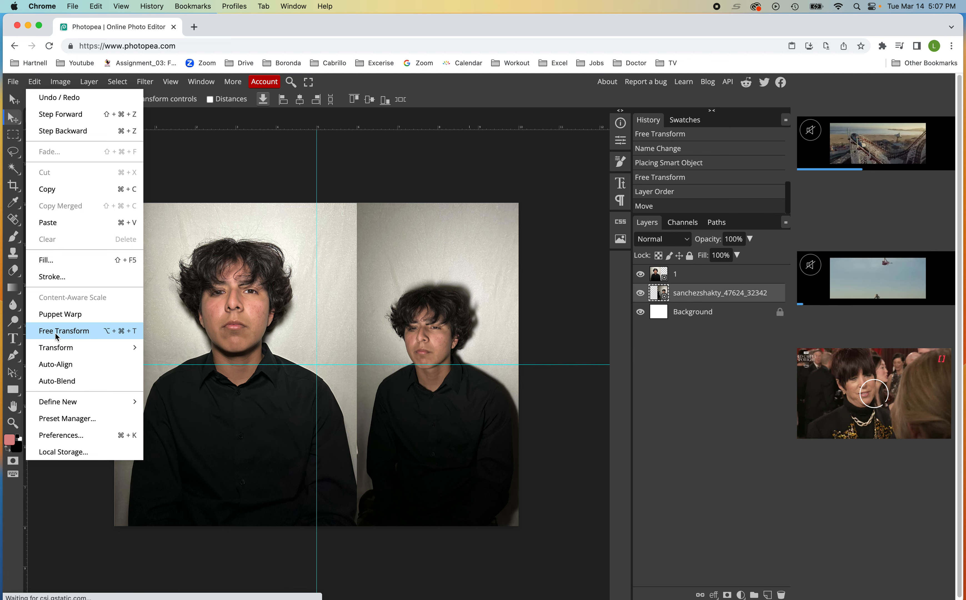
{"action": "left_click", "coordinate": [64, 330]}
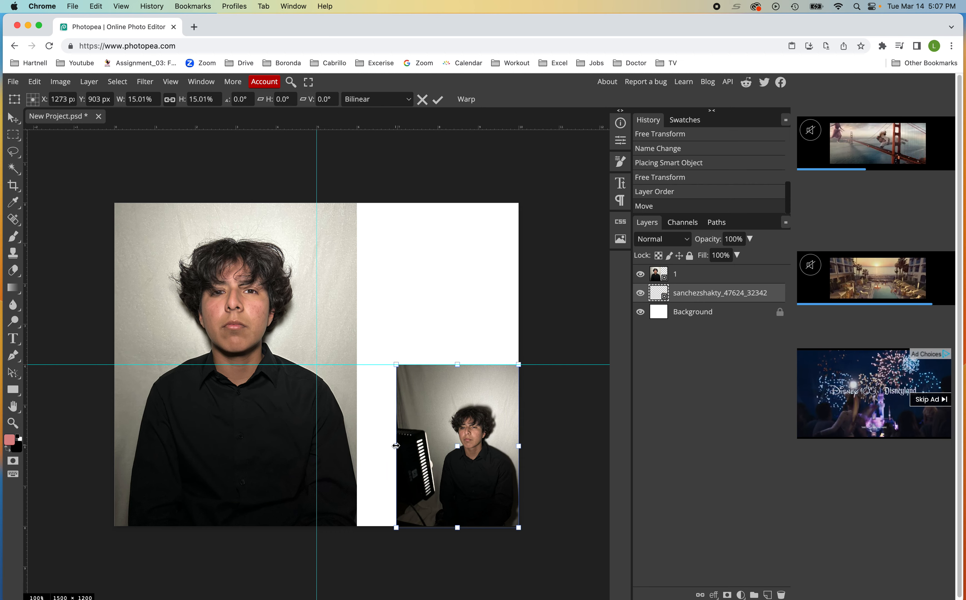
{"action": "left_click_drag", "start_coordinate": [396, 364], "coordinate": [359, 340]}
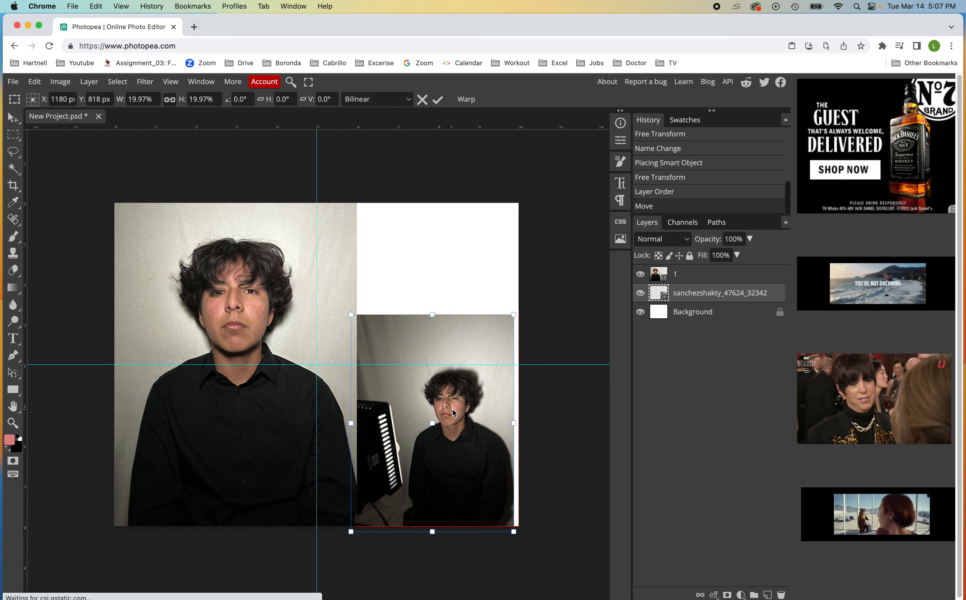
{"action": "left_click_drag", "start_coordinate": [433, 419], "coordinate": [437, 426]}
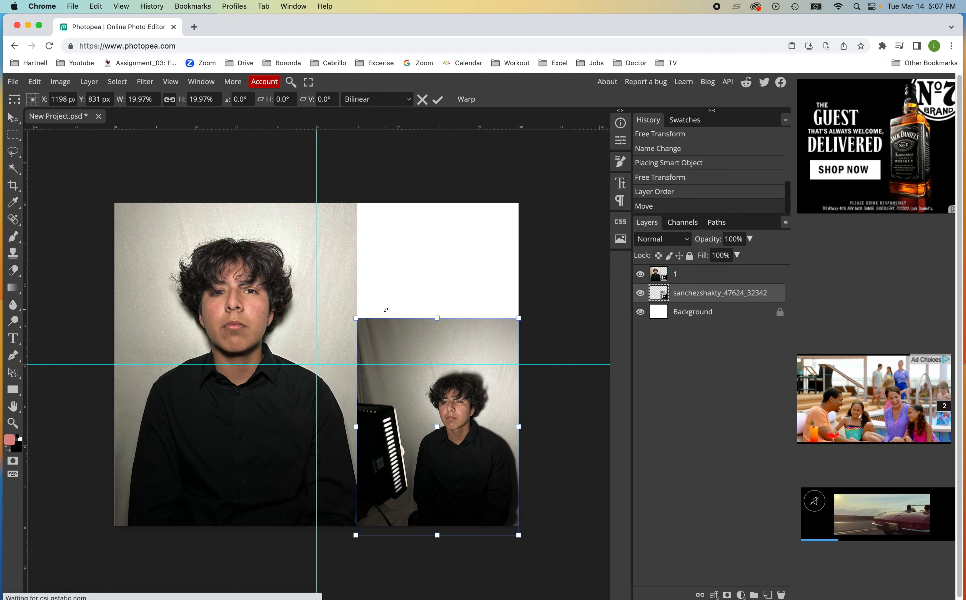
{"action": "left_click", "coordinate": [438, 99]}
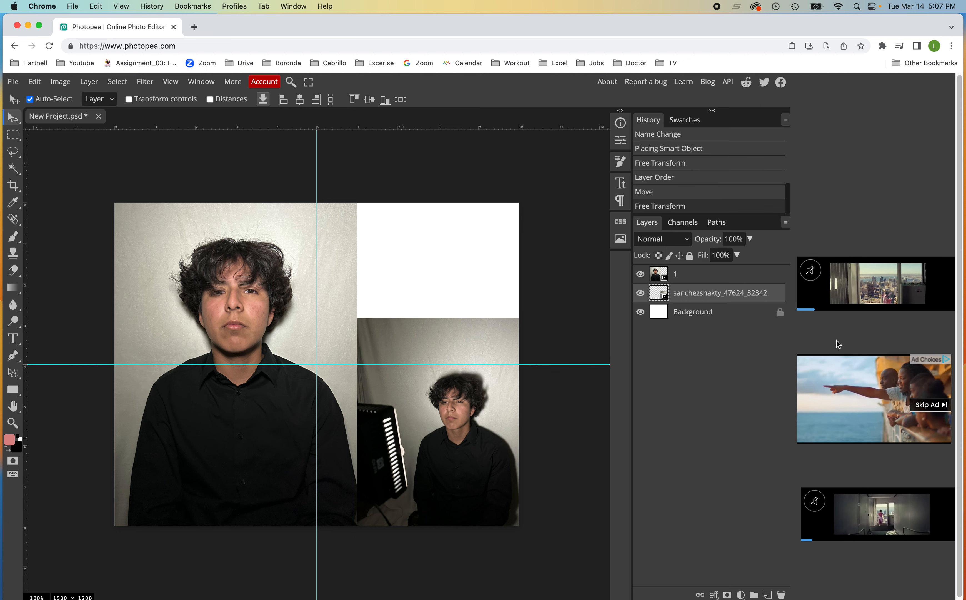
Step: Rename the seated portrait's layer to 2
{"action": "double_click", "coordinate": [719, 293]}
{"action": "type", "text": "2"}
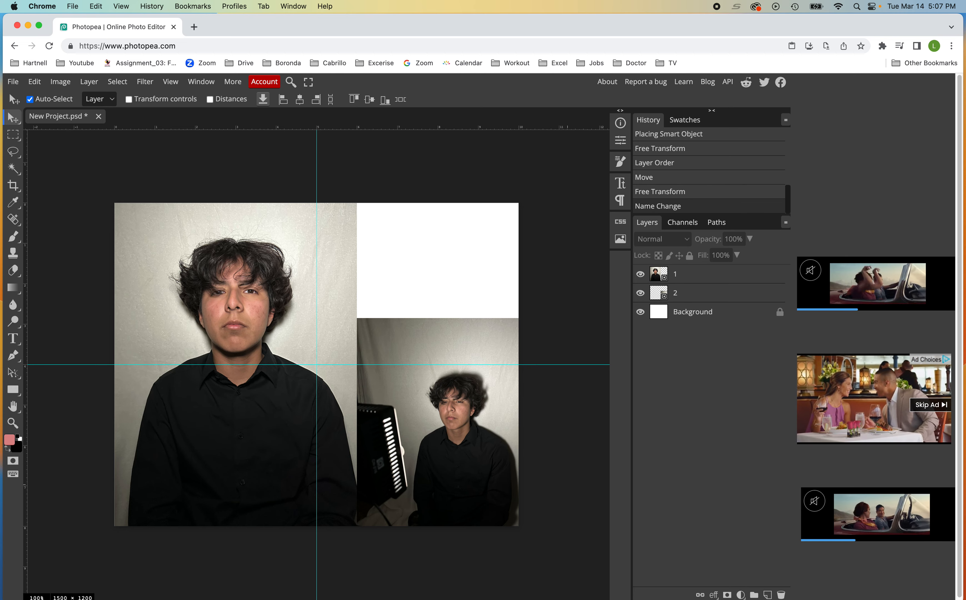
{"action": "left_click", "coordinate": [13, 81]}
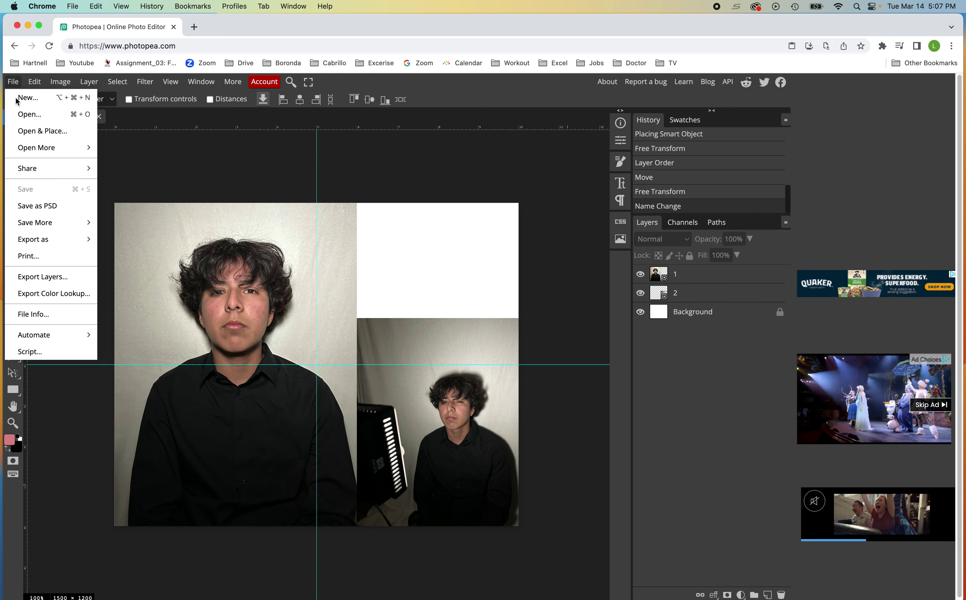
Step: Open & Place the pencil drawing JPG from the FRONT folder as a new layer
{"action": "left_click", "coordinate": [30, 114]}
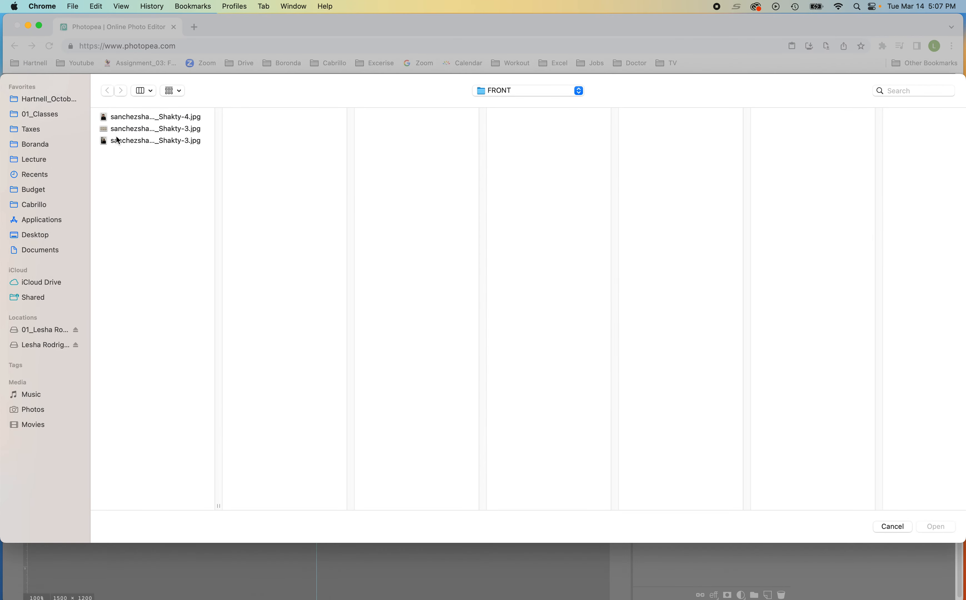
{"action": "left_click", "coordinate": [156, 128]}
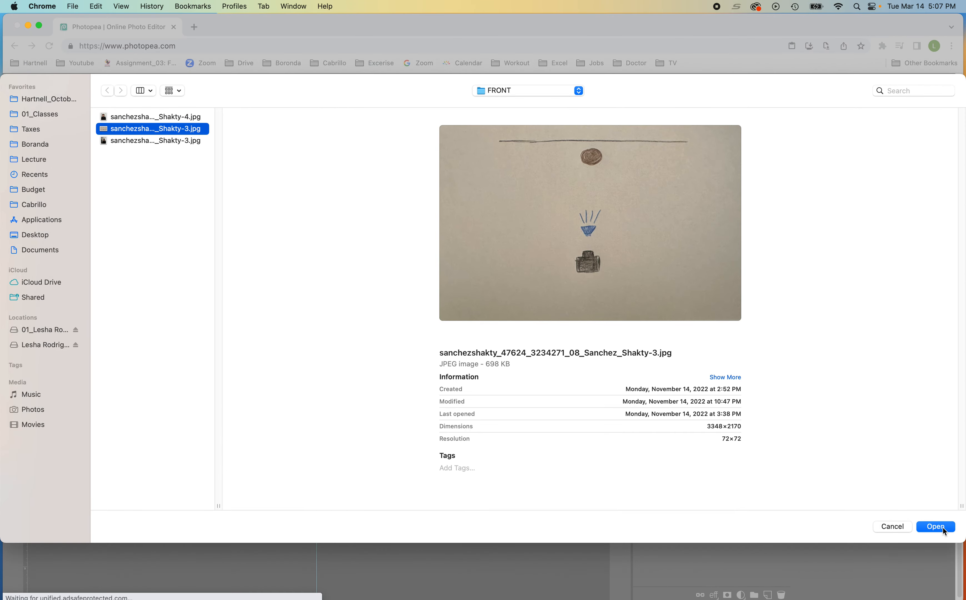
{"action": "left_click", "coordinate": [935, 526]}
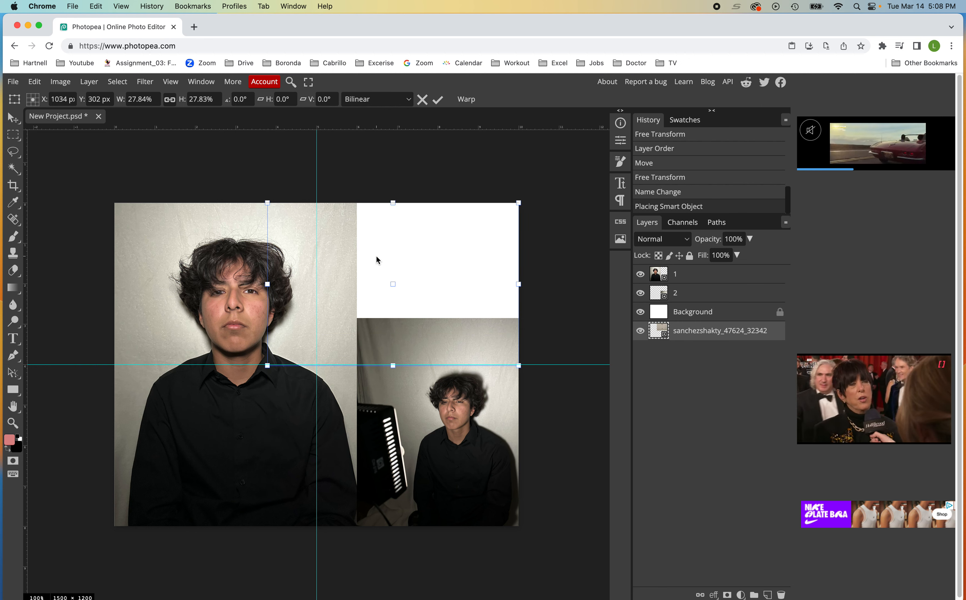
Step: Commit the drawing photo, rename its layer 3, and set it in the upper-right quadrant below layer 1
{"action": "left_click", "coordinate": [438, 99]}
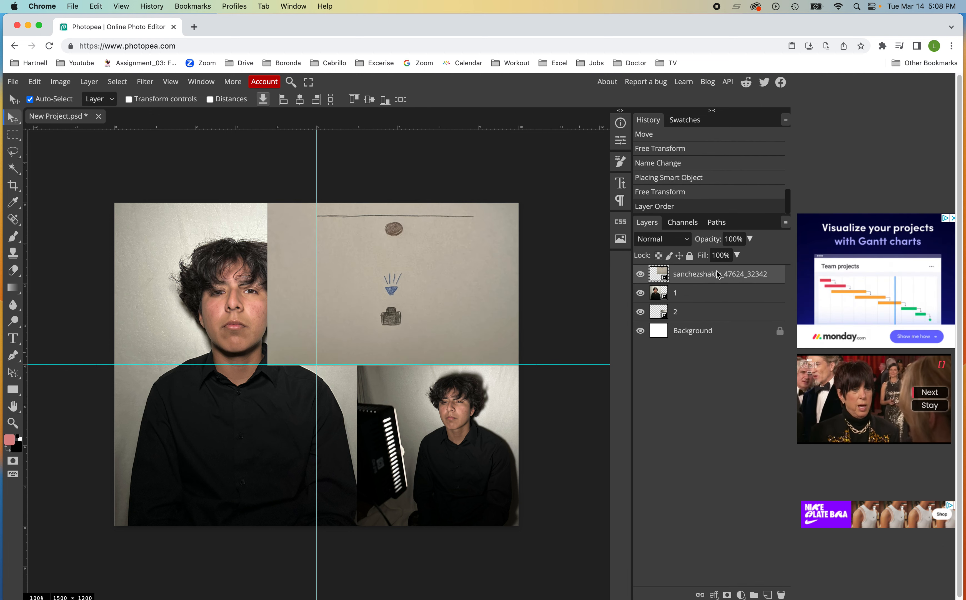
{"action": "double_click", "coordinate": [720, 274]}
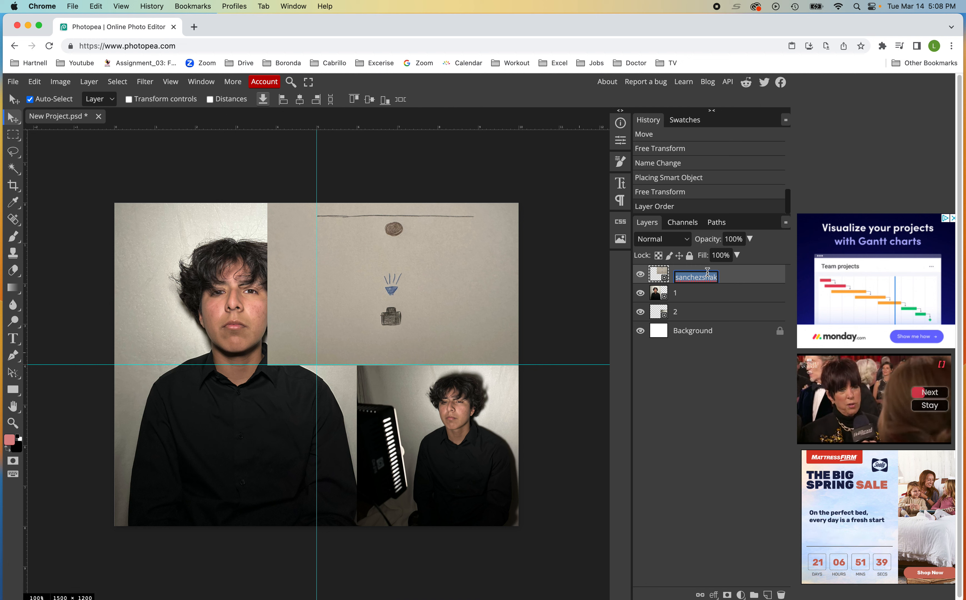
{"action": "type", "text": "3"}
{"action": "key", "text": "Enter"}
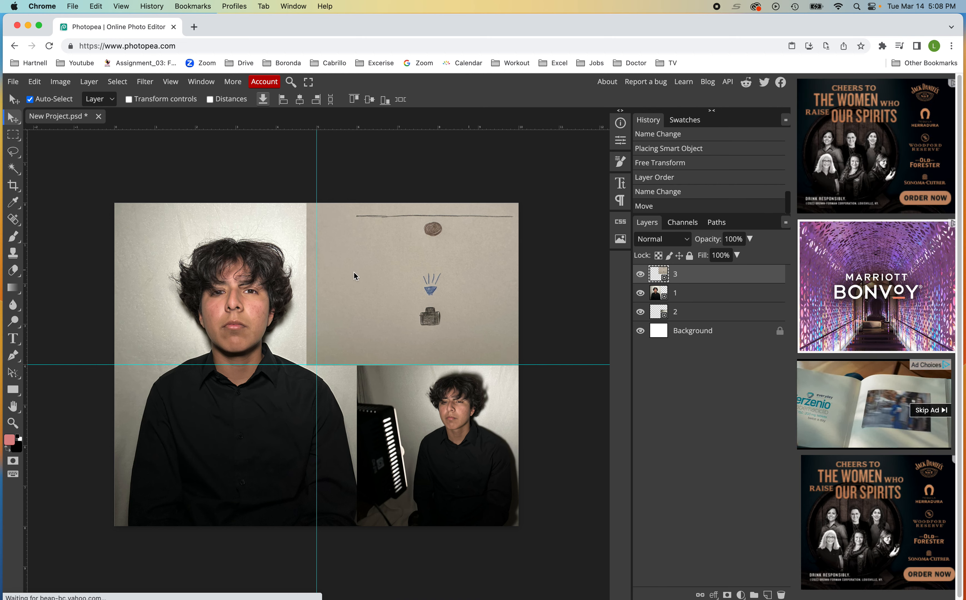
{"action": "mouse_move", "coordinate": [333, 266]}
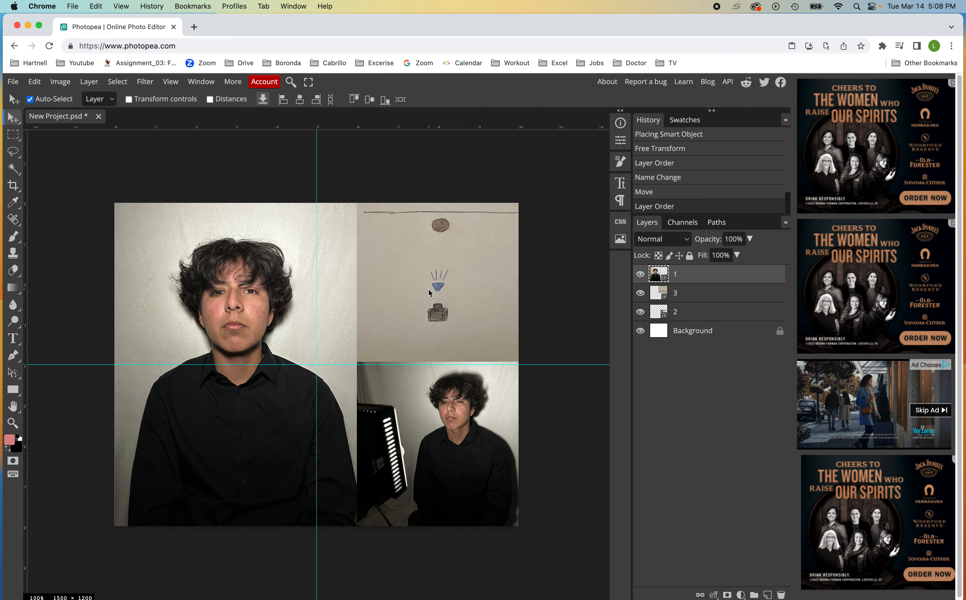
{"action": "left_click", "coordinate": [675, 292]}
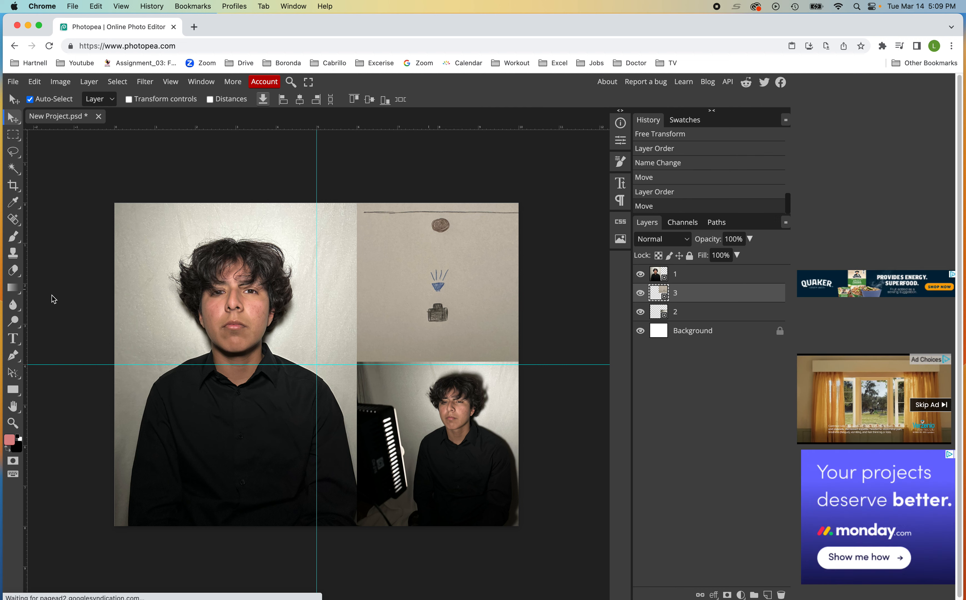
Step: With the Type tool, browse the font list and click the canvas to create empty Text layer 4
{"action": "left_click", "coordinate": [13, 338]}
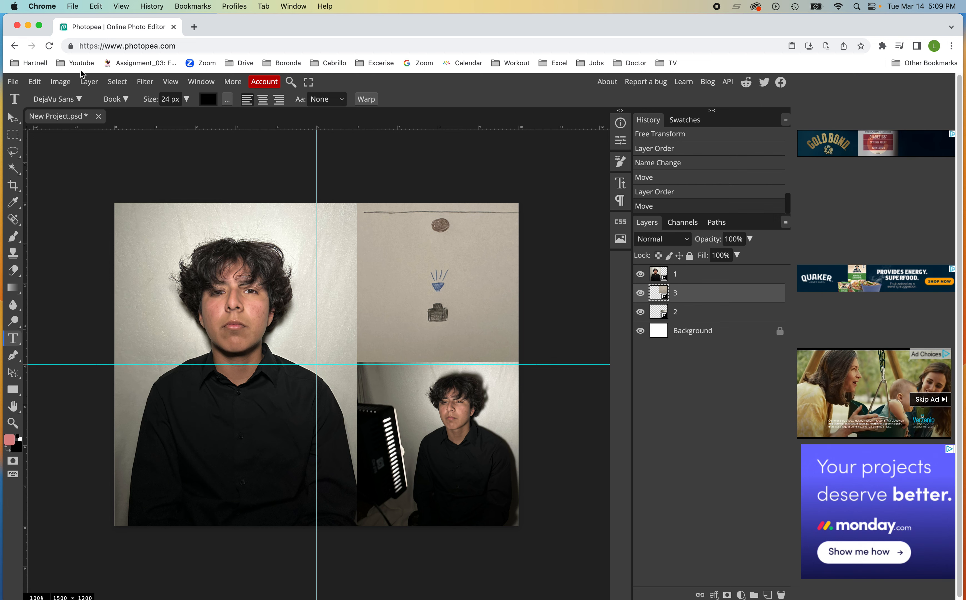
{"action": "left_click", "coordinate": [80, 99]}
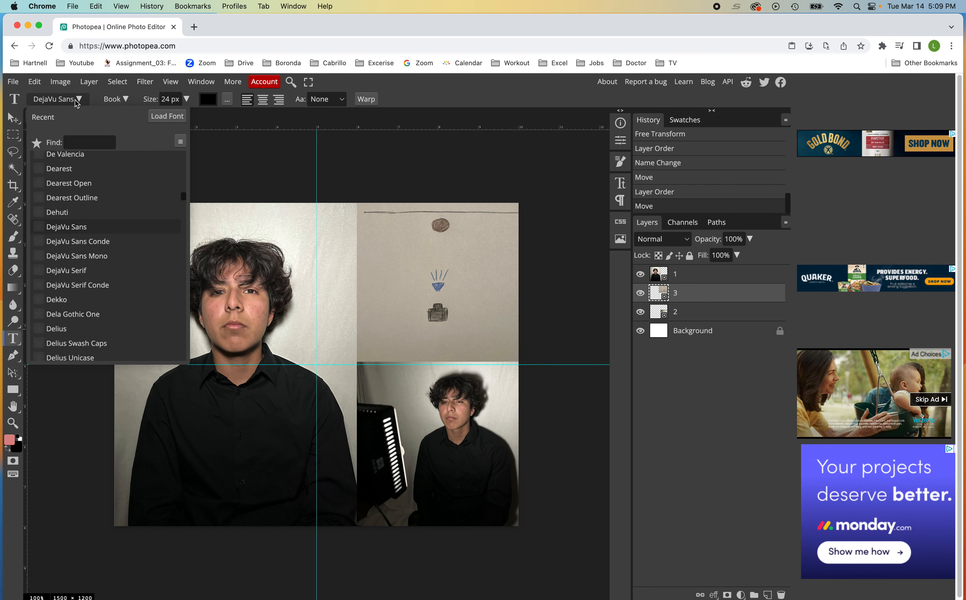
{"action": "scroll", "scroll_direction": "down", "scroll_amount": 3}
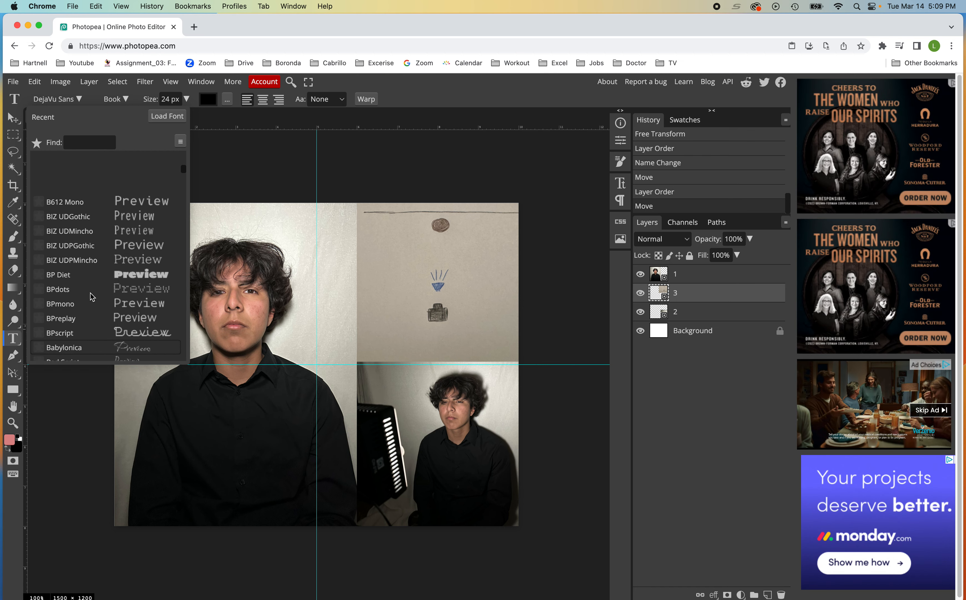
{"action": "scroll", "scroll_direction": "down", "scroll_amount": 3}
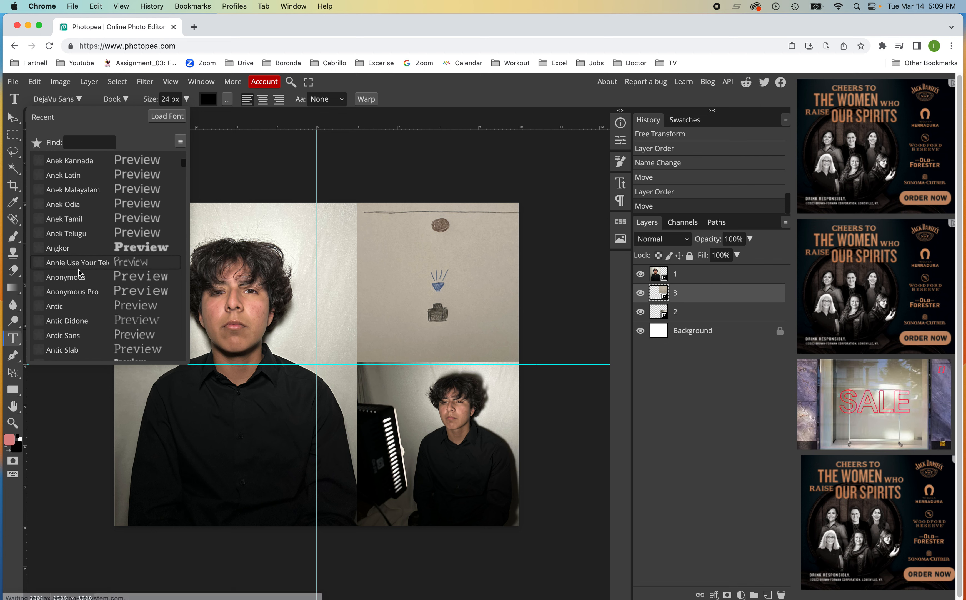
{"action": "scroll", "scroll_direction": "down", "scroll_amount": 3}
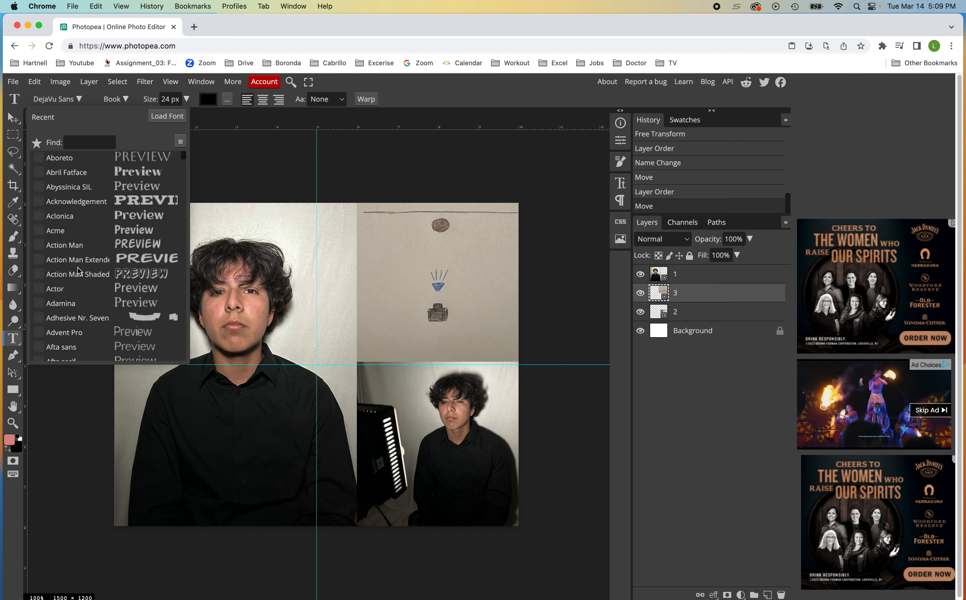
{"action": "scroll", "scroll_direction": "down", "scroll_amount": 3}
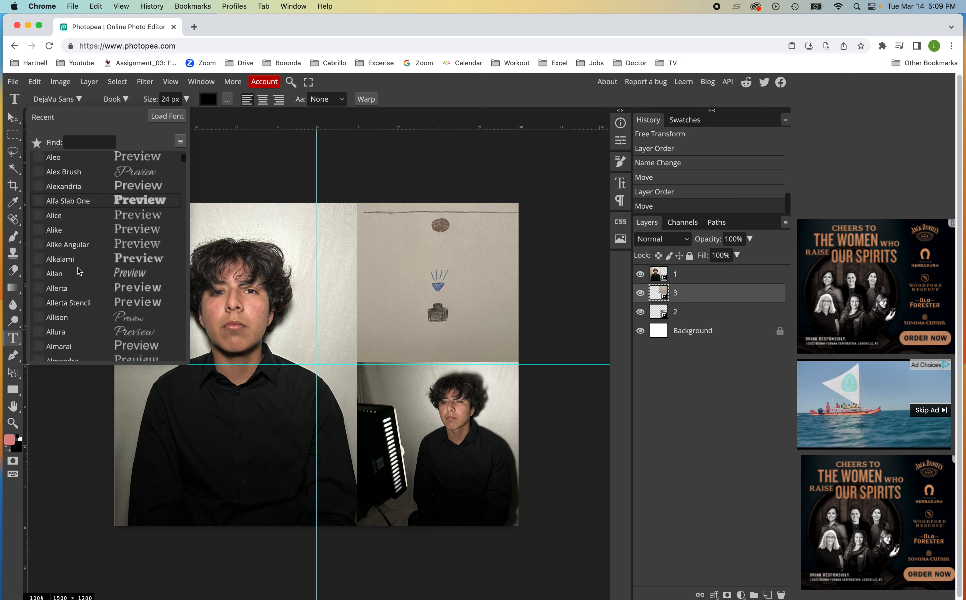
{"action": "scroll", "scroll_direction": "down", "scroll_amount": 3}
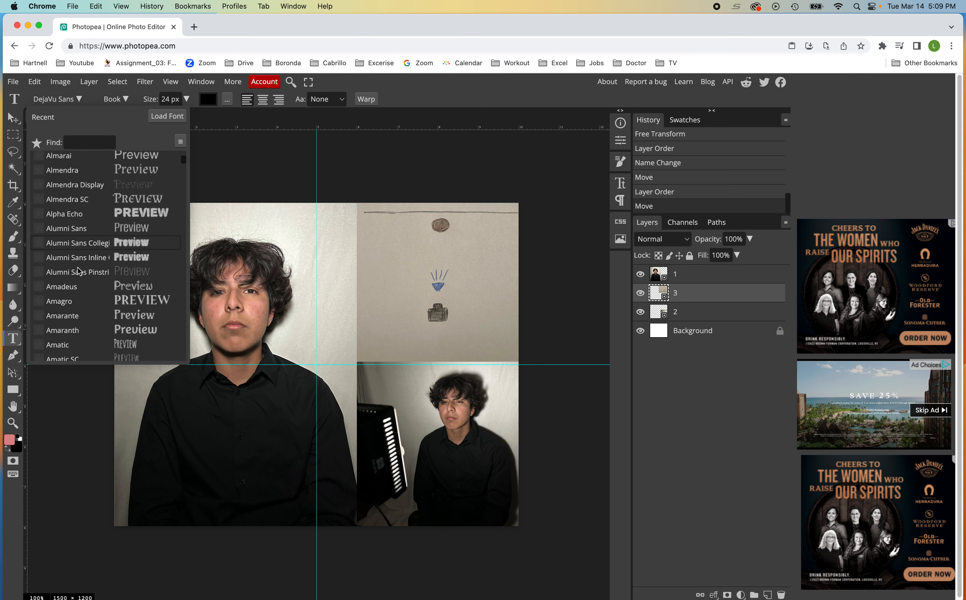
{"action": "scroll", "scroll_direction": "down", "scroll_amount": 3}
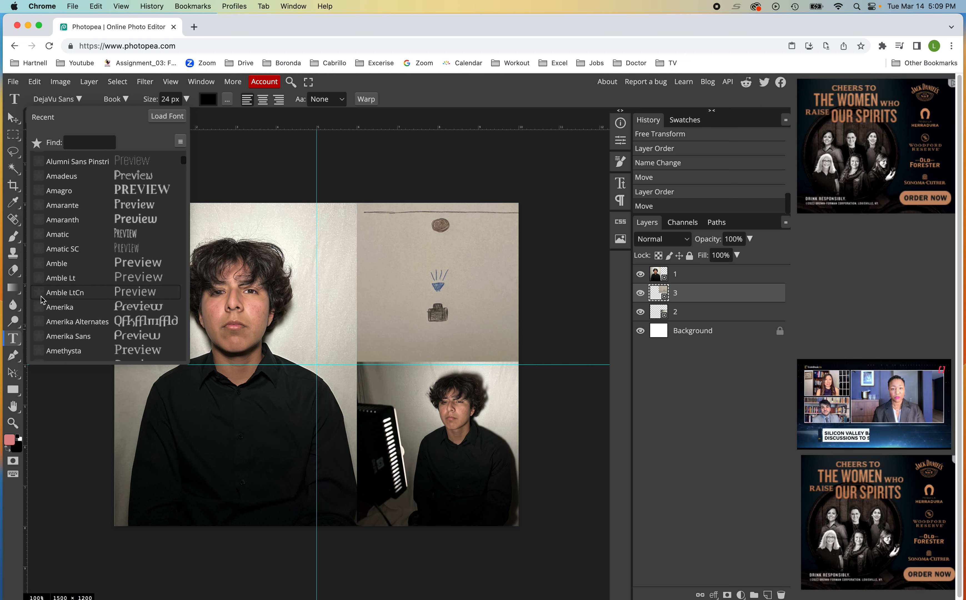
{"action": "mouse_move", "coordinate": [41, 286]}
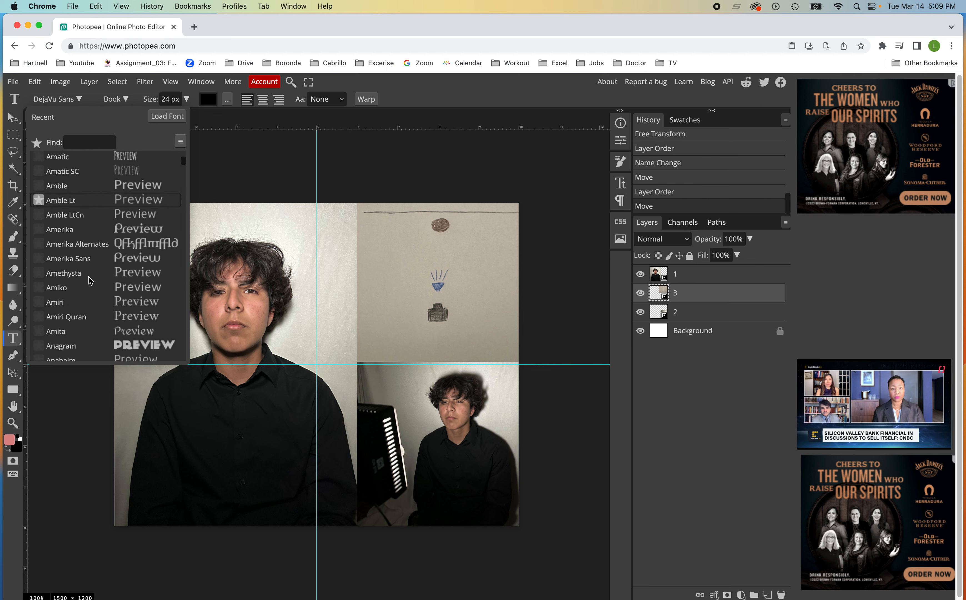
{"action": "scroll", "scroll_direction": "down", "scroll_amount": 3}
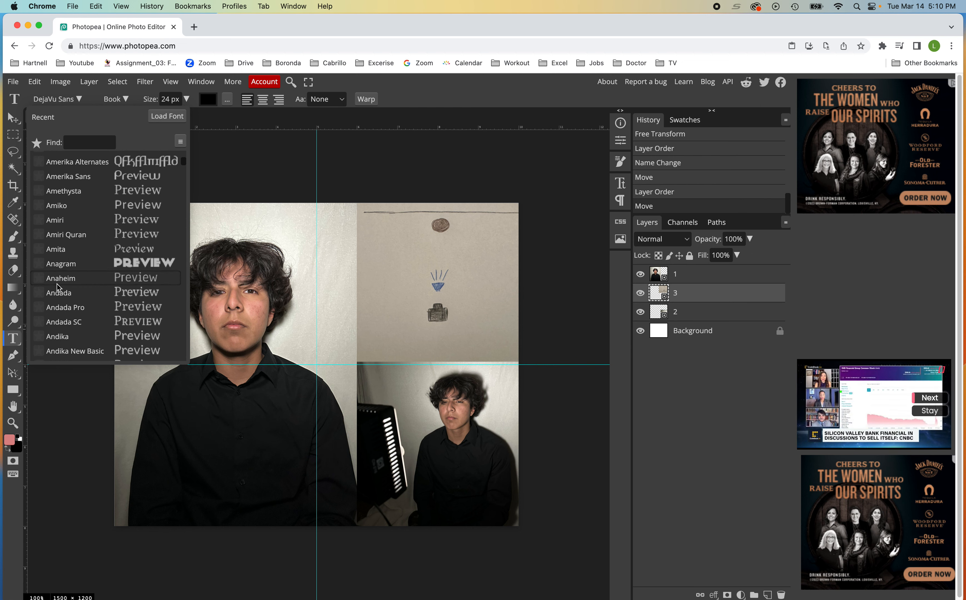
{"action": "left_click", "coordinate": [38, 278]}
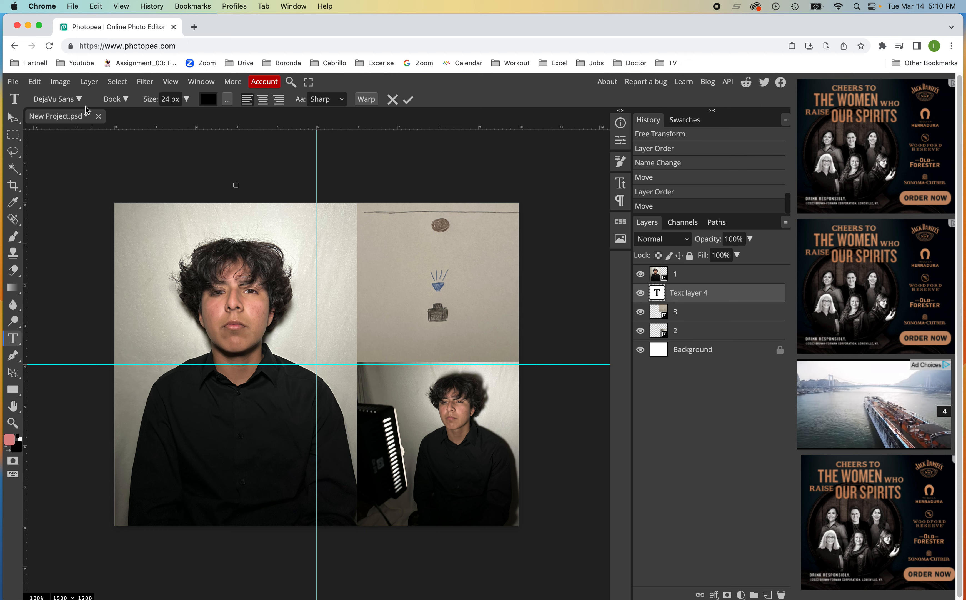
Step: Choose the Anaheim font and start a small 02 title near the portrait's top-left
{"action": "left_click", "coordinate": [53, 98]}
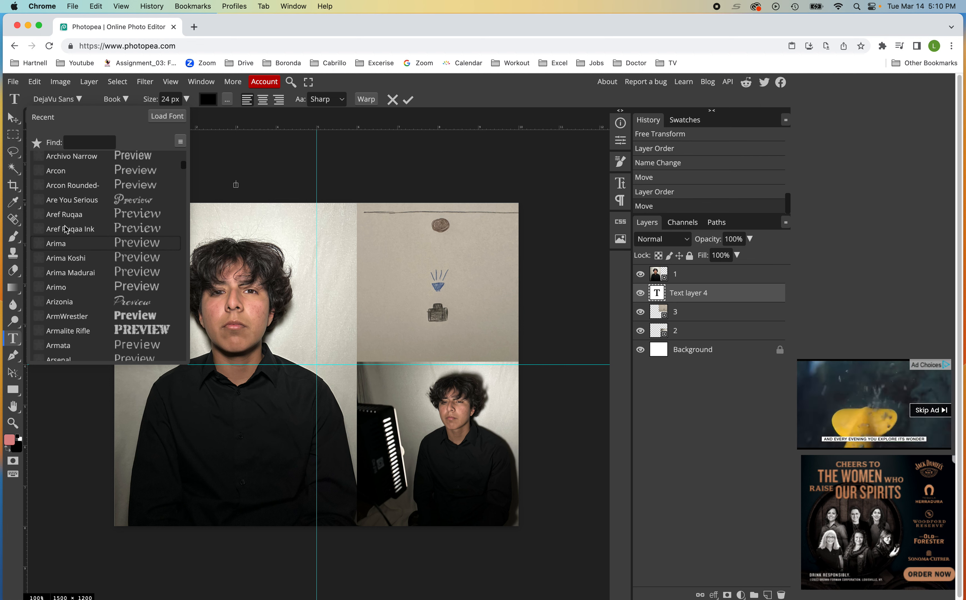
{"action": "scroll", "scroll_direction": "down", "scroll_amount": 3}
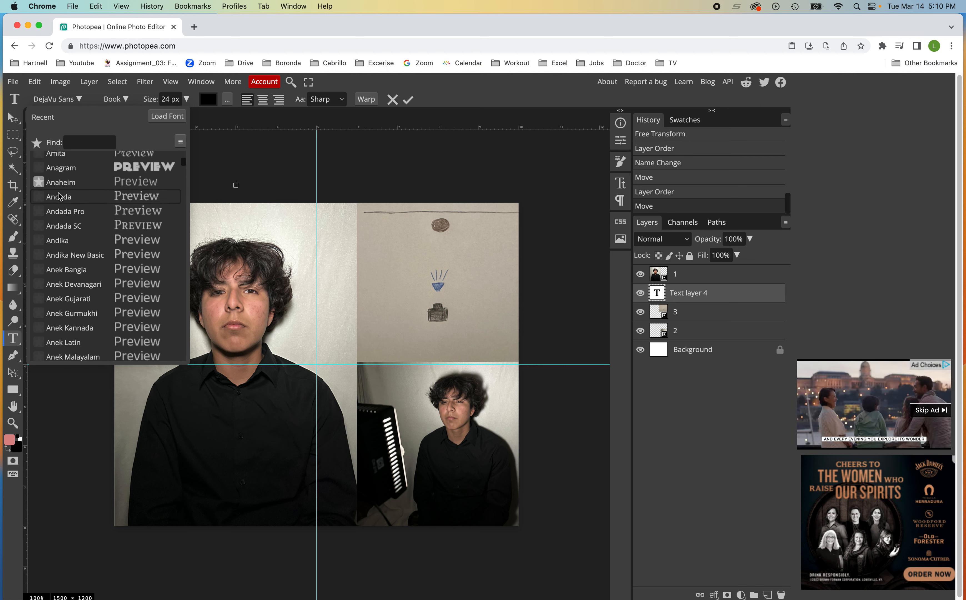
{"action": "left_click", "coordinate": [60, 182]}
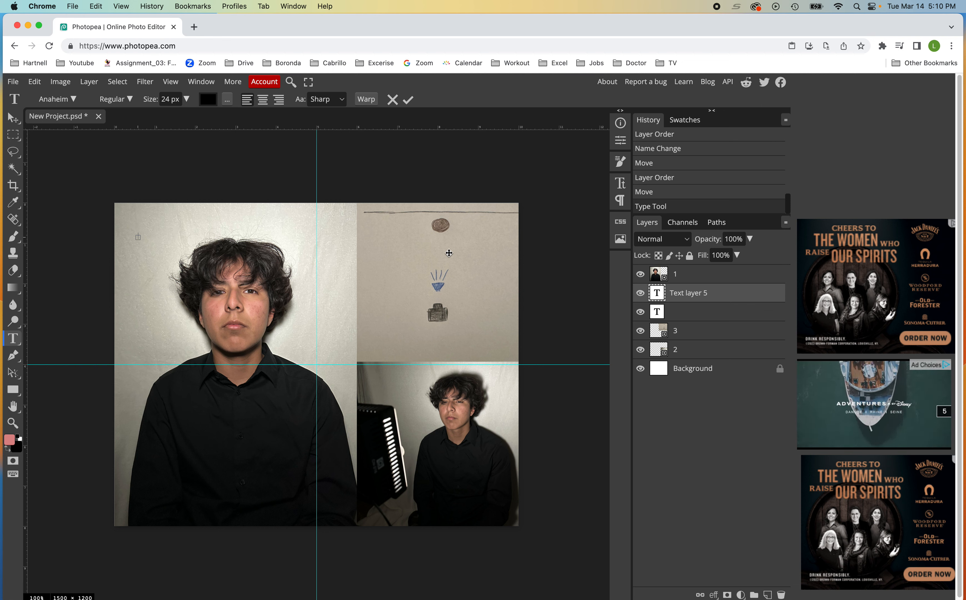
{"action": "mouse_move", "coordinate": [714, 323]}
{"action": "type", "text": "02"}
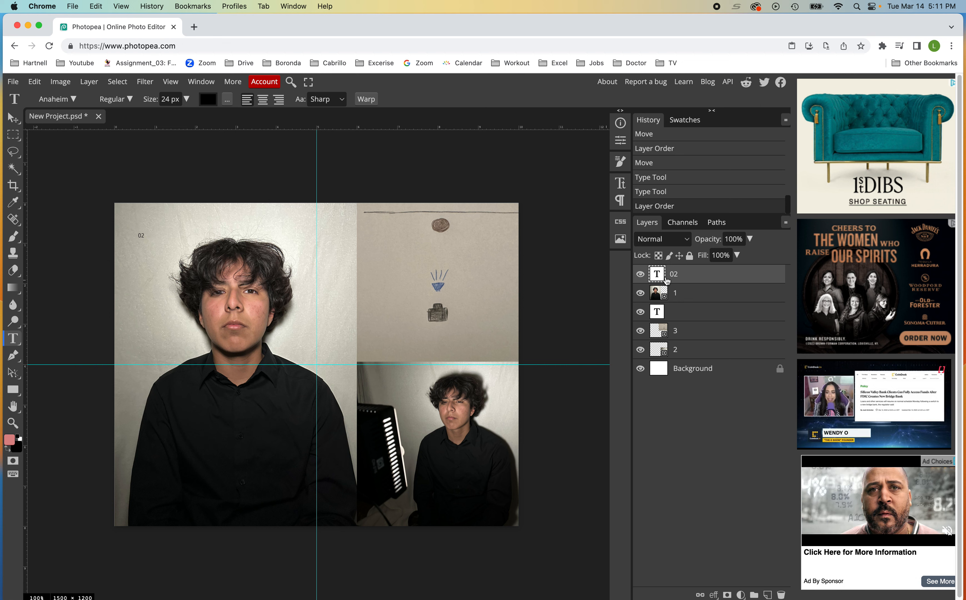
{"action": "left_click", "coordinate": [137, 236]}
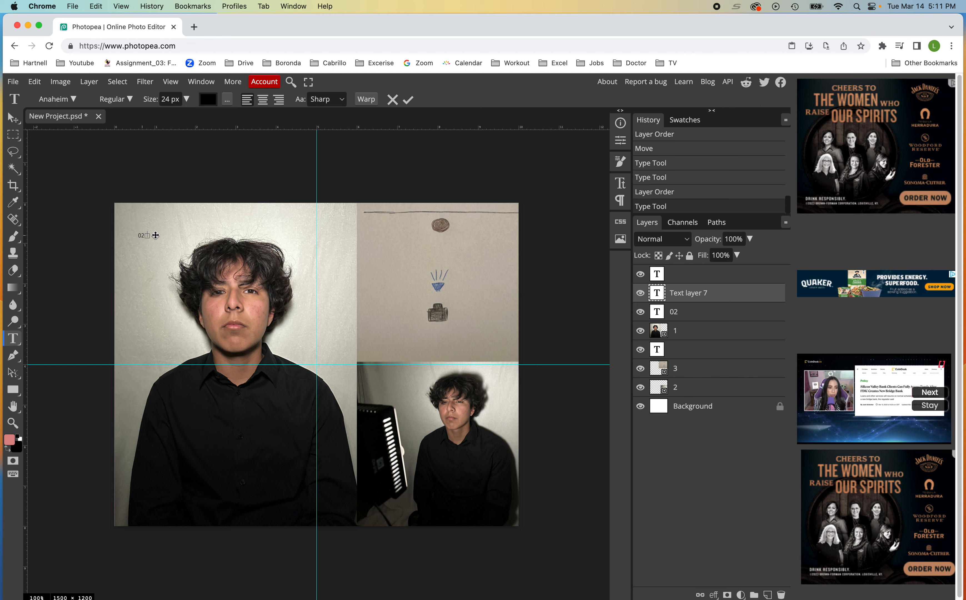
{"action": "left_click", "coordinate": [170, 98]}
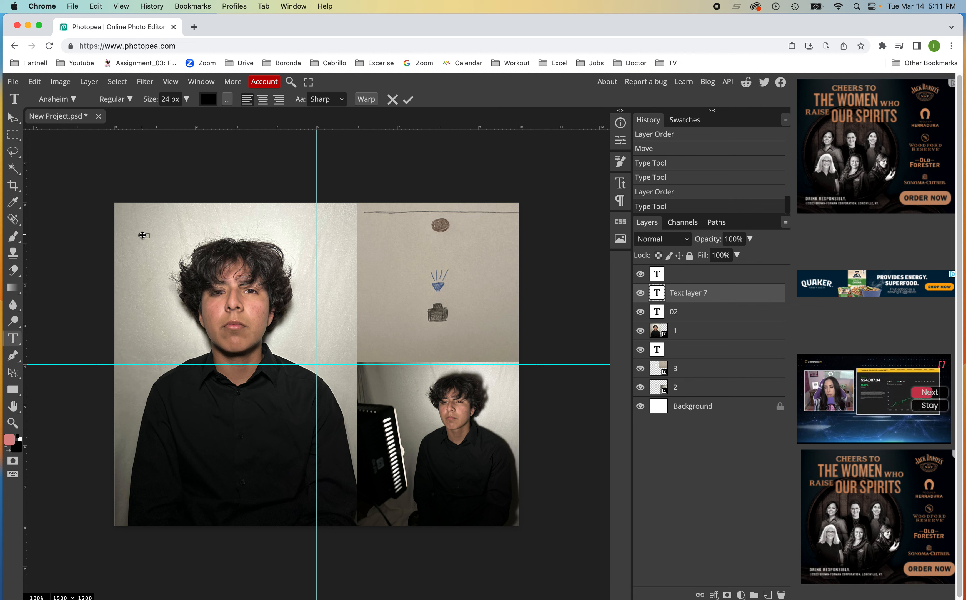
Step: Rename the 02 text layer to '02 Front'
{"action": "double_click", "coordinate": [674, 312]}
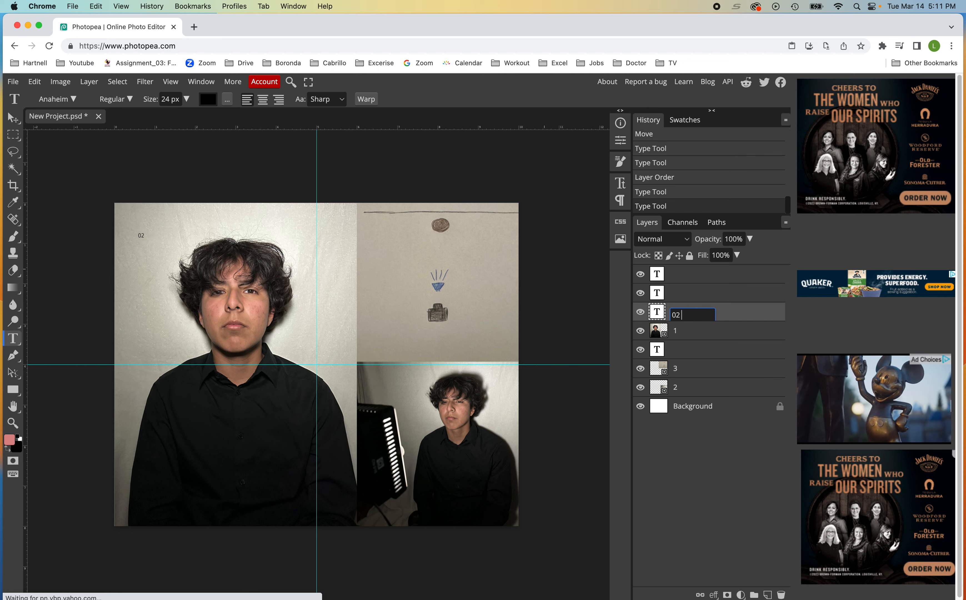
{"action": "type", "text": "Front"}
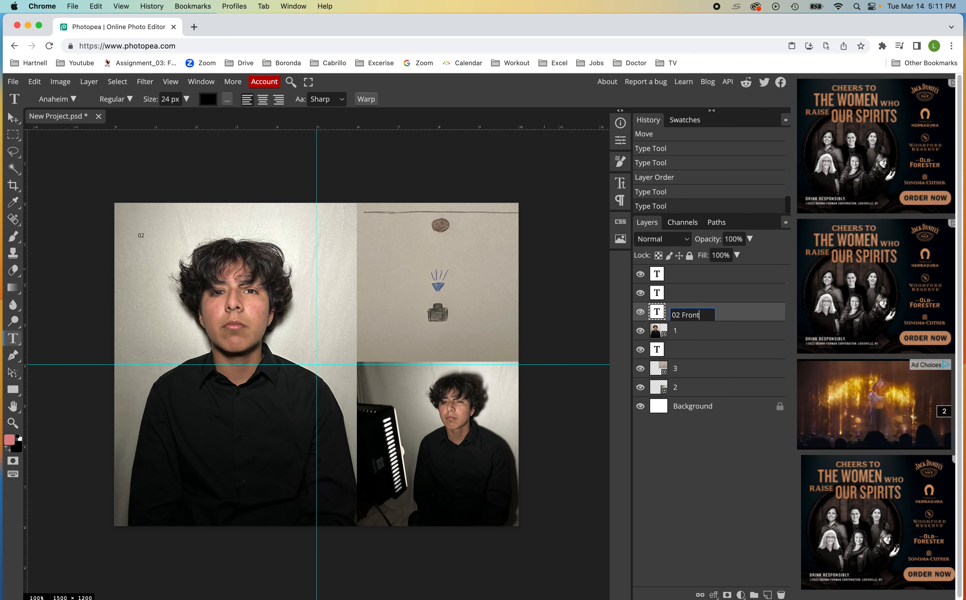
{"action": "key", "text": "Enter"}
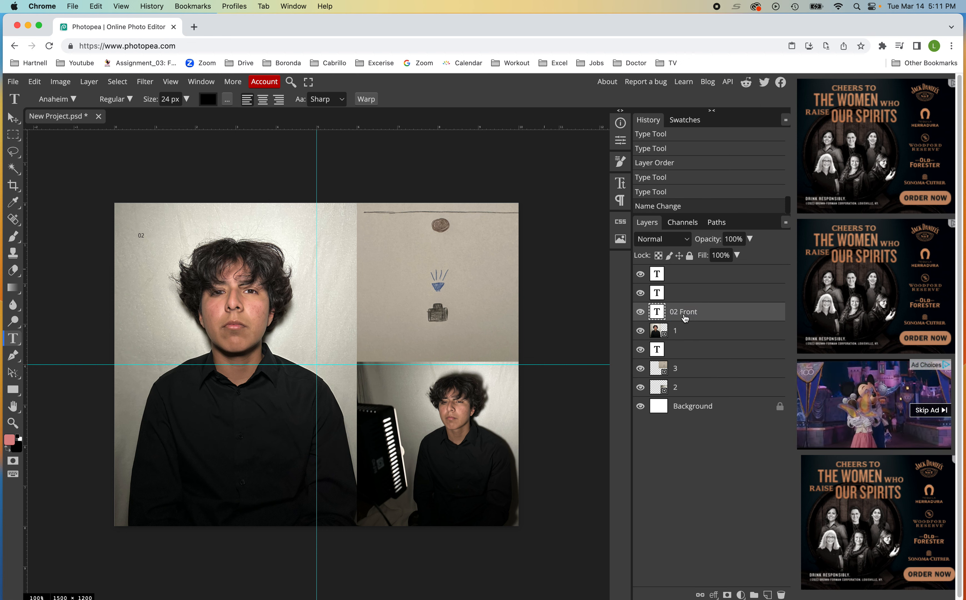
Step: Enlarge the title text to 98 px with the Size slider
{"action": "double_click", "coordinate": [684, 311]}
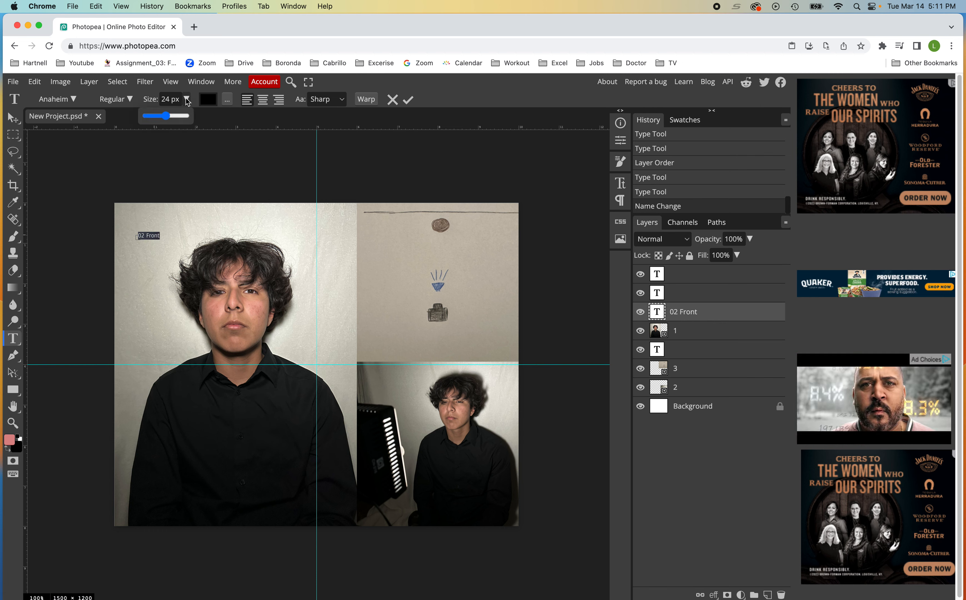
{"action": "left_click_drag", "start_coordinate": [152, 116], "coordinate": [185, 116]}
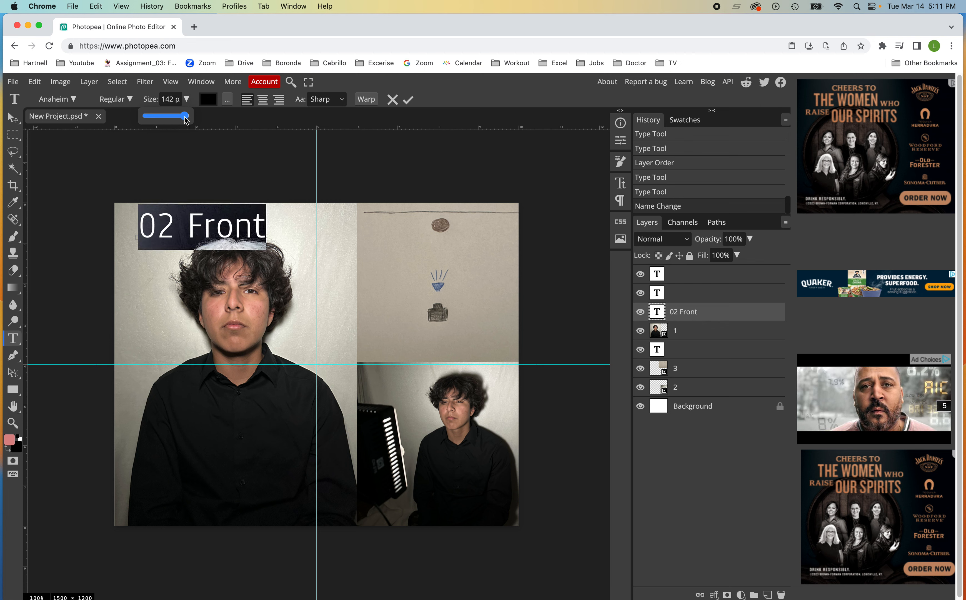
{"action": "left_click_drag", "start_coordinate": [185, 116], "coordinate": [191, 117]}
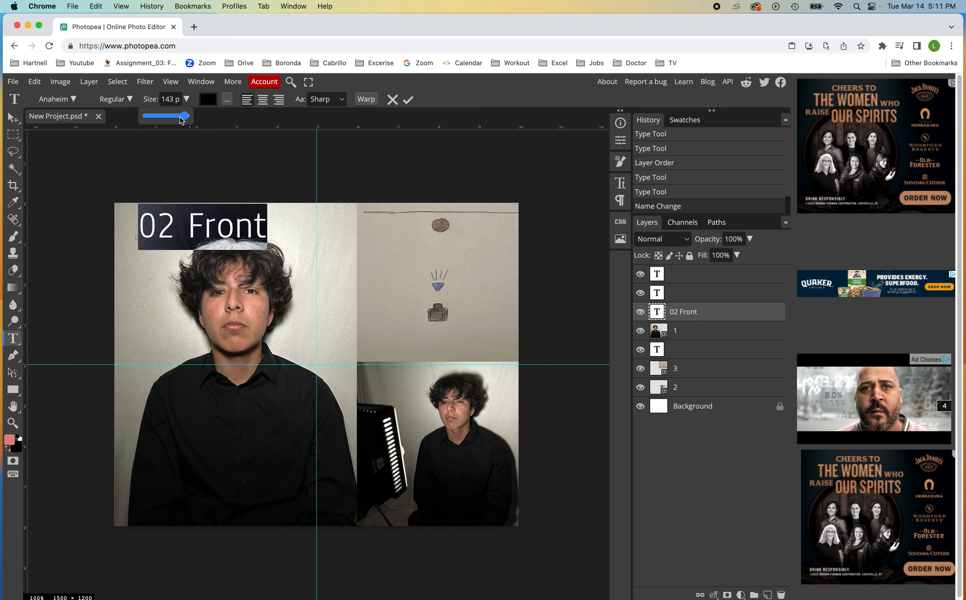
{"action": "left_click_drag", "start_coordinate": [178, 115], "coordinate": [183, 116]}
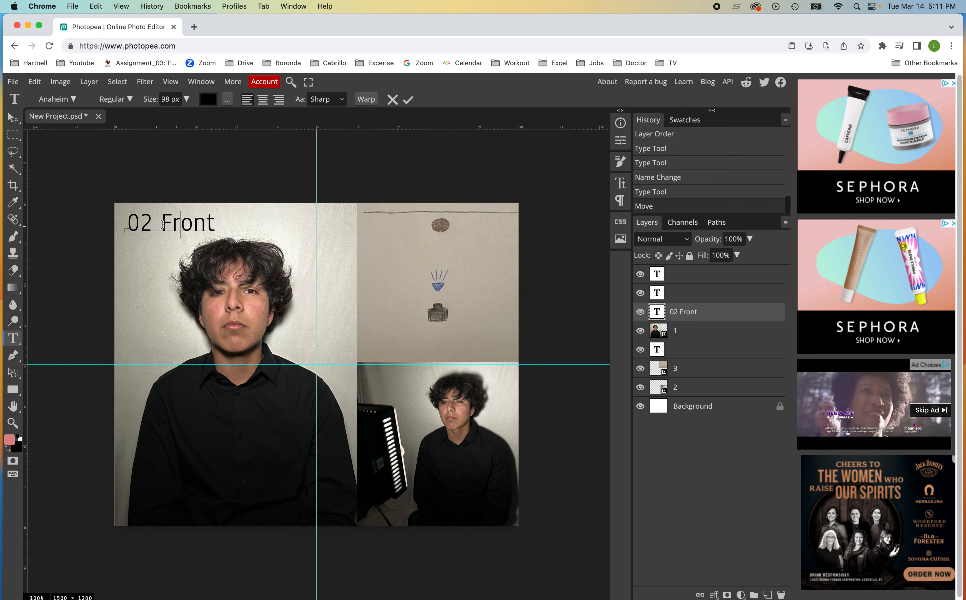
Step: Edit the title text so the number reads 01, giving '01 Front'
{"action": "double_click", "coordinate": [187, 223]}
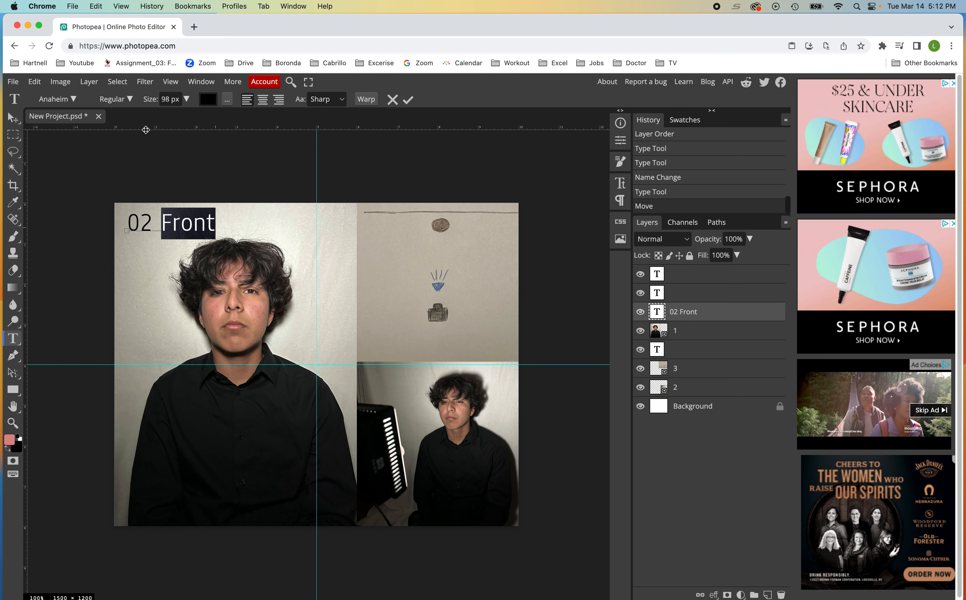
{"action": "left_click", "coordinate": [117, 99]}
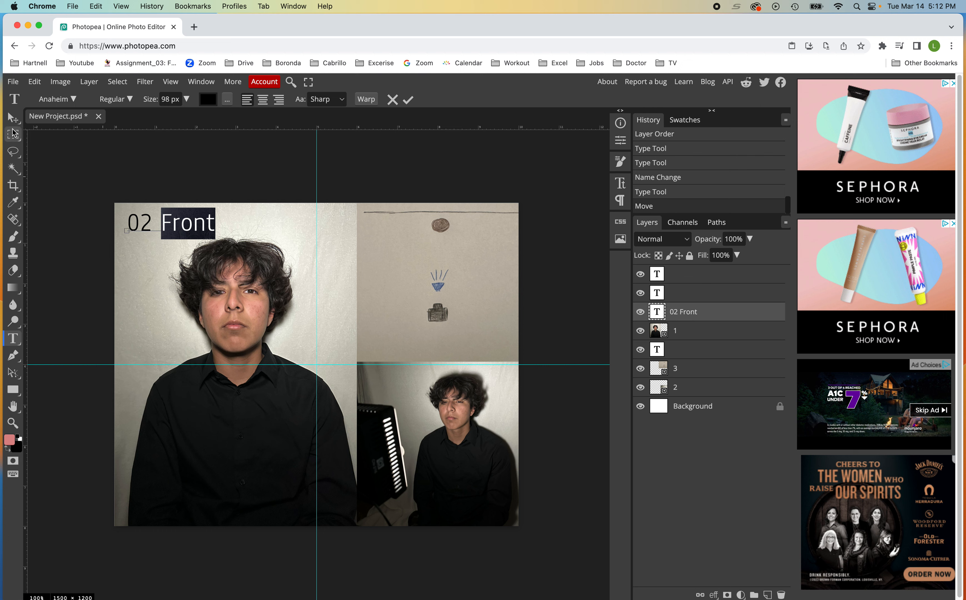
{"action": "left_click", "coordinate": [12, 118]}
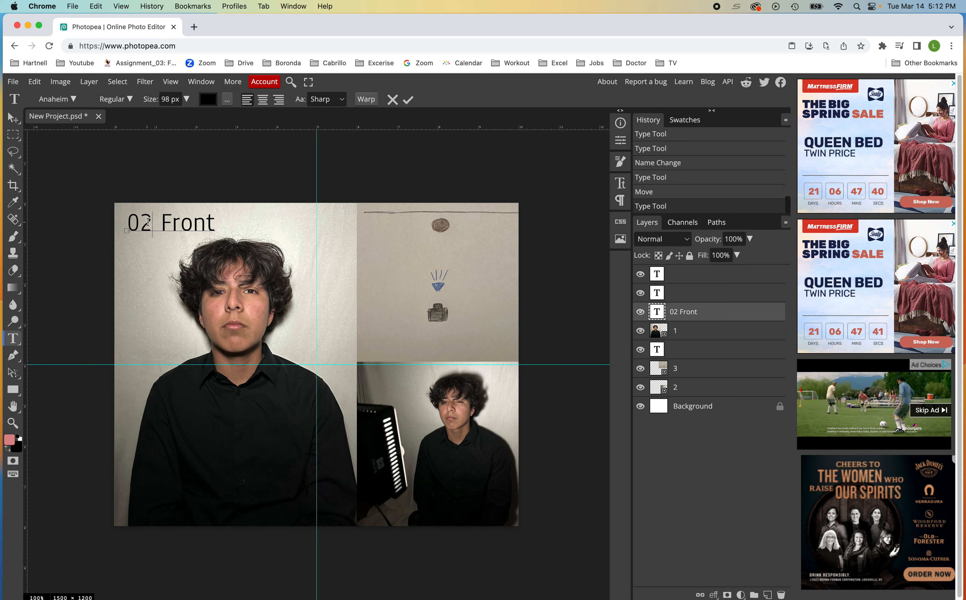
{"action": "type", "text": "01"}
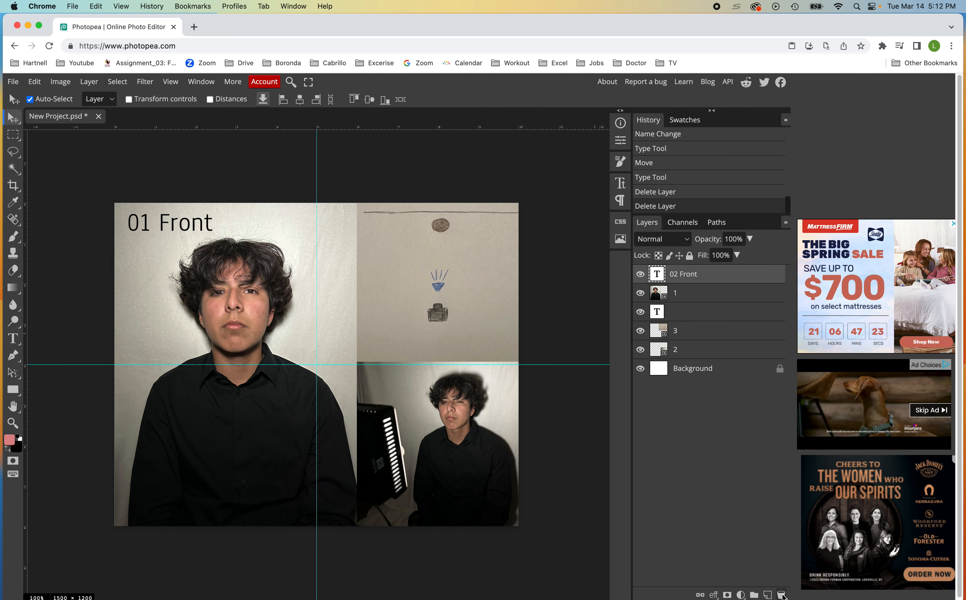
Step: Delete the leftover empty text layer, leaving title, photos and background
{"action": "left_click", "coordinate": [695, 312]}
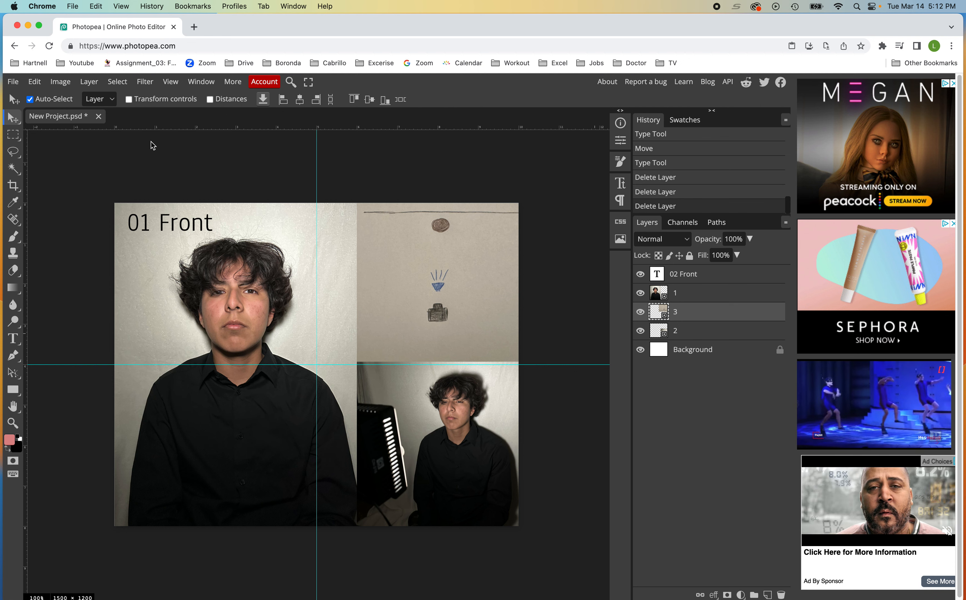
{"action": "left_click", "coordinate": [12, 81]}
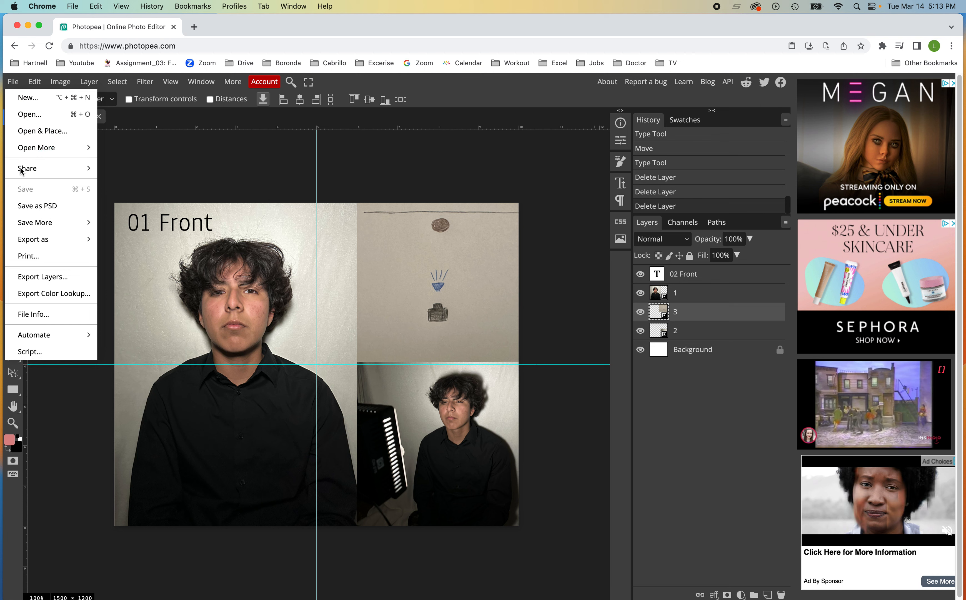
{"action": "mouse_move", "coordinate": [23, 209]}
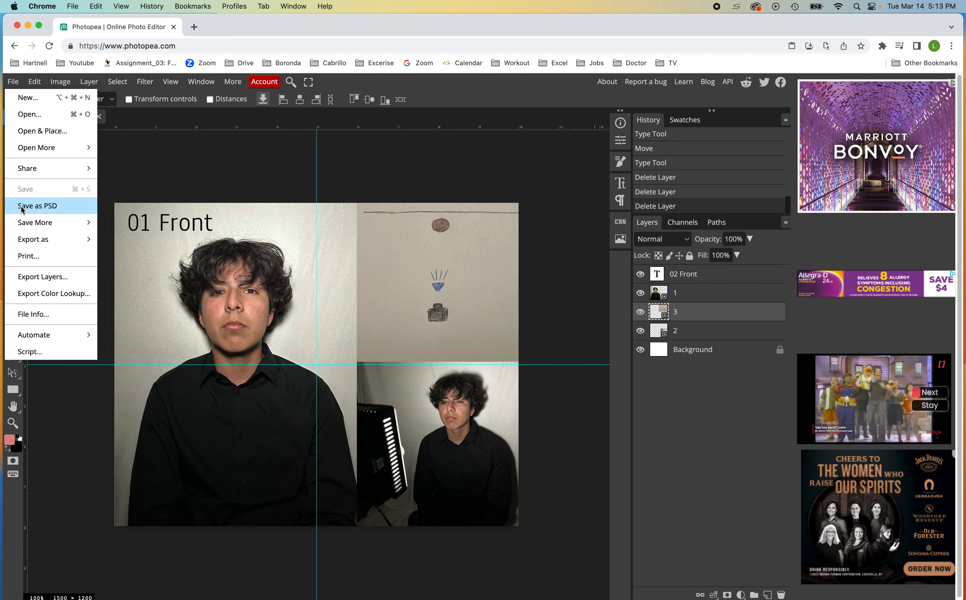
Step: Save the document as 03_HH_LastName_FirstName.psd into the PSD folder
{"action": "left_click", "coordinate": [38, 205]}
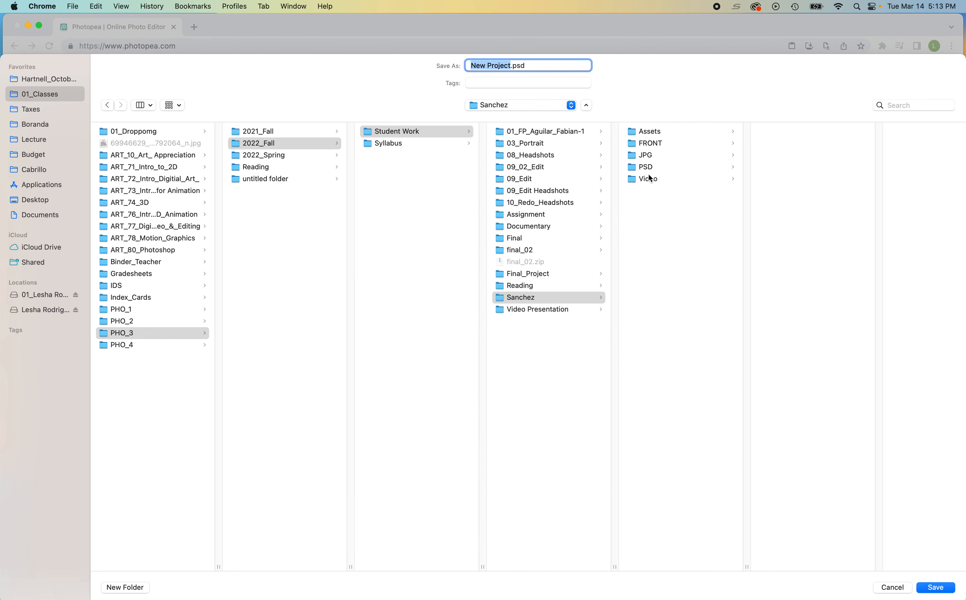
{"action": "mouse_move", "coordinate": [651, 170]}
{"action": "type", "text": "03_HH_LastName_FirstNam"}
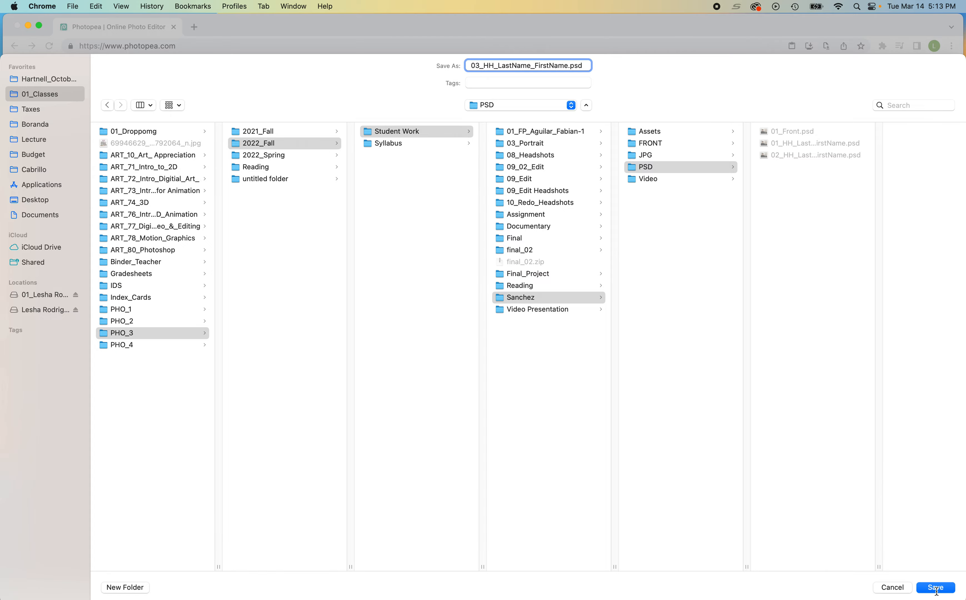
{"action": "left_click", "coordinate": [936, 587]}
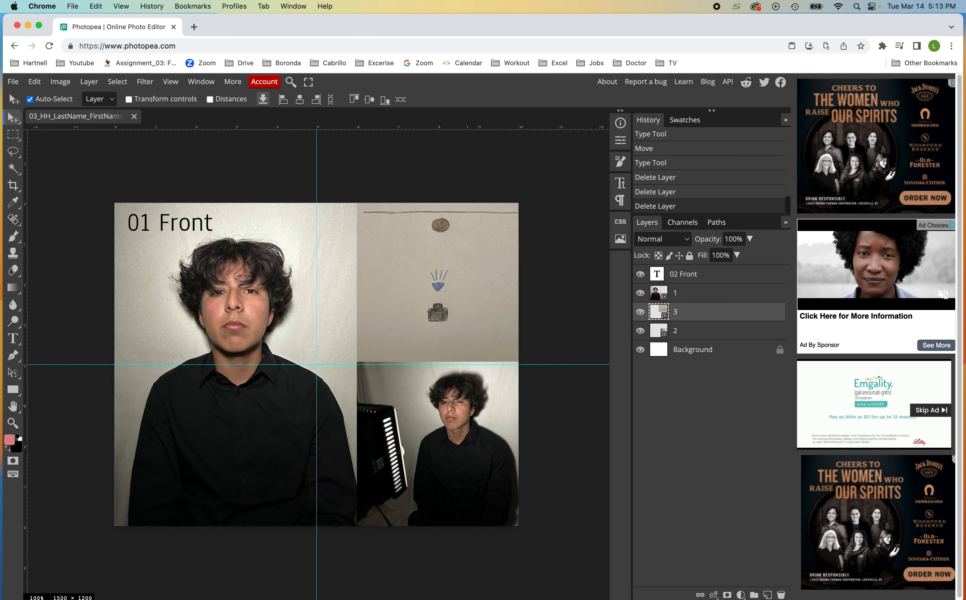
Step: Run Export Layers as JPG at 100% quality (reports zero exportable layers)
{"action": "left_click", "coordinate": [12, 82]}
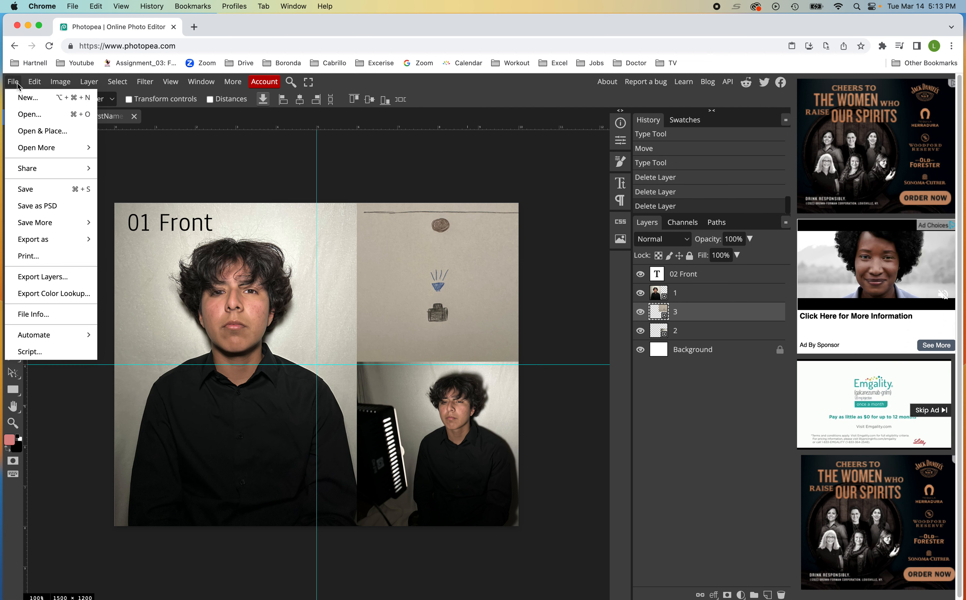
{"action": "mouse_move", "coordinate": [27, 276]}
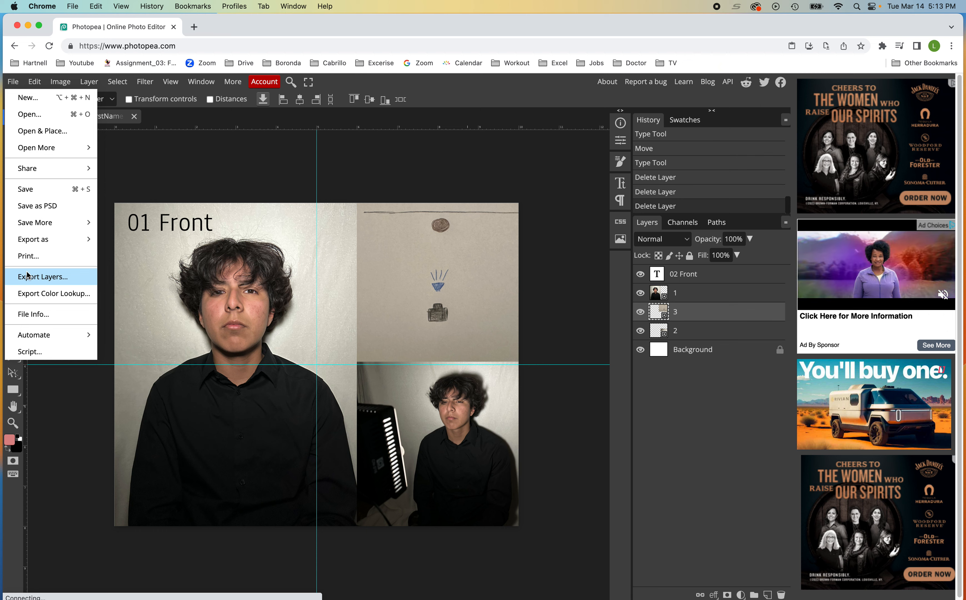
{"action": "left_click", "coordinate": [42, 276]}
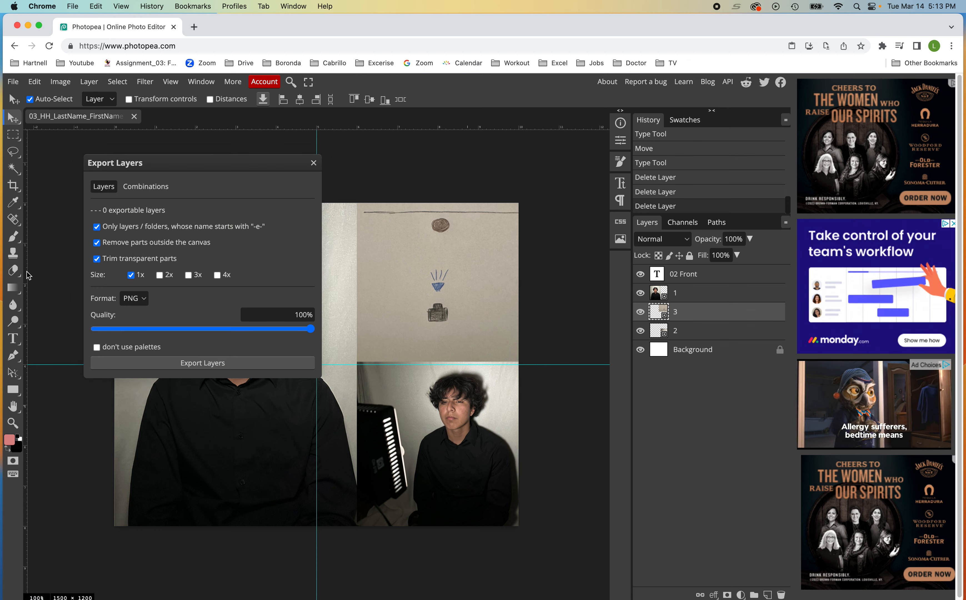
{"action": "left_click", "coordinate": [133, 298]}
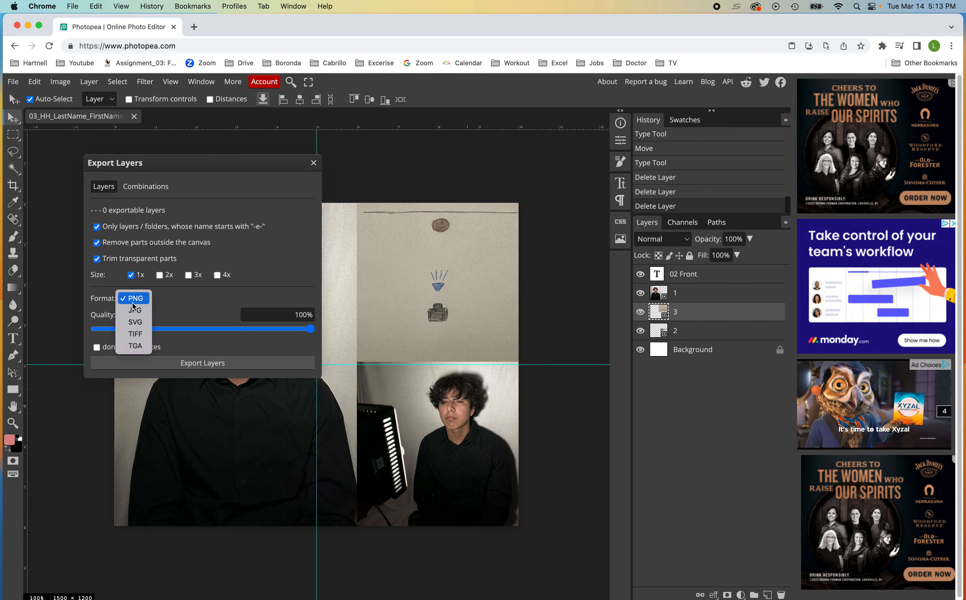
{"action": "left_click", "coordinate": [134, 310]}
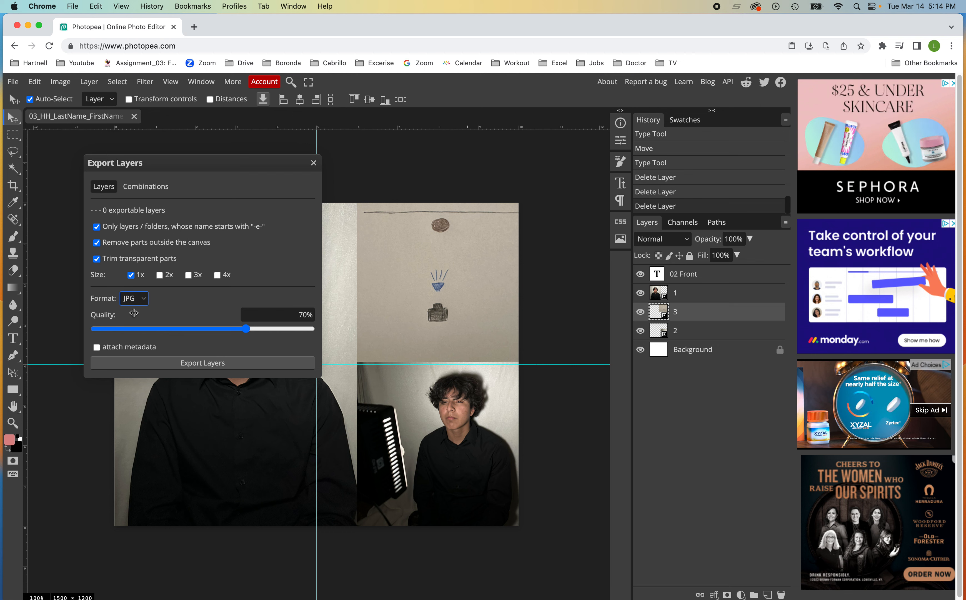
{"action": "mouse_move", "coordinate": [138, 315]}
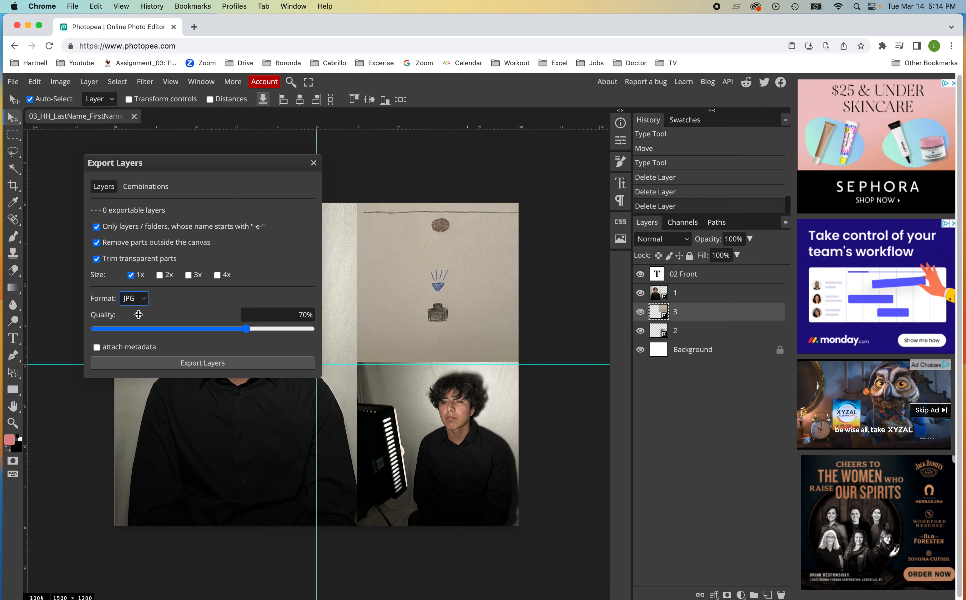
{"action": "left_click_drag", "start_coordinate": [239, 328], "coordinate": [315, 329]}
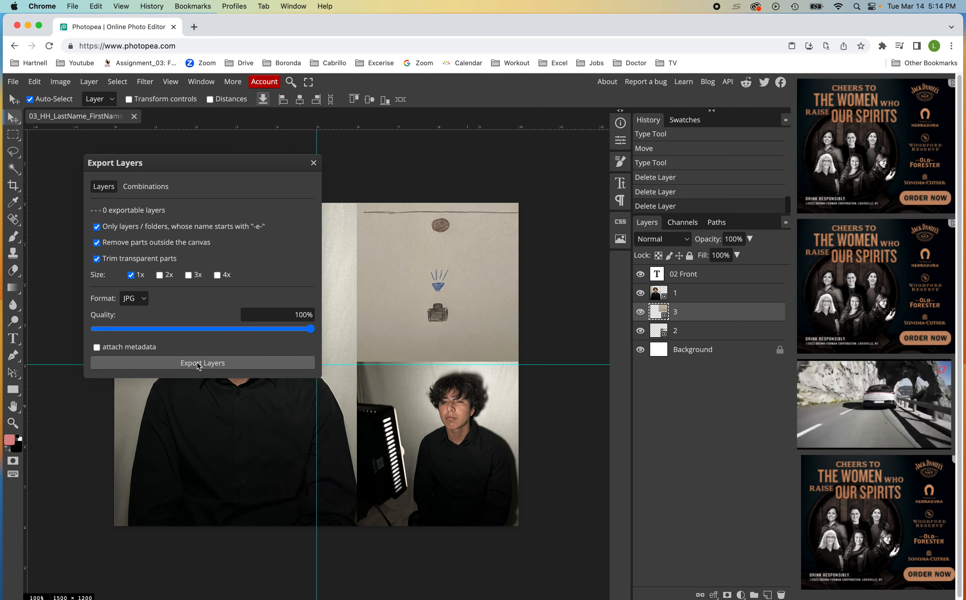
{"action": "left_click", "coordinate": [202, 363]}
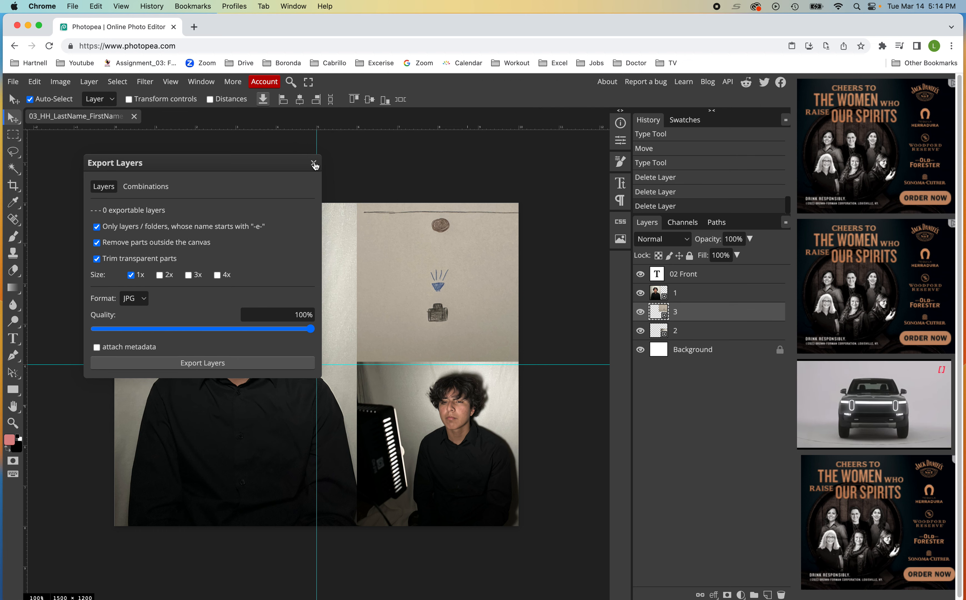
Step: Export as JPG at 1500×1200 px, 100% quality, and confirm Save for web
{"action": "left_click", "coordinate": [12, 81]}
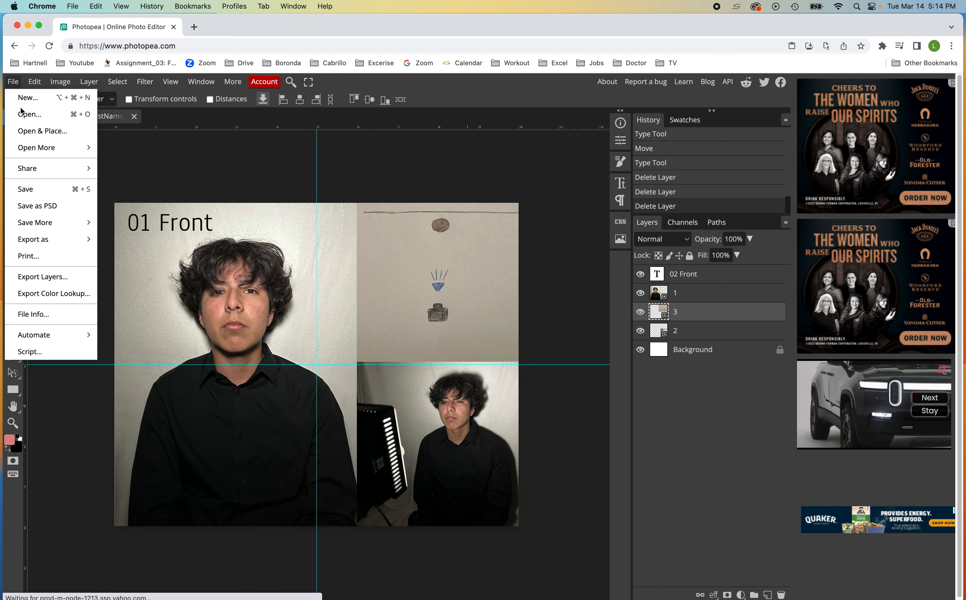
{"action": "mouse_move", "coordinate": [51, 235]}
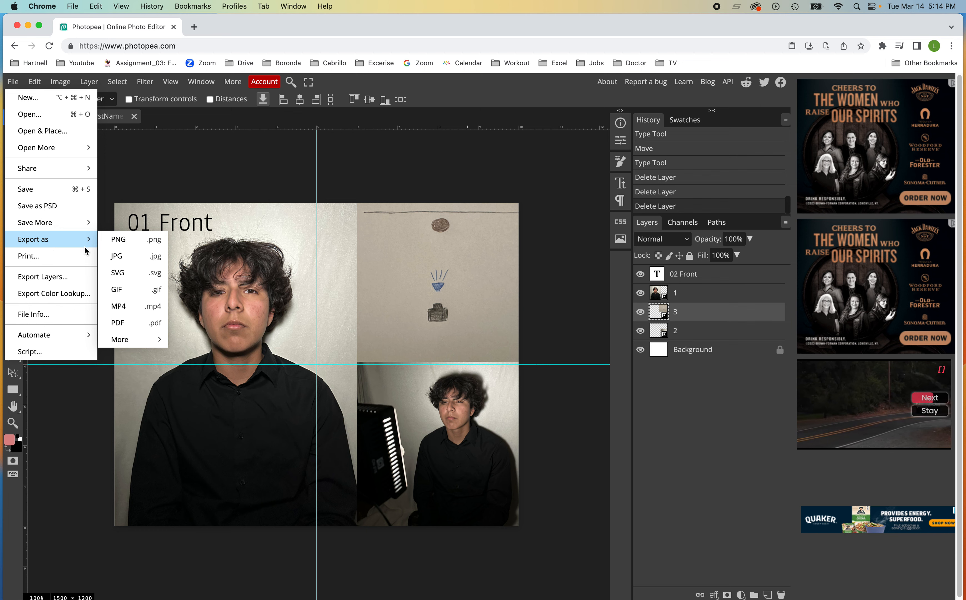
{"action": "left_click", "coordinate": [116, 257]}
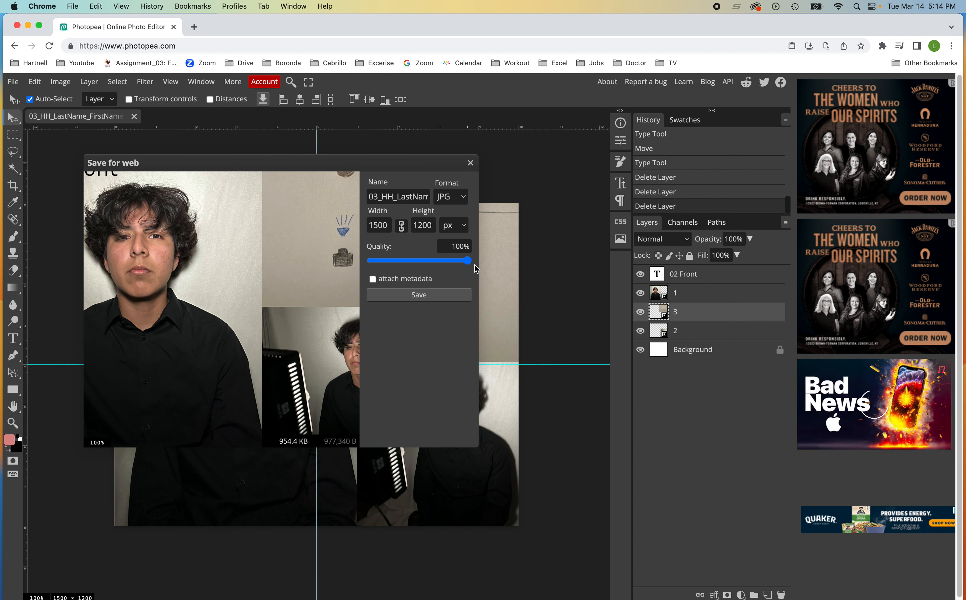
{"action": "left_click", "coordinate": [454, 225]}
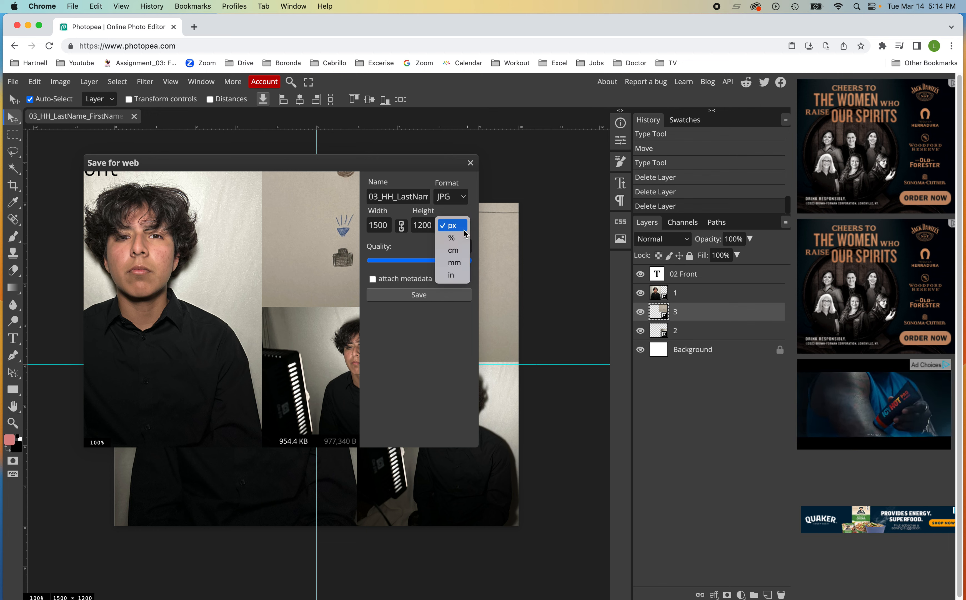
{"action": "left_click", "coordinate": [450, 225]}
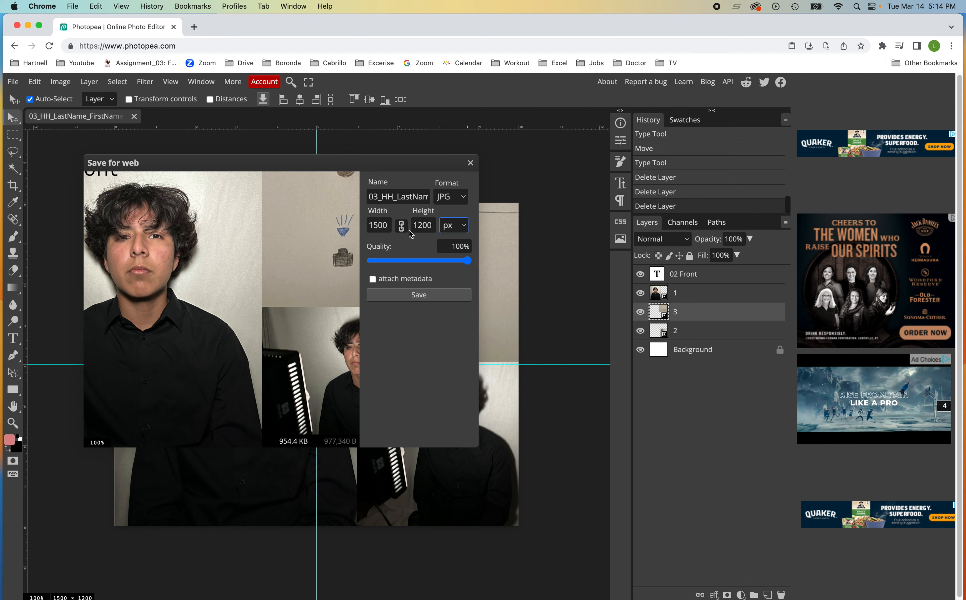
{"action": "left_click", "coordinate": [419, 294]}
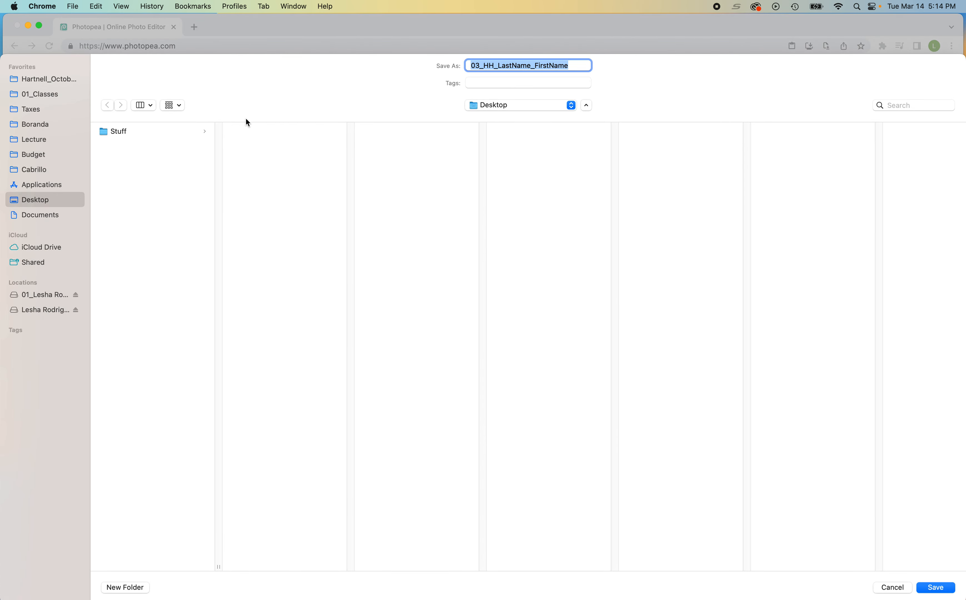
Step: Browse 01_Classes > PHO_3 > 2022_Fall > Student Work > Sanchez to the JPG folder
{"action": "left_click", "coordinate": [40, 94]}
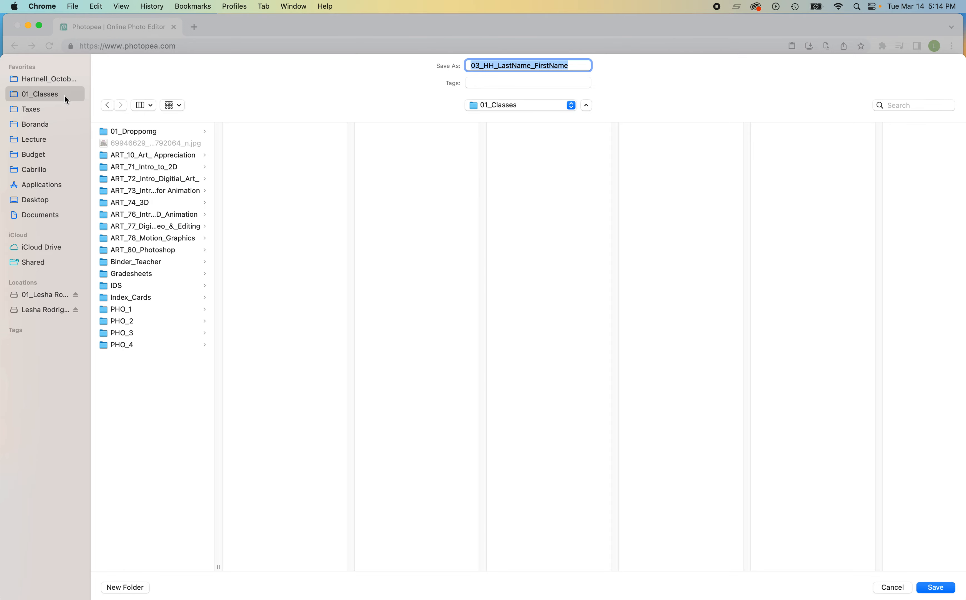
{"action": "left_click", "coordinate": [121, 321]}
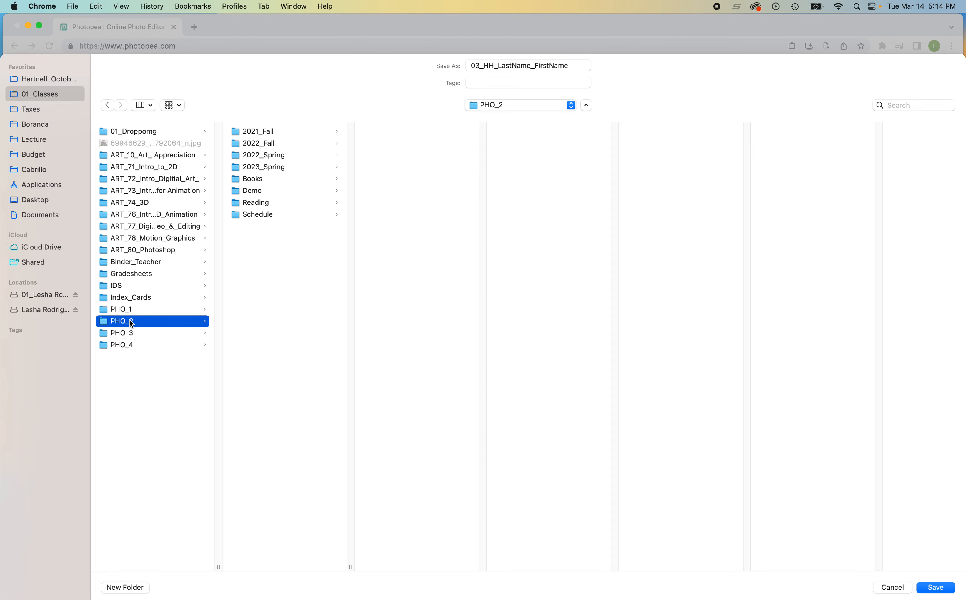
{"action": "mouse_move", "coordinate": [258, 202]}
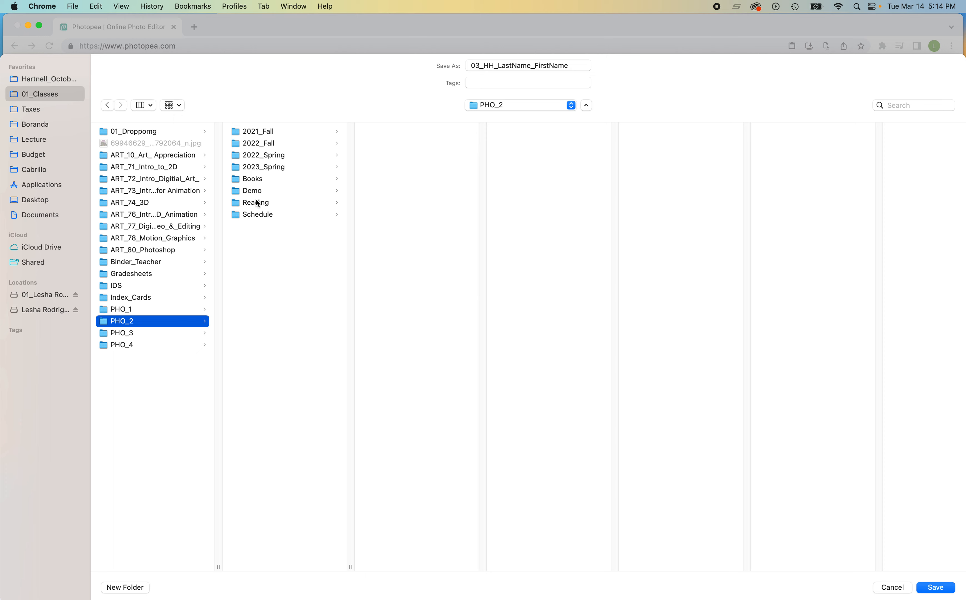
{"action": "left_click", "coordinate": [264, 155]}
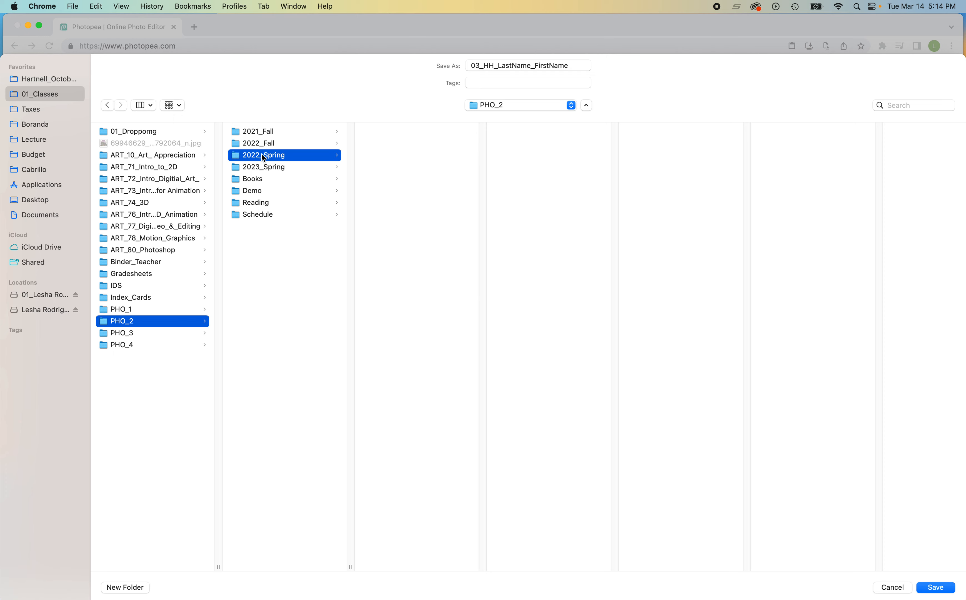
{"action": "left_click", "coordinate": [264, 155]}
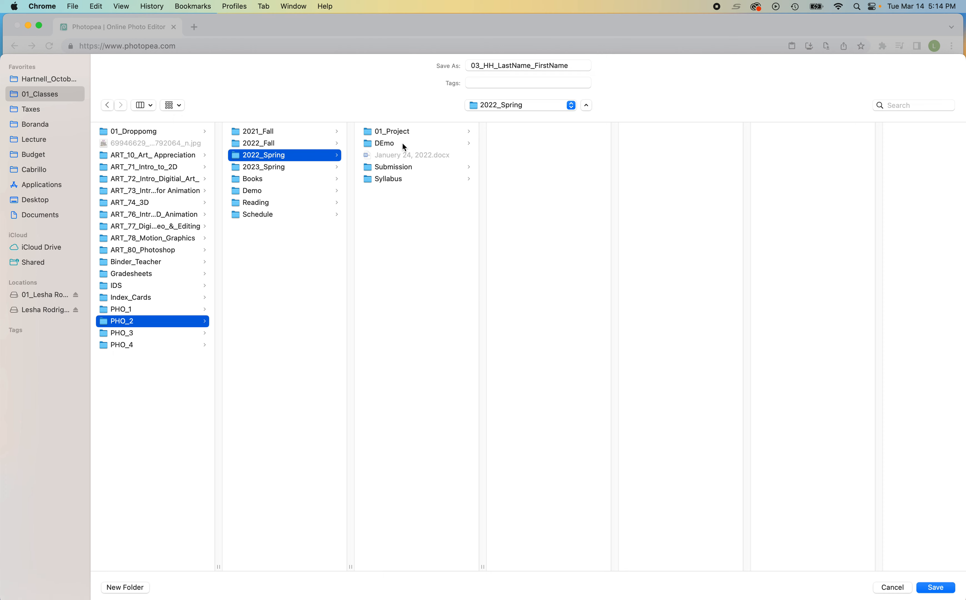
{"action": "mouse_move", "coordinate": [309, 170]}
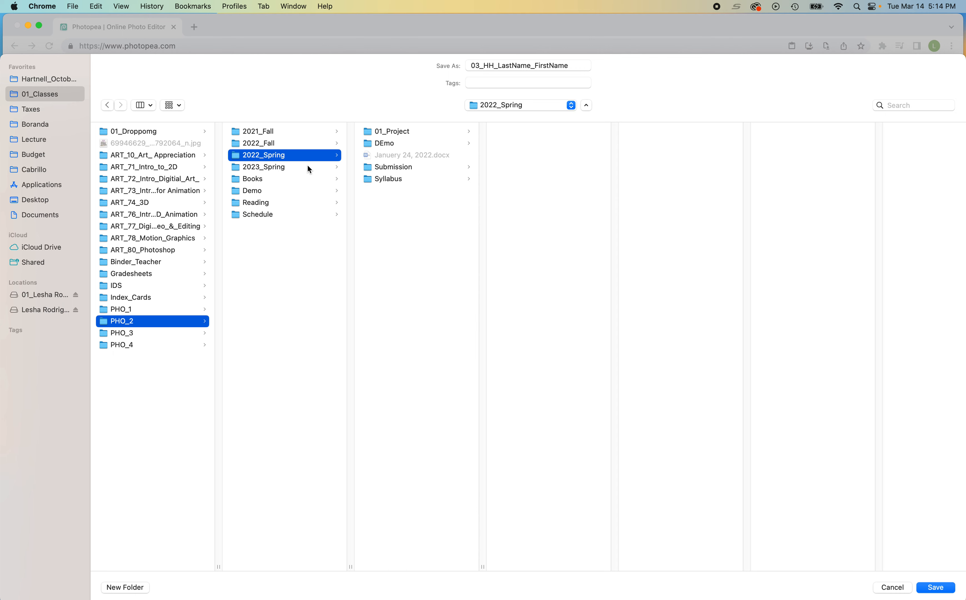
{"action": "left_click", "coordinate": [393, 167]}
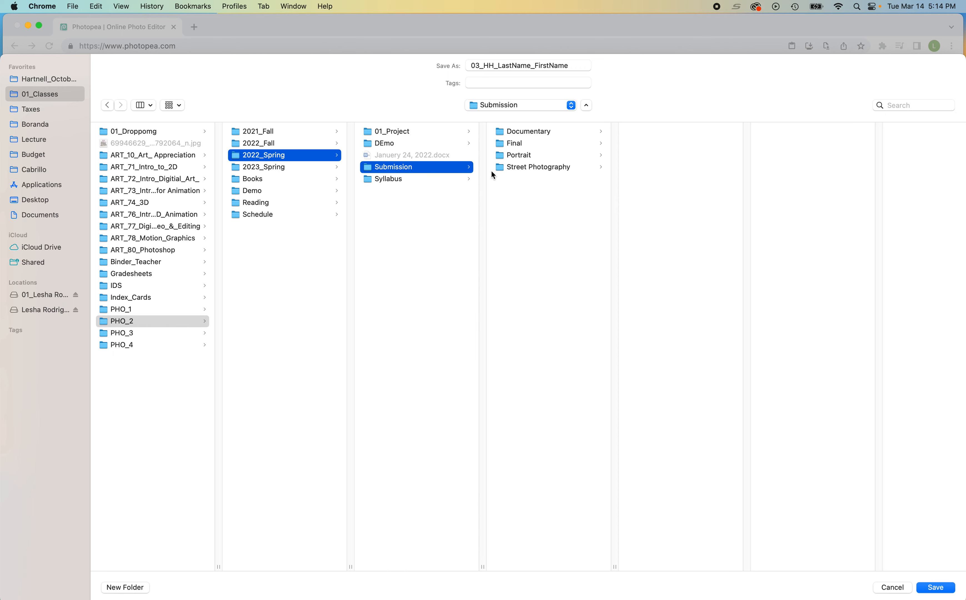
{"action": "left_click", "coordinate": [122, 333]}
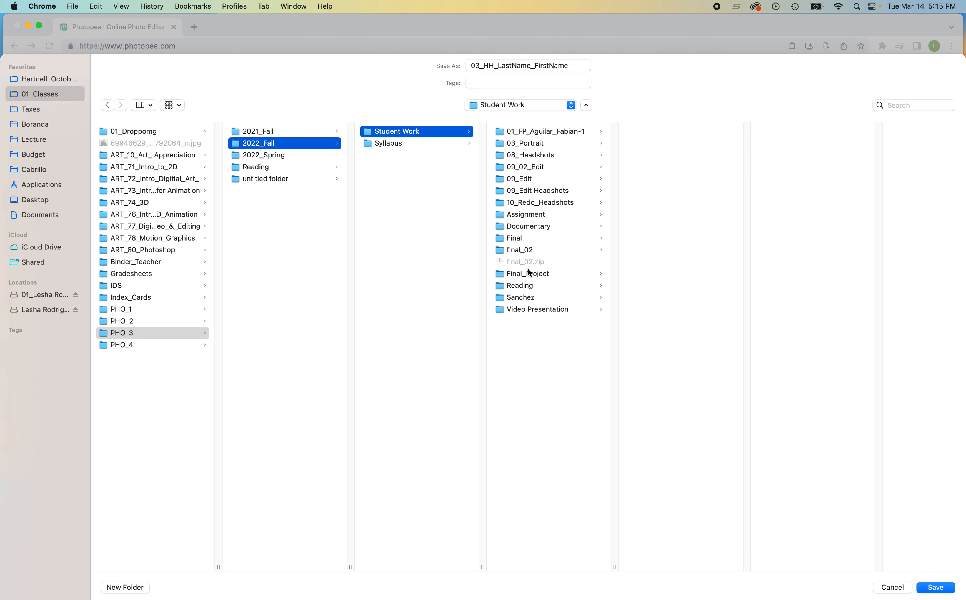
{"action": "left_click", "coordinate": [520, 297]}
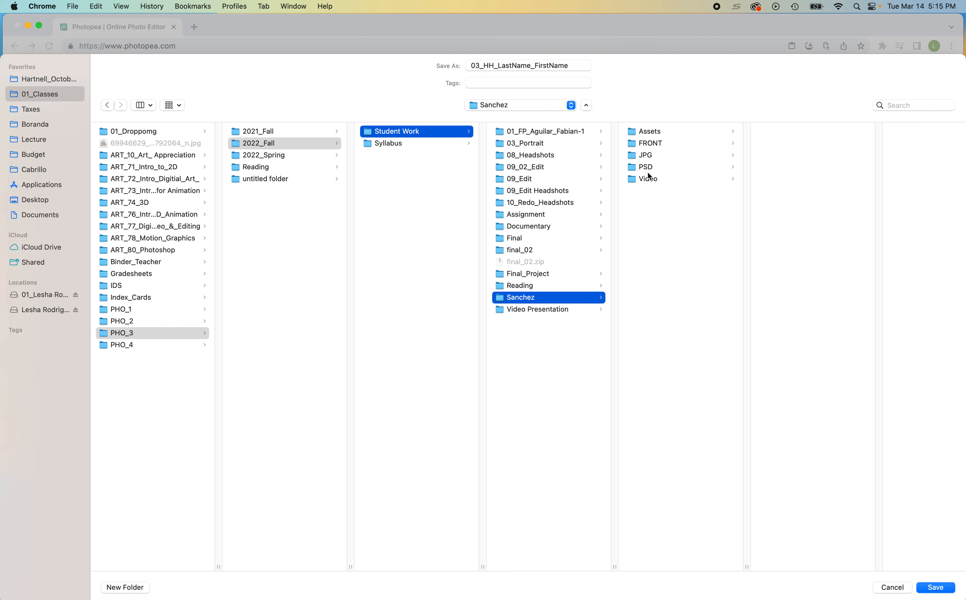
{"action": "left_click", "coordinate": [646, 155]}
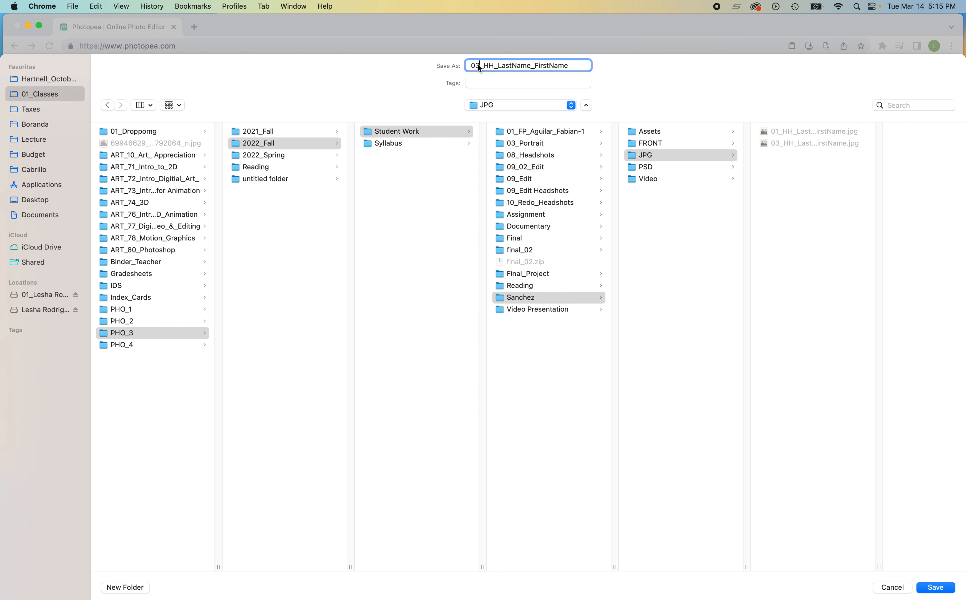
Step: Rename the export to 04_HH_LastName_FirstName and save it in the JPG folder
{"action": "key", "text": "Backspace"}
{"action": "type", "text": "4"}
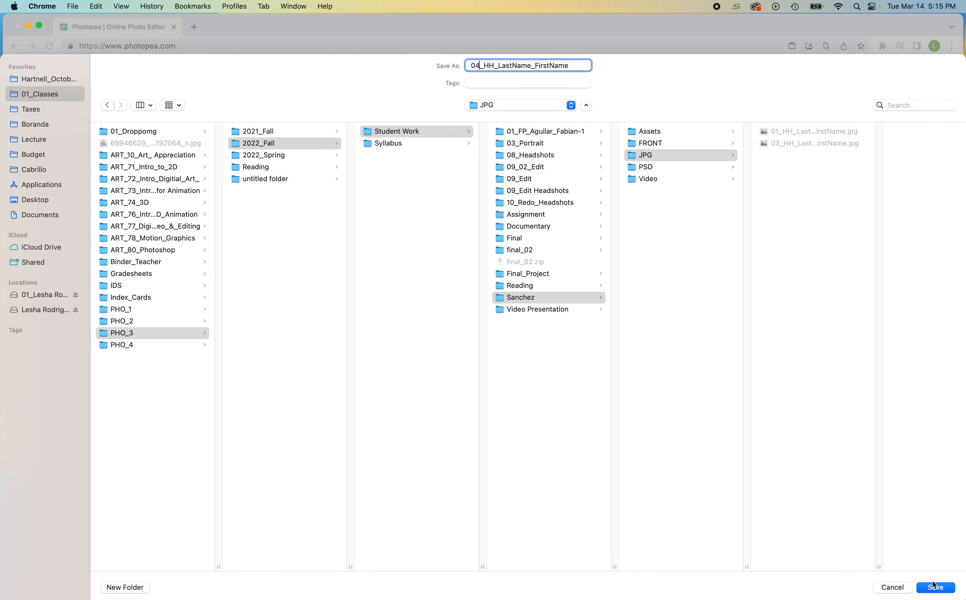
{"action": "left_click", "coordinate": [935, 587]}
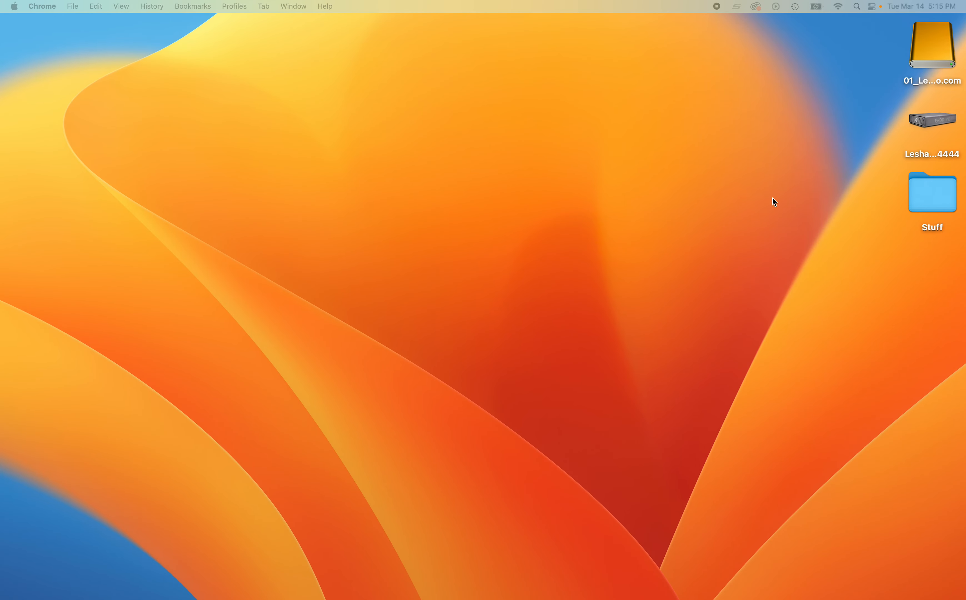
Step: In Finder, browse to Sanchez > JPG and view the 04_HH_LastName_FirstName JPEG
{"action": "left_click", "coordinate": [385, 366]}
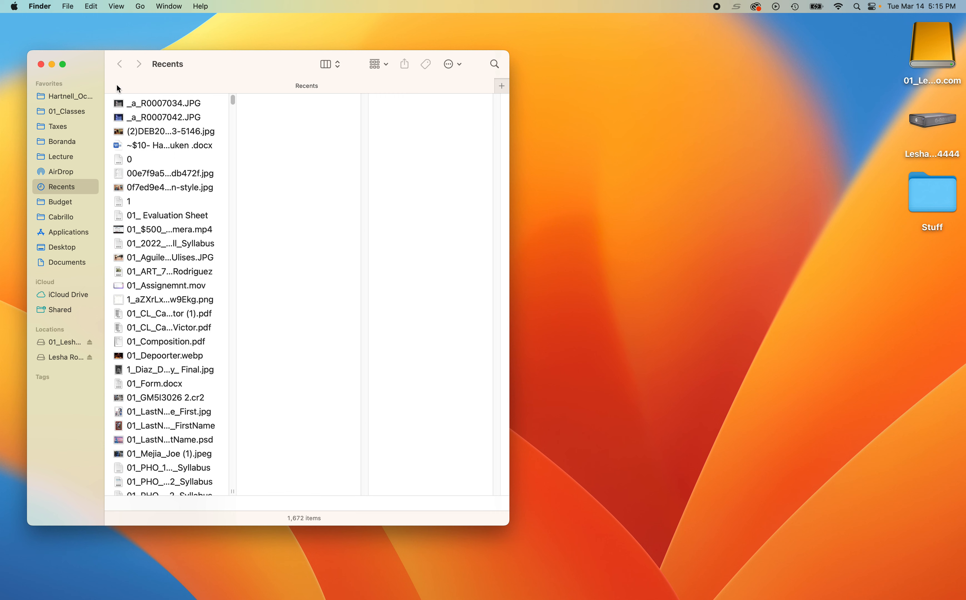
{"action": "left_click", "coordinate": [66, 111]}
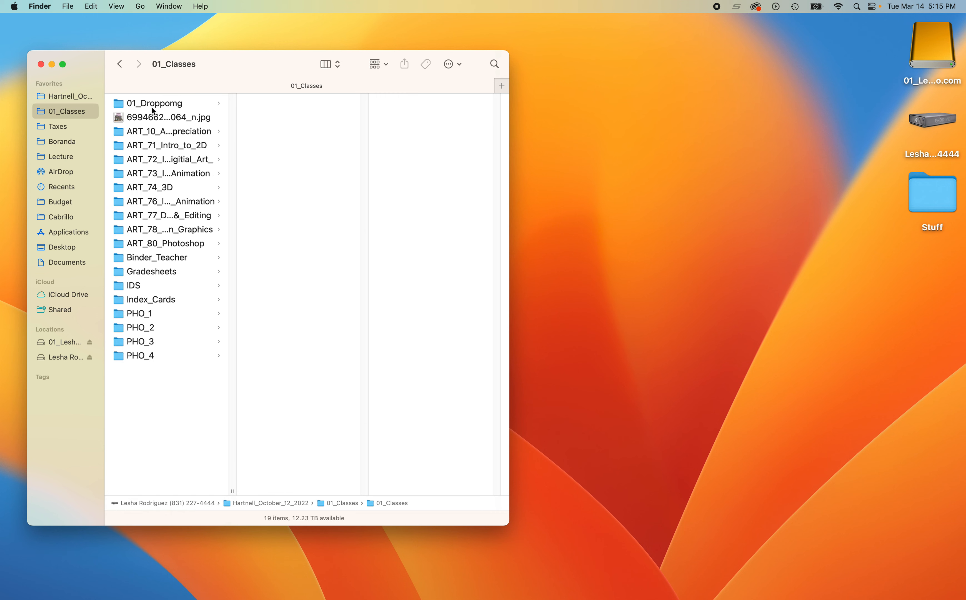
{"action": "left_click", "coordinate": [140, 341]}
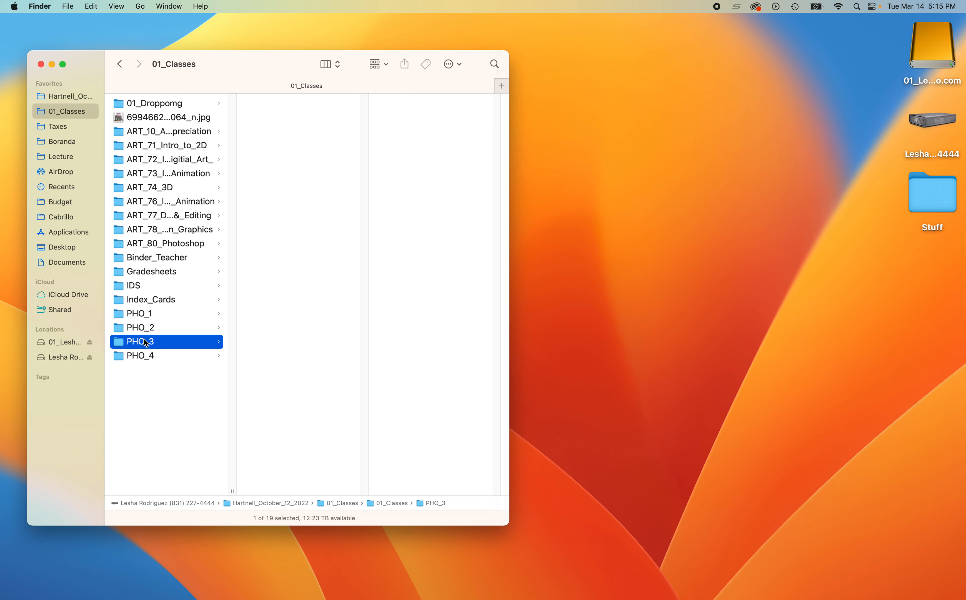
{"action": "left_click", "coordinate": [140, 341]}
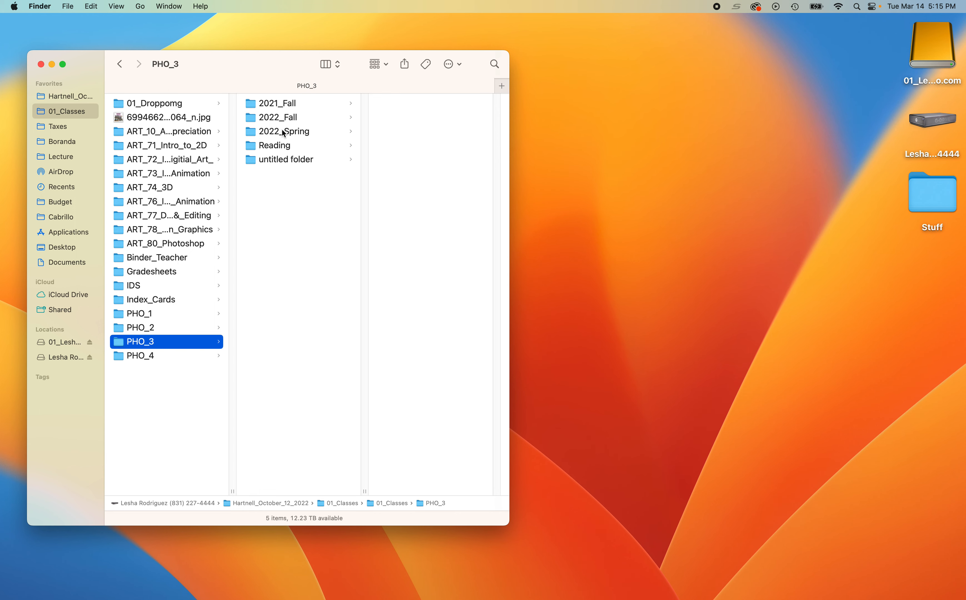
{"action": "mouse_move", "coordinate": [276, 113]}
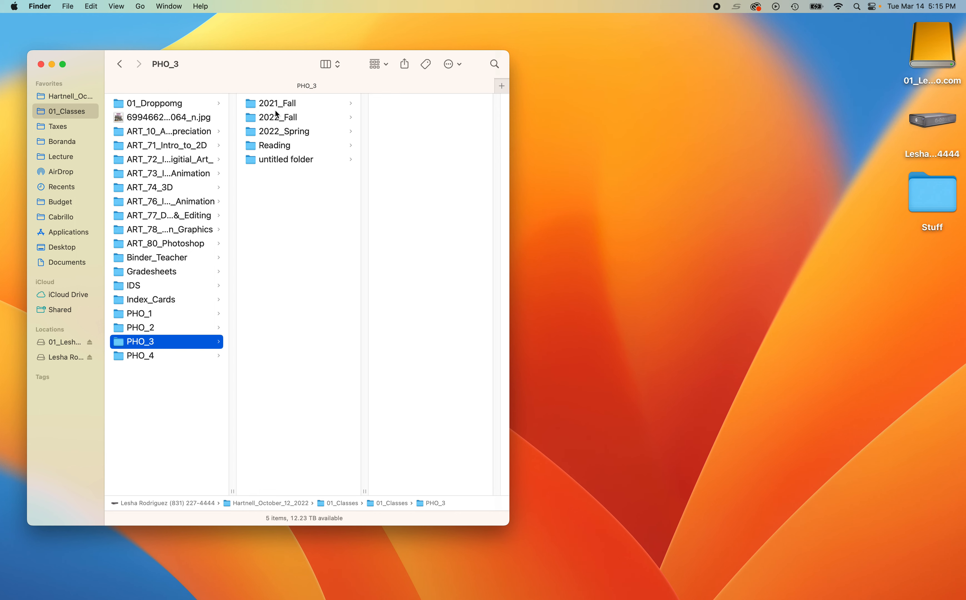
{"action": "left_click", "coordinate": [278, 117]}
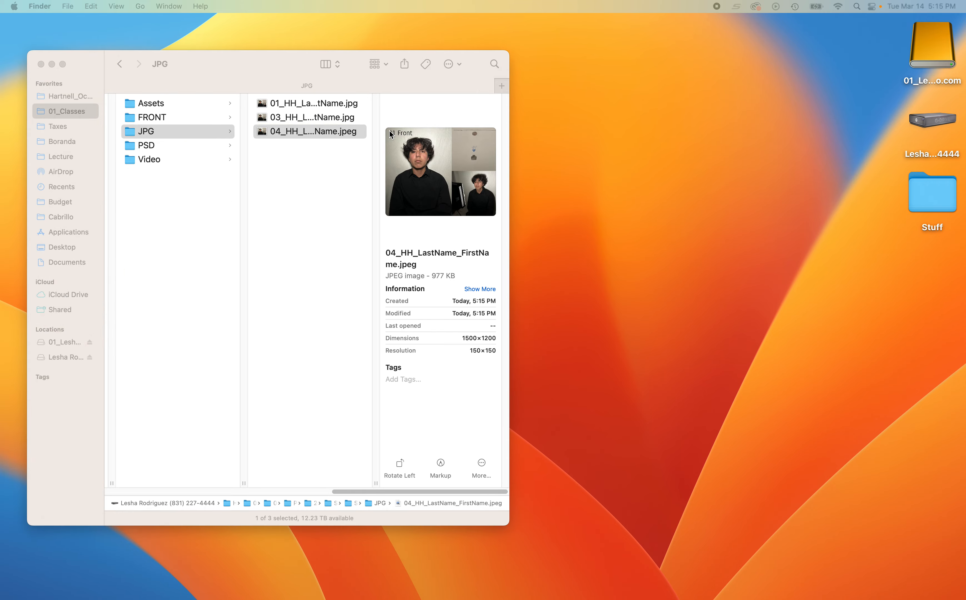
{"action": "double_click", "coordinate": [313, 131]}
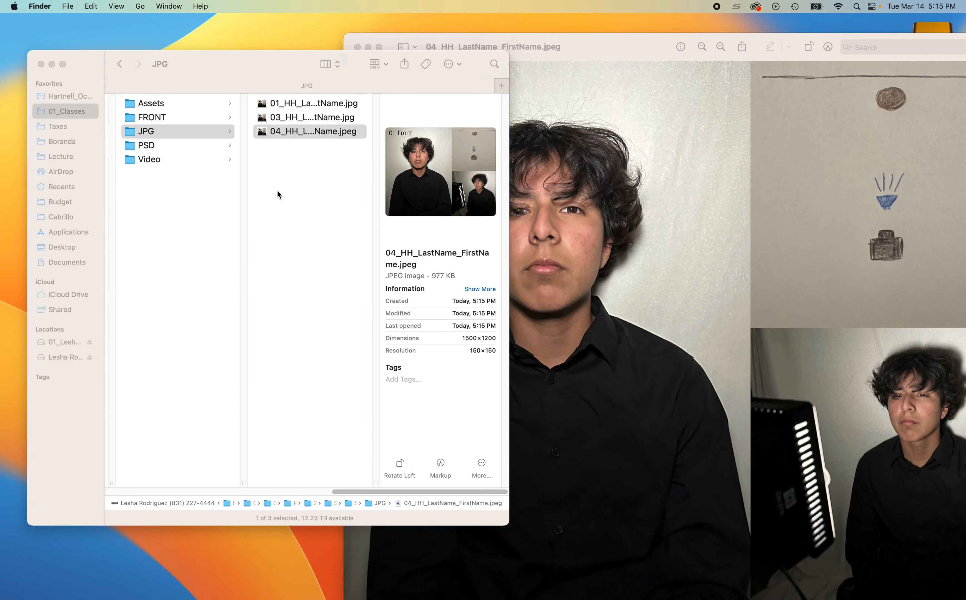
Step: Switch to the PSD folder and open the 03 PSD file in Photoshop
{"action": "left_click", "coordinate": [145, 145]}
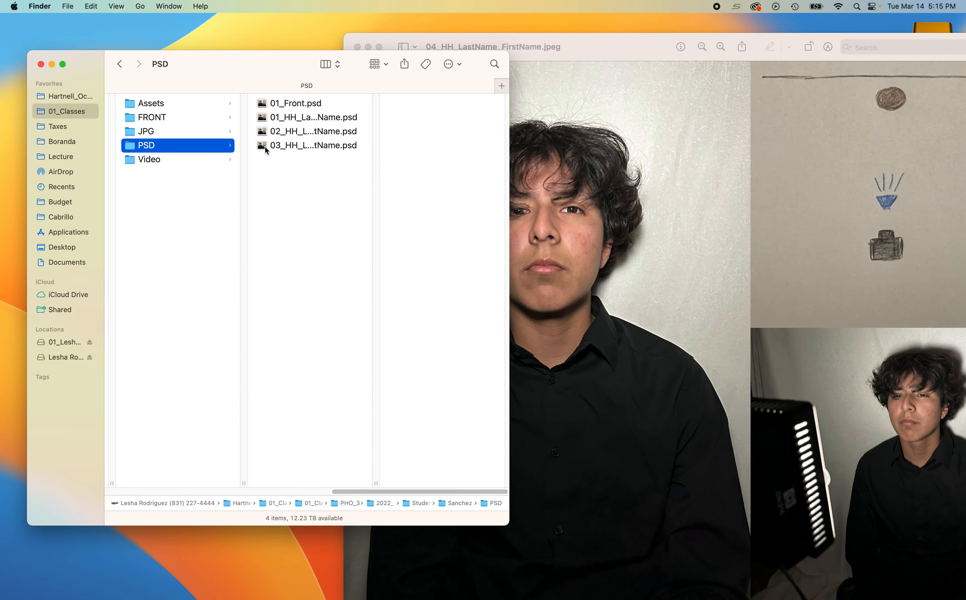
{"action": "double_click", "coordinate": [313, 145]}
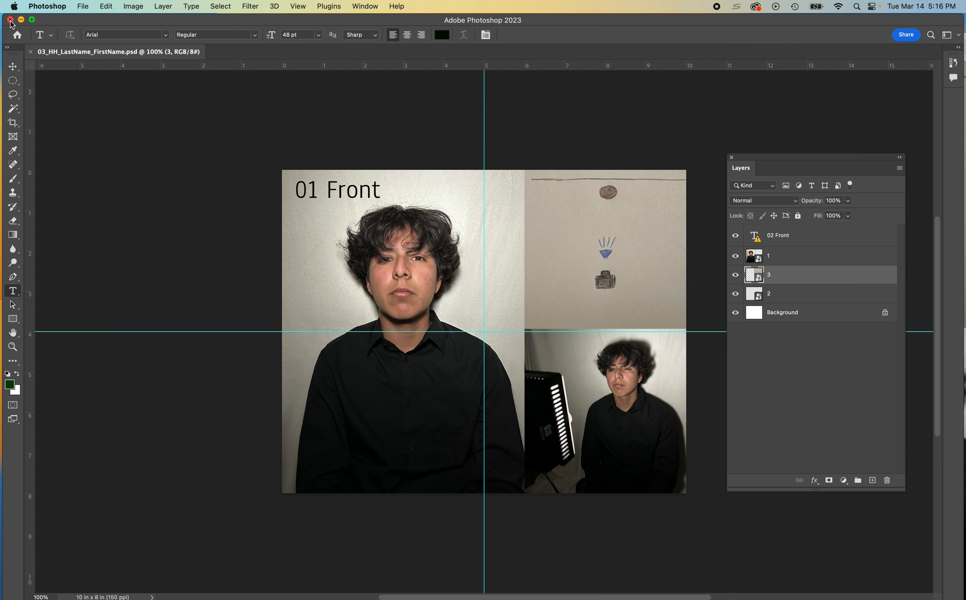
{"action": "mouse_move", "coordinate": [716, 7]}
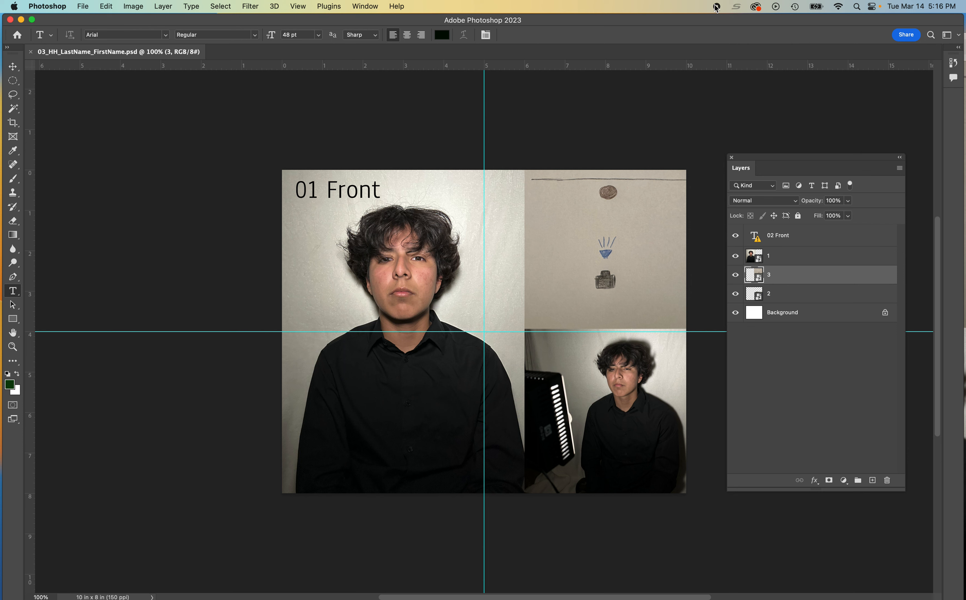